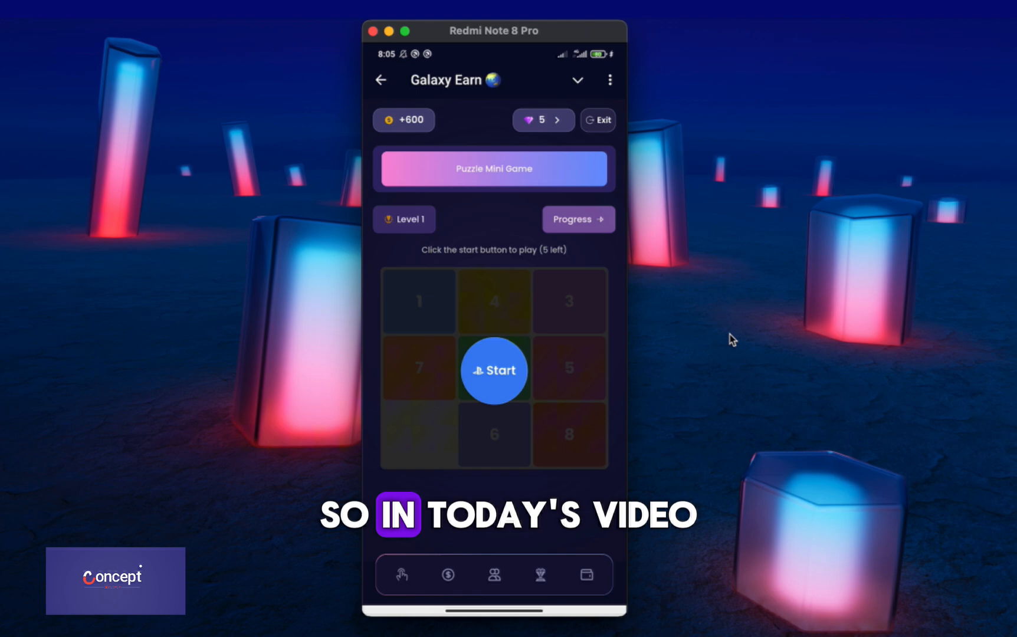
# - Switch from the Puzzle Mini Game screen to the Visual Studio Code galaxyearn project
pyautogui.click(492, 371)
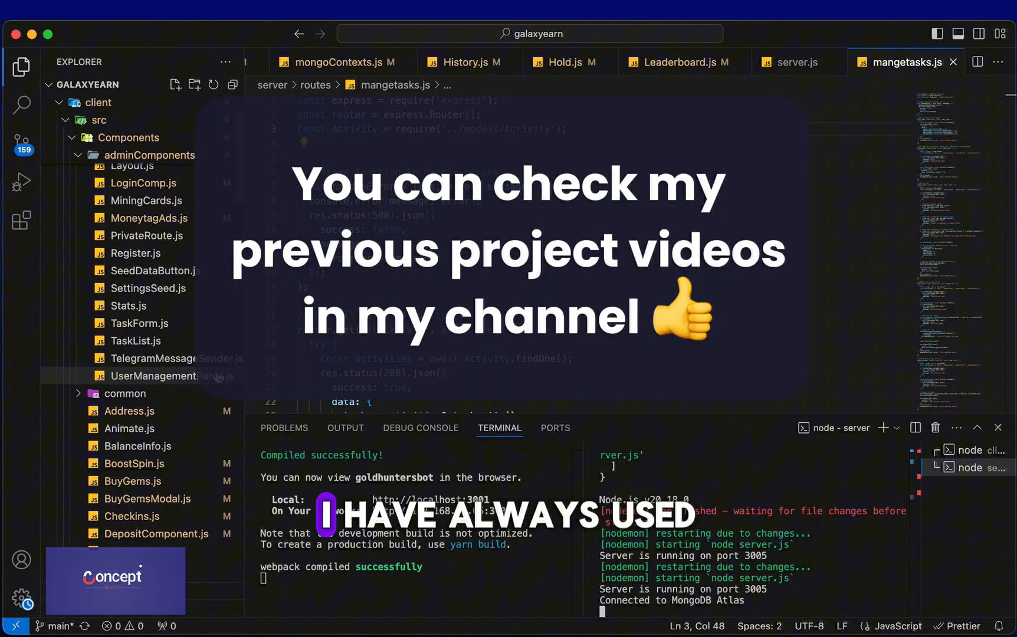
# - Browse the client components: AdminSettings, LoginComp, BoostSpin, Checkins and HoldToEarn
pyautogui.click(150, 225)
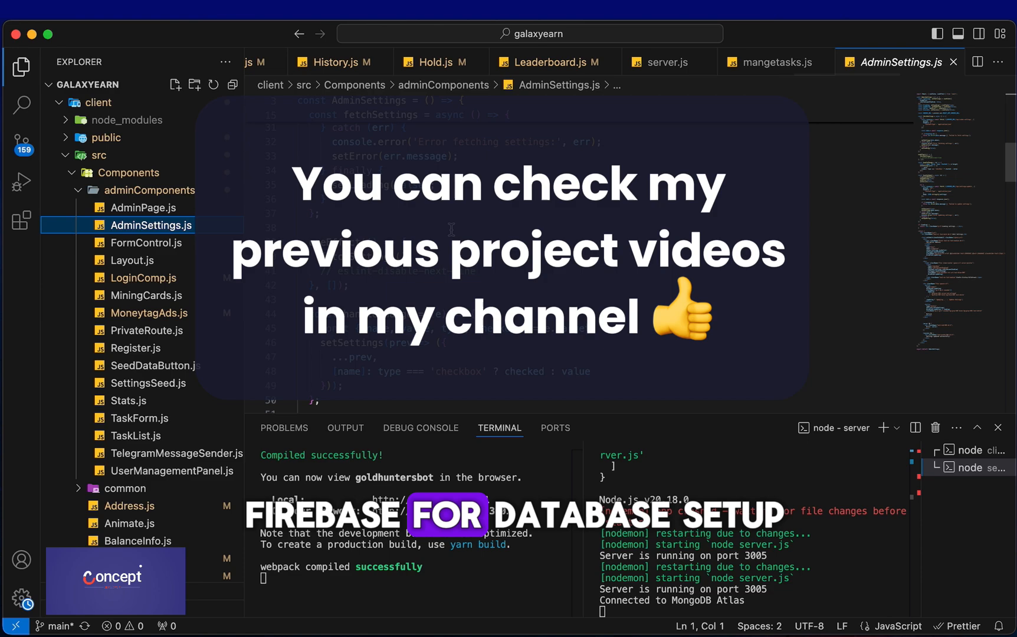
pyautogui.click(143, 278)
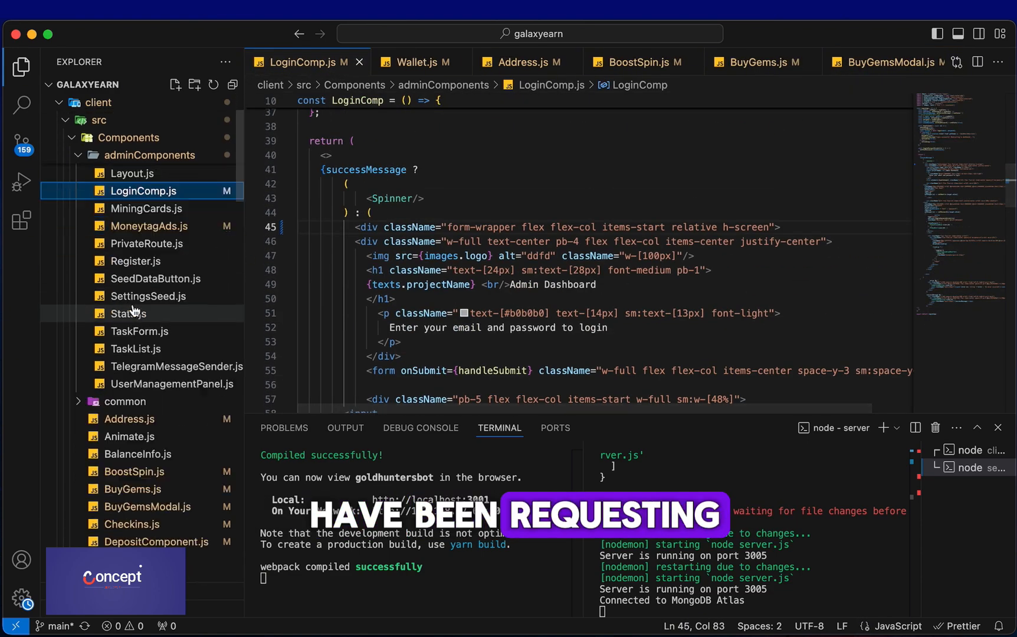
pyautogui.click(643, 61)
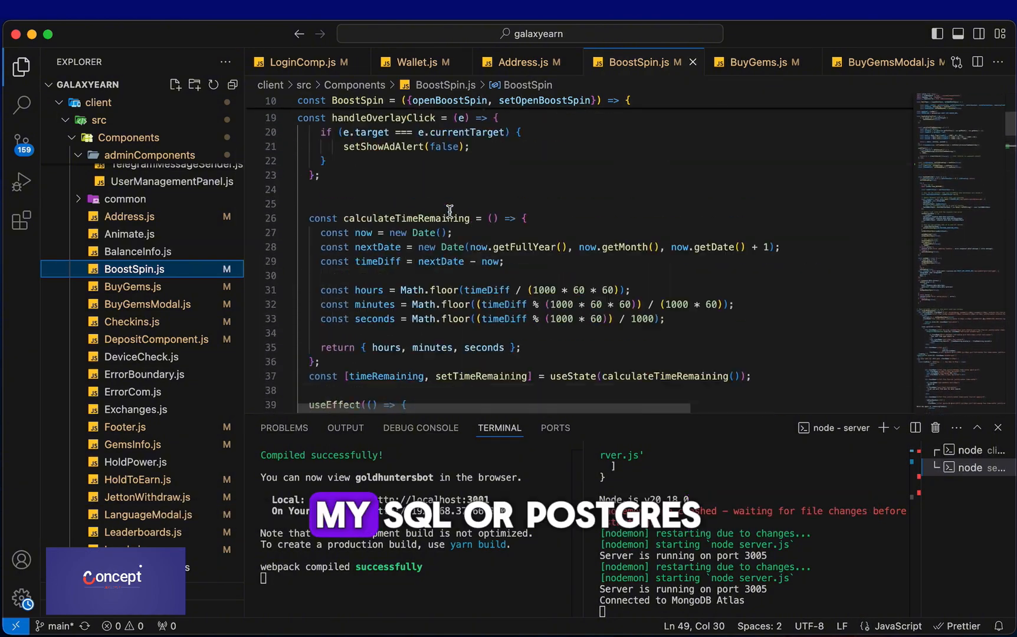
pyautogui.click(132, 322)
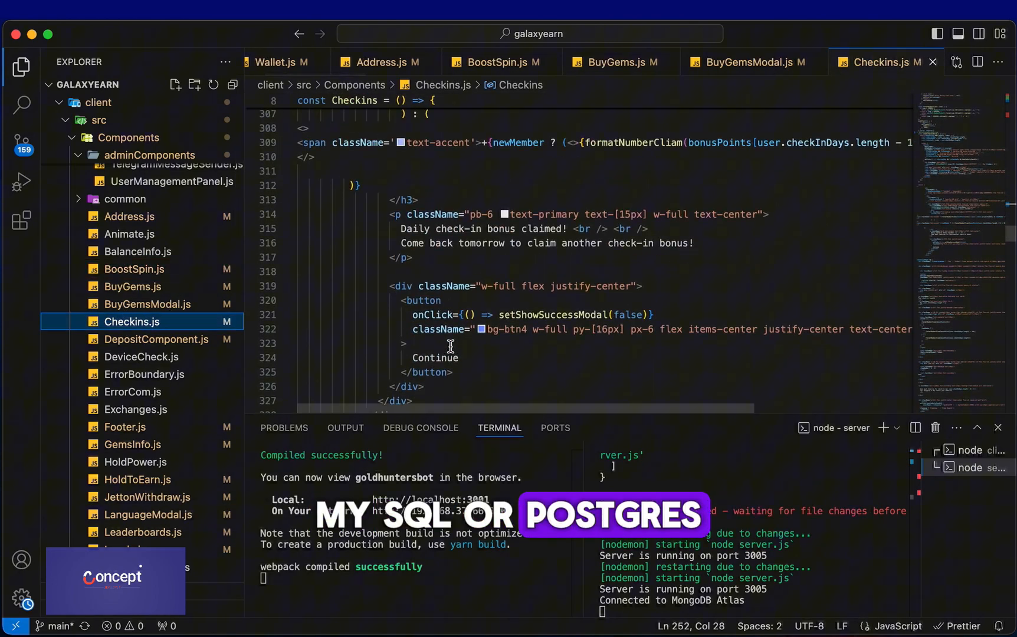
pyautogui.click(136, 410)
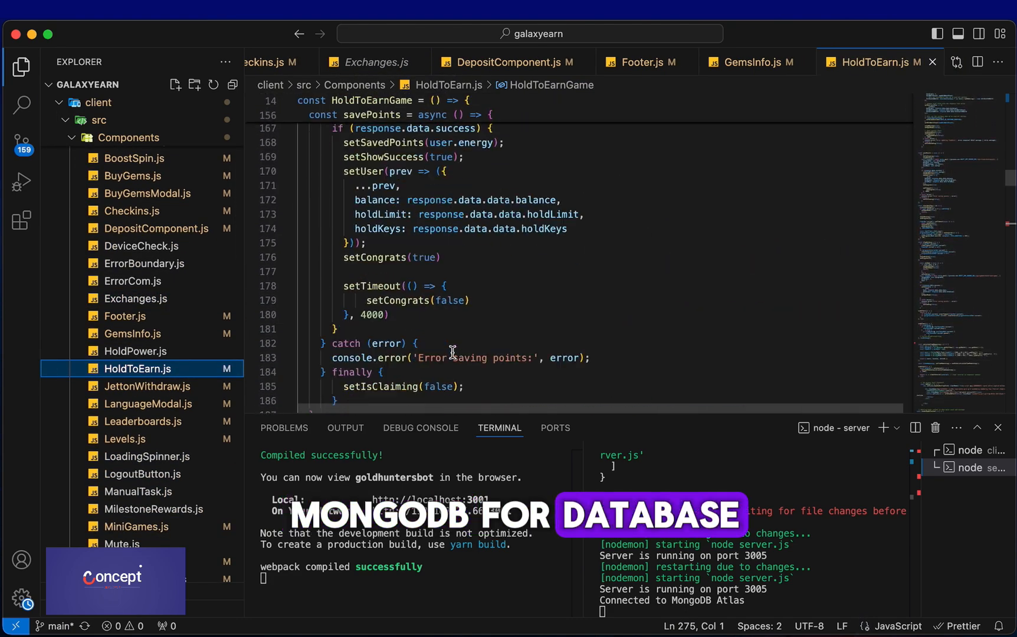
# - Browse the server route files: auth, mangetasks, tasks and transaction
pyautogui.click(143, 421)
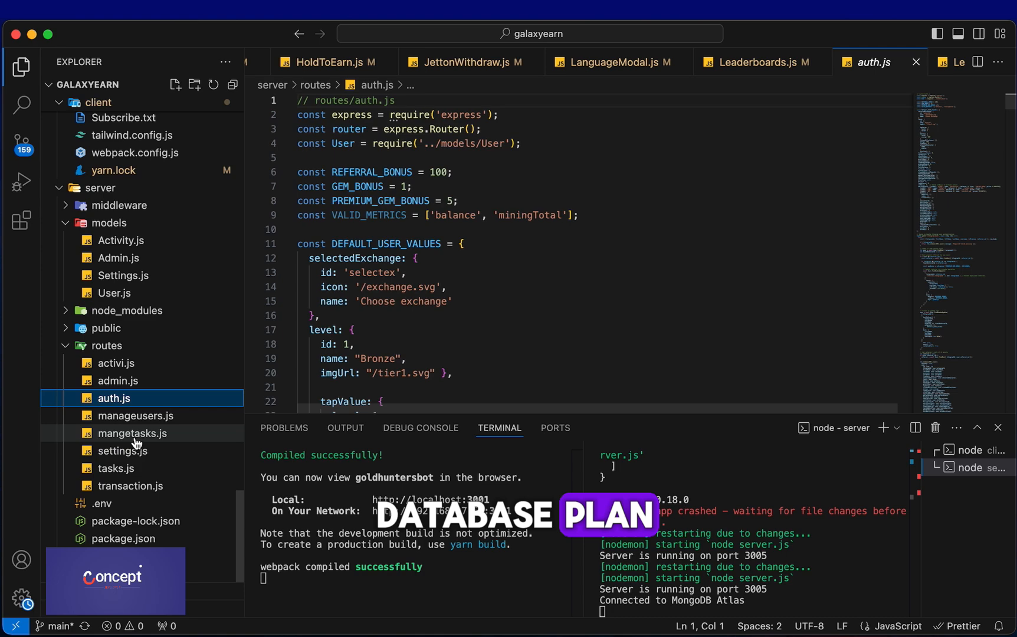
pyautogui.click(133, 432)
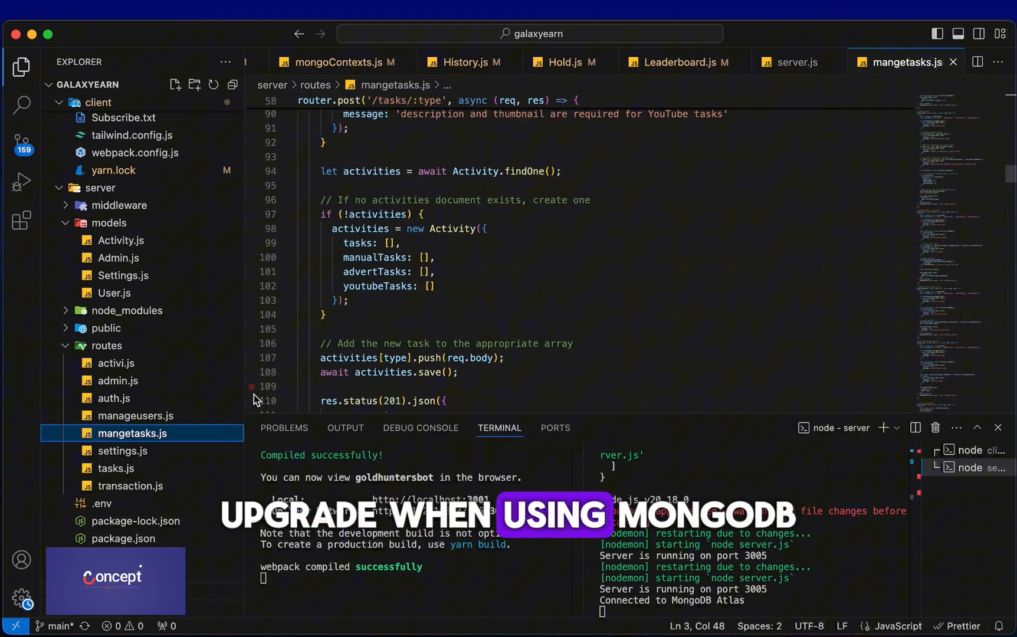
pyautogui.click(116, 468)
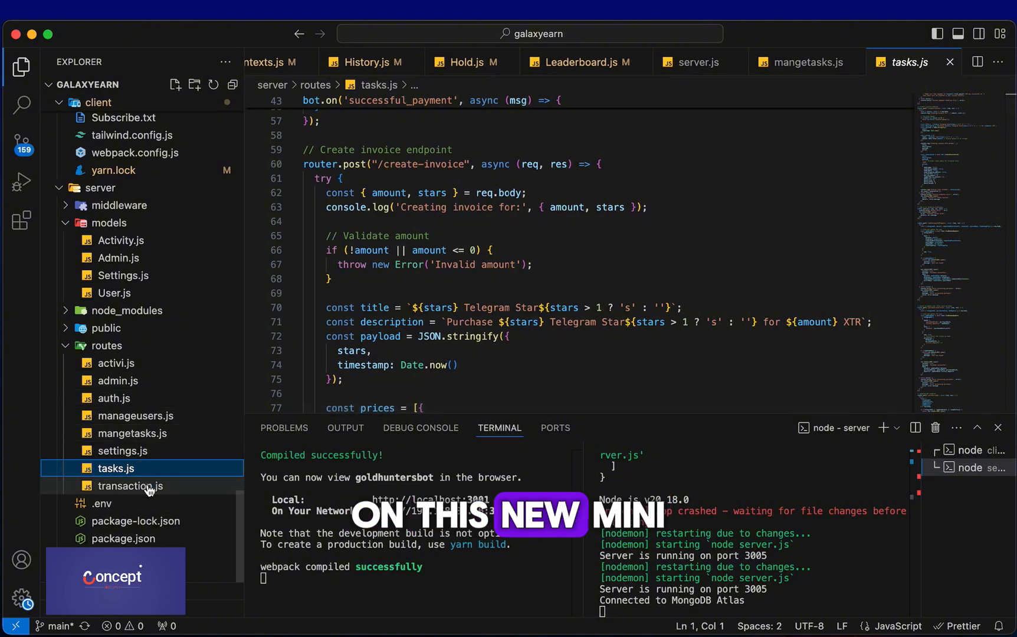
pyautogui.click(130, 486)
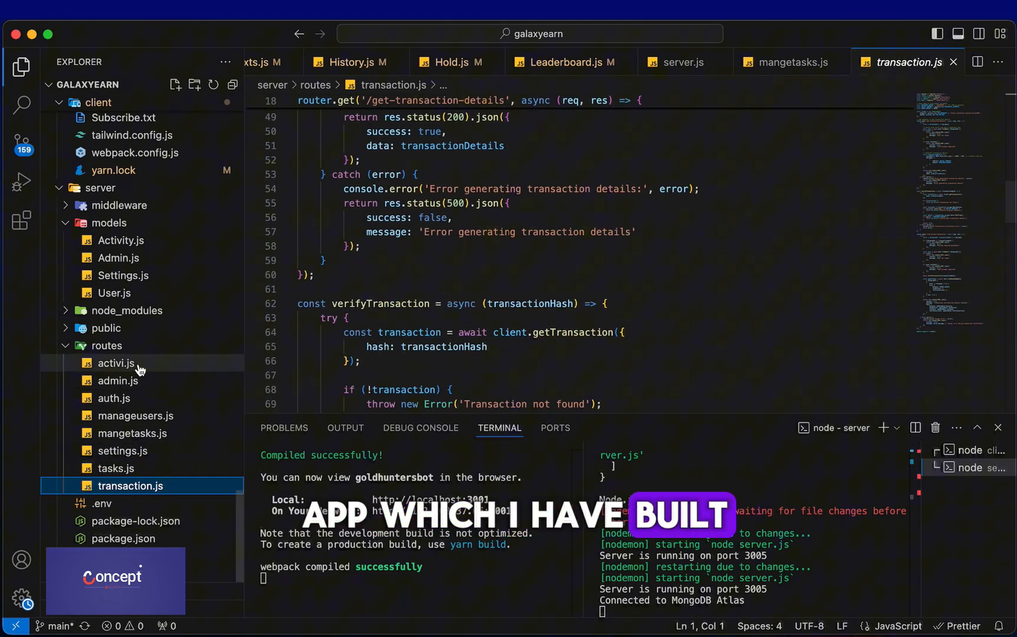
# - Browse the Settings and Qualify pages, MiniGames and Register components, then return to Telegram
pyautogui.click(118, 381)
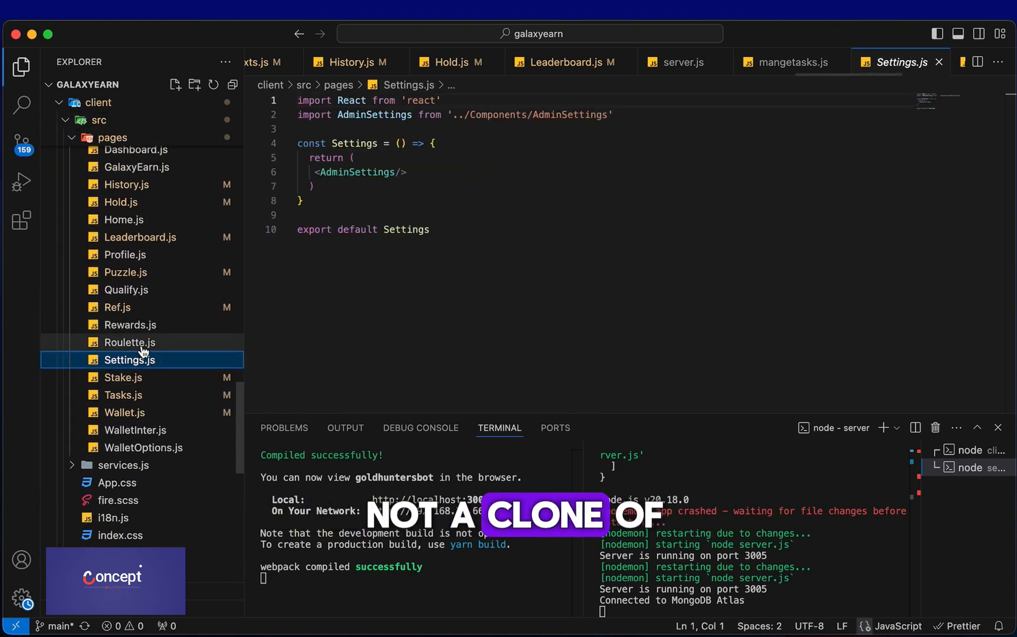
pyautogui.click(126, 290)
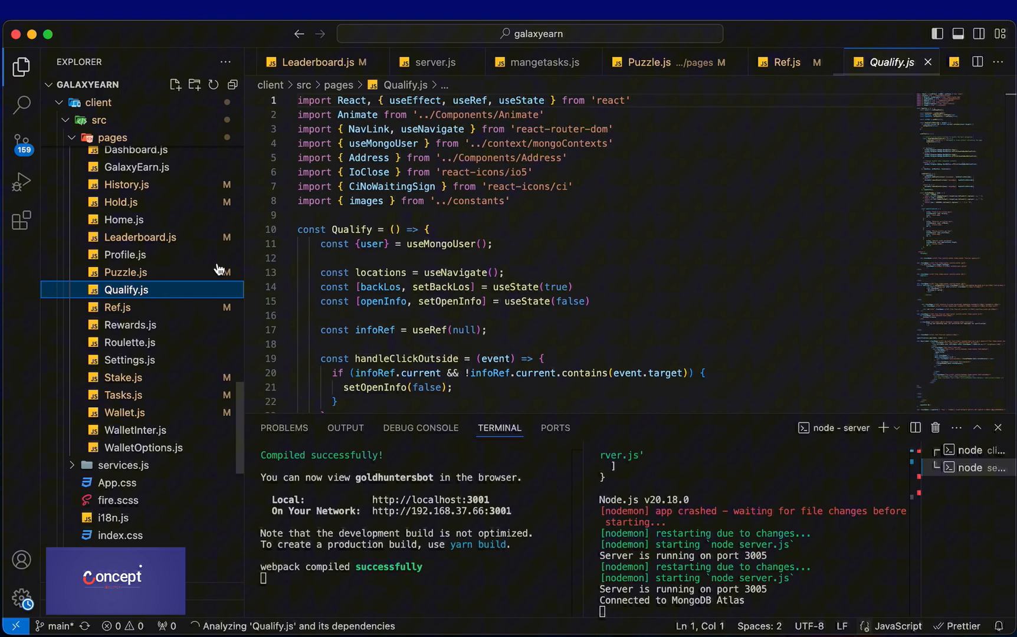
pyautogui.click(649, 62)
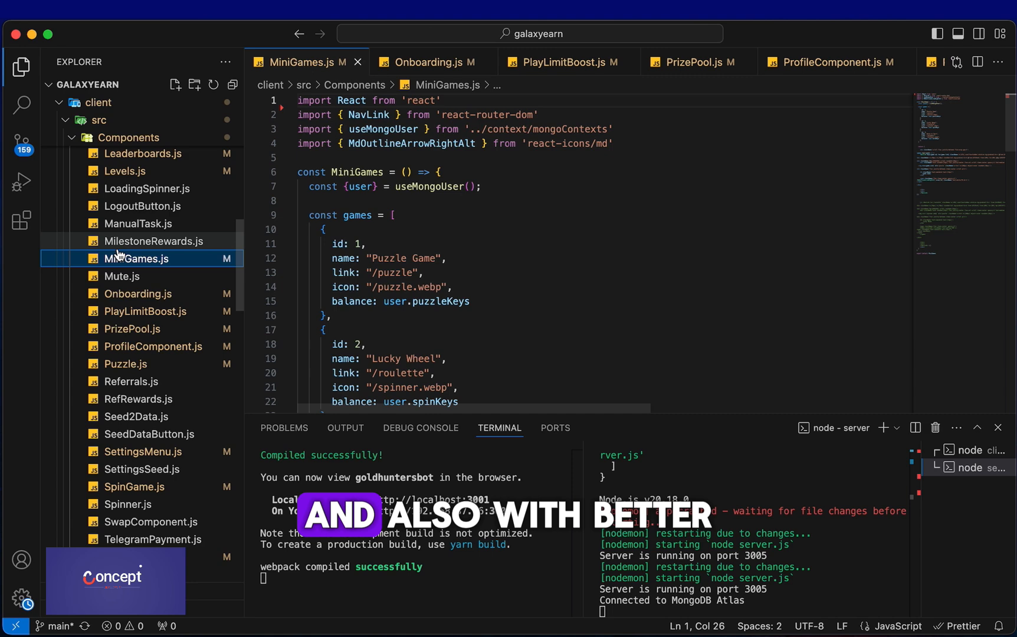
pyautogui.click(135, 266)
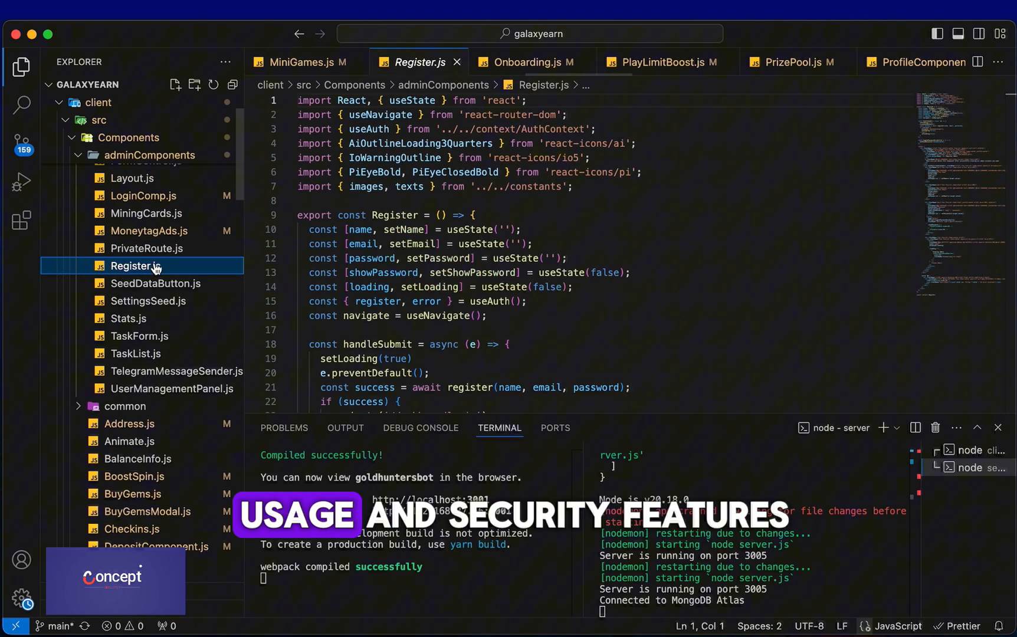
pyautogui.click(147, 248)
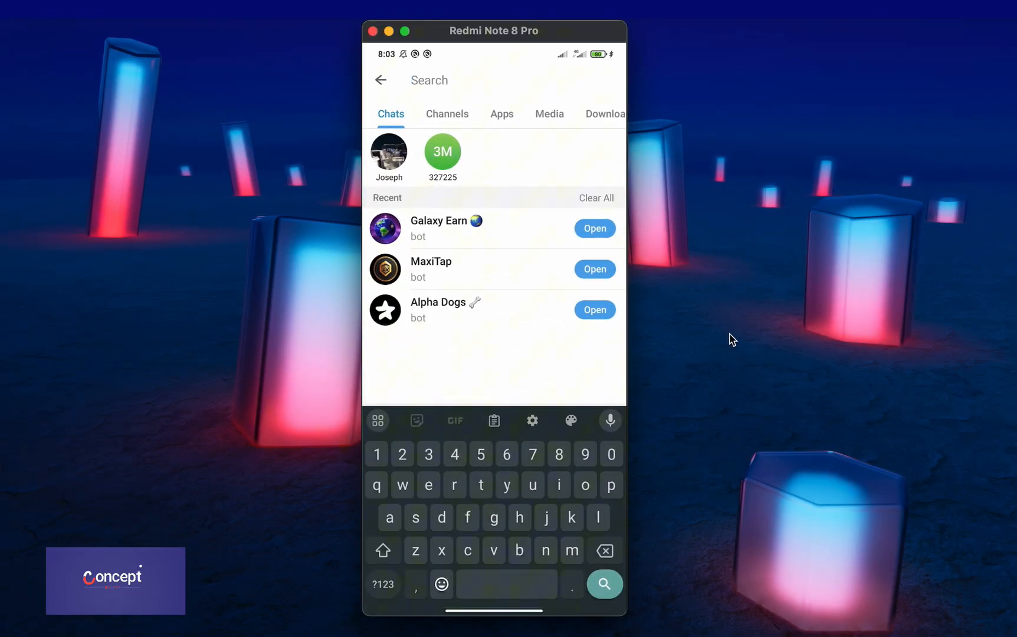
# - Search Telegram for 'galaxy' to bring up the Galaxy Earn bot
pyautogui.write('g')
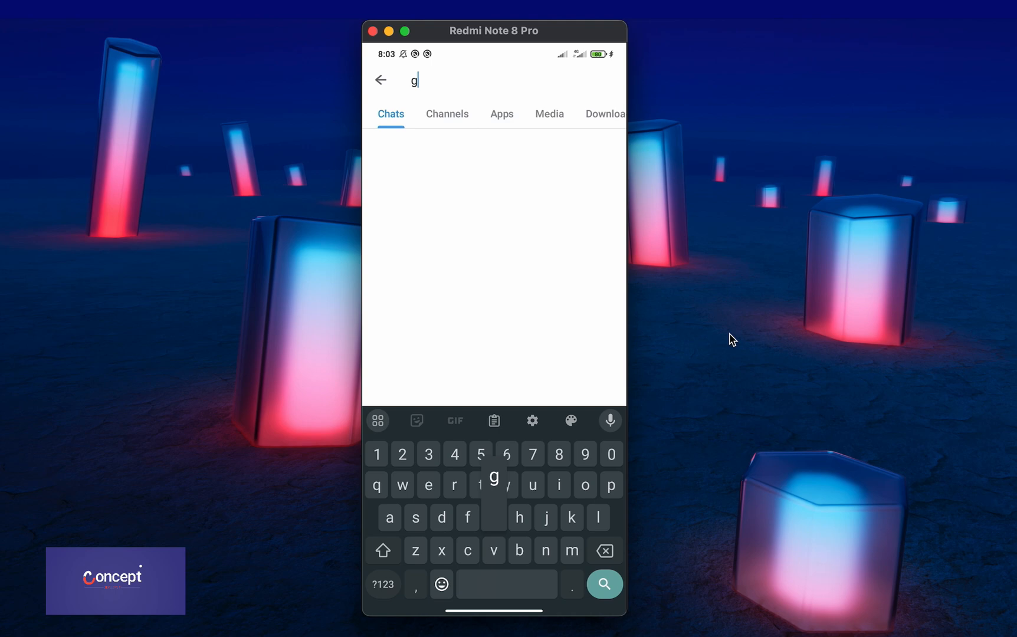
pyautogui.write('alaxy')
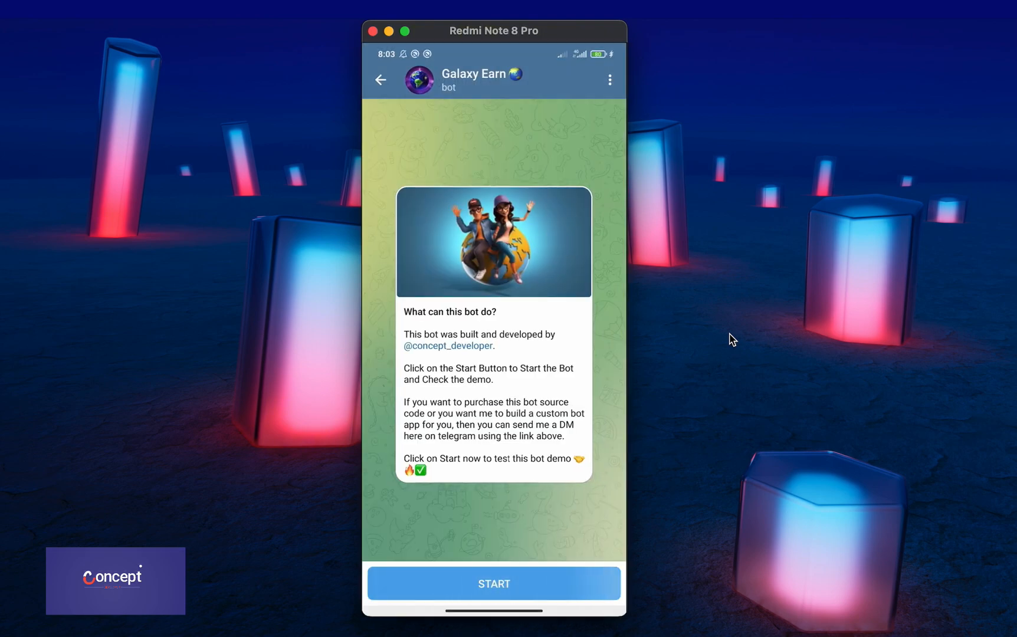
# - Start the Galaxy Earn bot and launch its game mini app
pyautogui.click(493, 584)
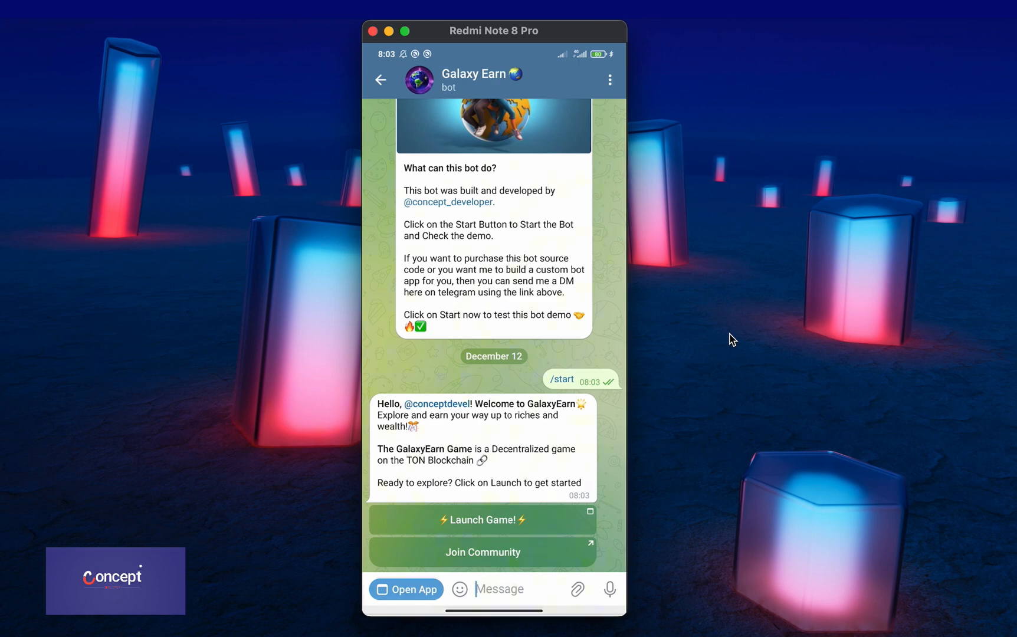
pyautogui.click(483, 521)
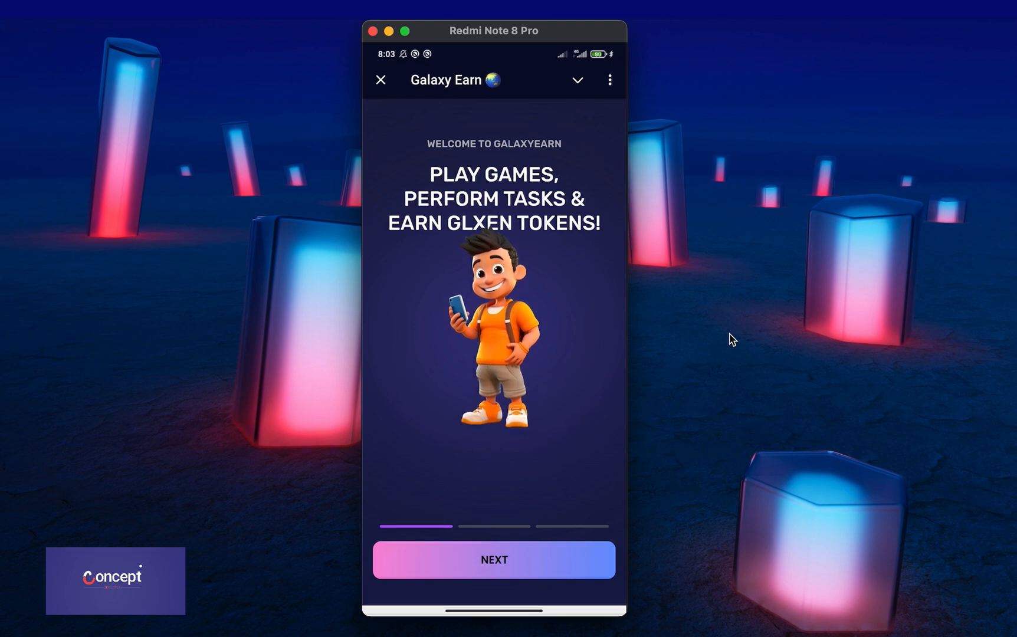
# - Finish the onboarding screens and claim the day-1 check-in reward of 600 GLXEN and 5 gems
pyautogui.click(495, 559)
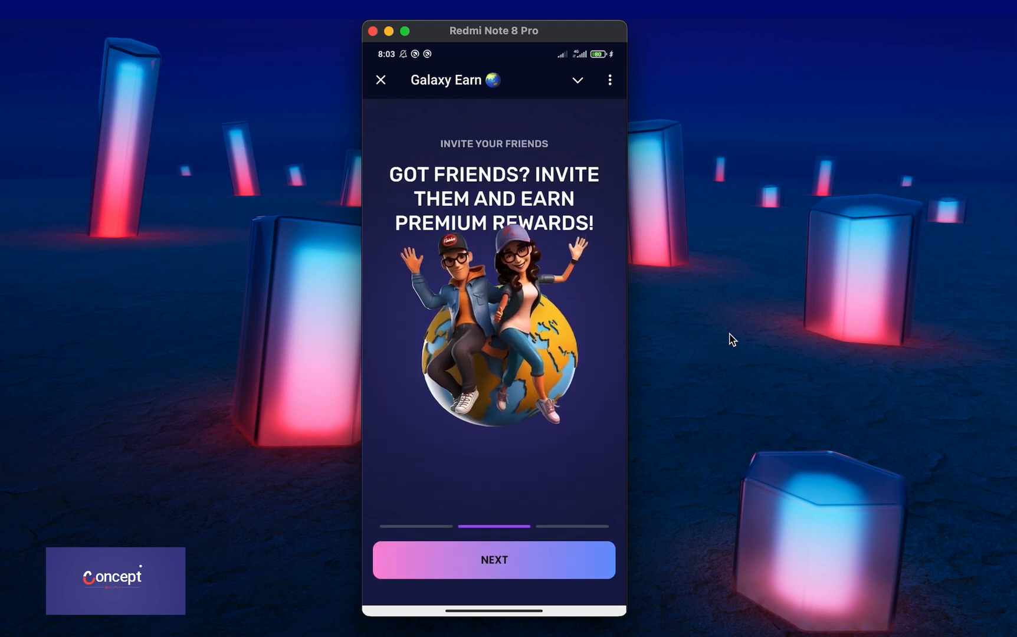
pyautogui.click(493, 559)
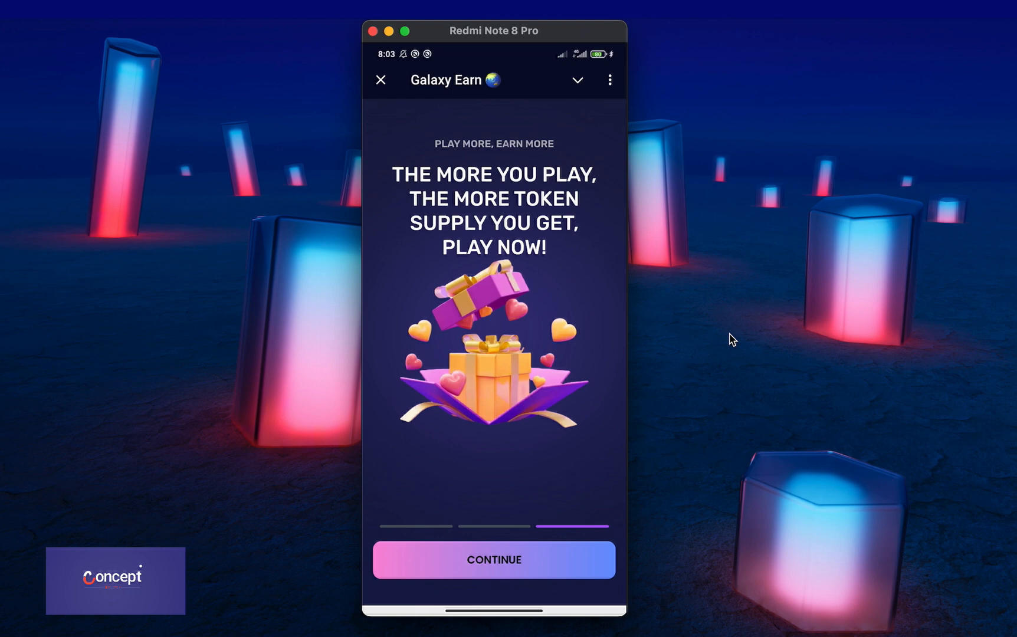
pyautogui.click(493, 560)
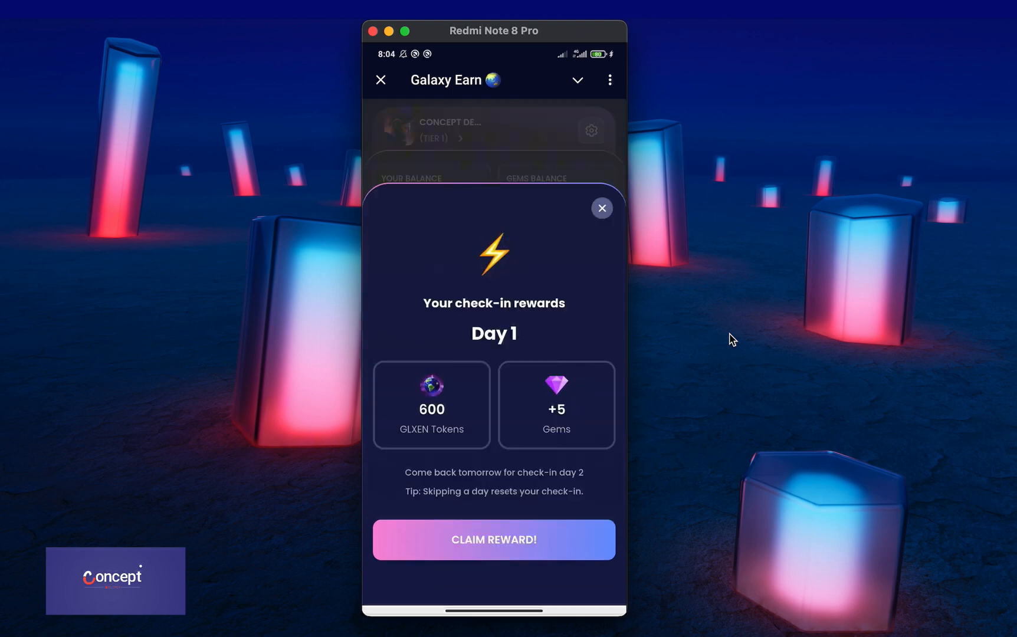
pyautogui.click(493, 539)
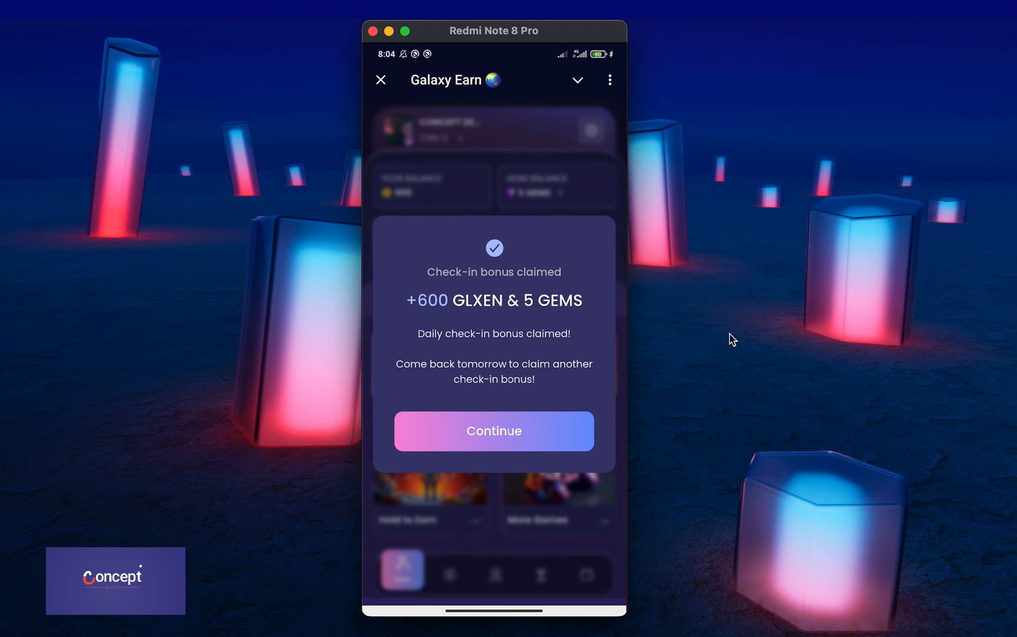
pyautogui.click(493, 430)
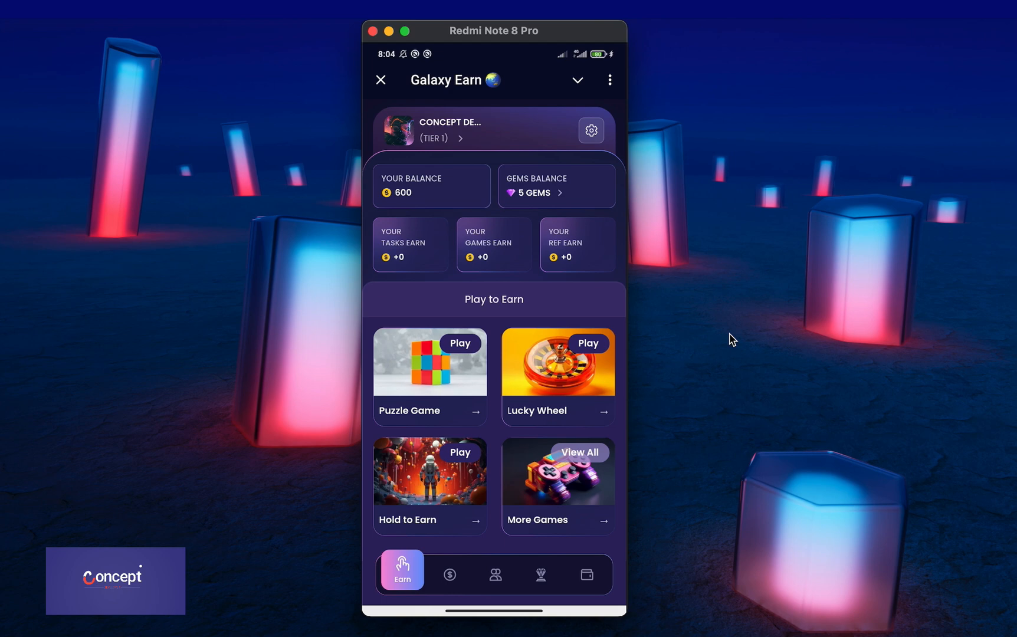
# - Tour the profile page, daily tasks list and the Puzzle Game from the Earn home
pyautogui.click(460, 131)
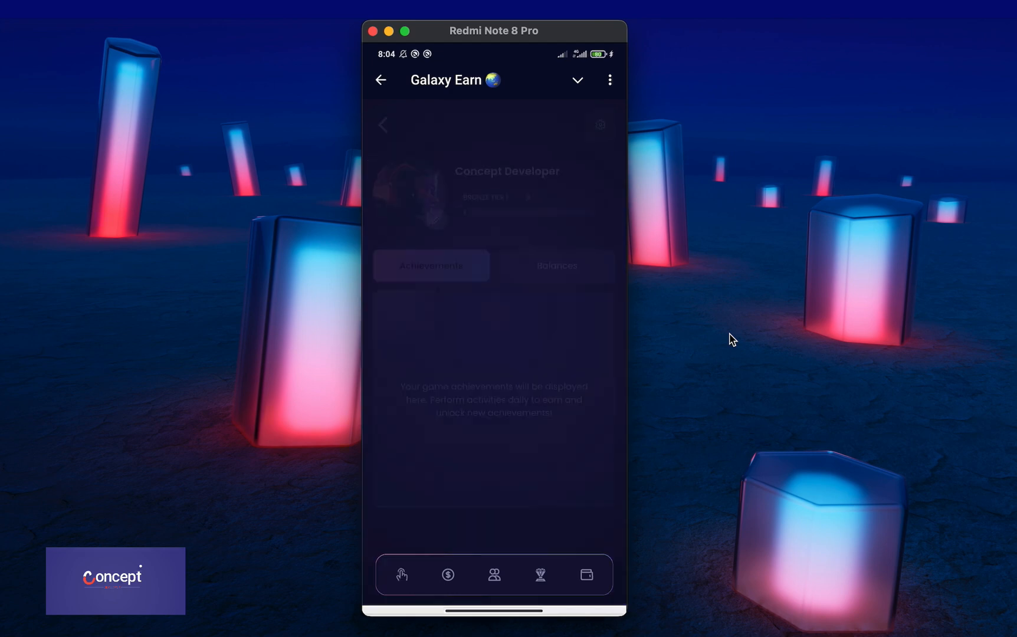
pyautogui.click(402, 575)
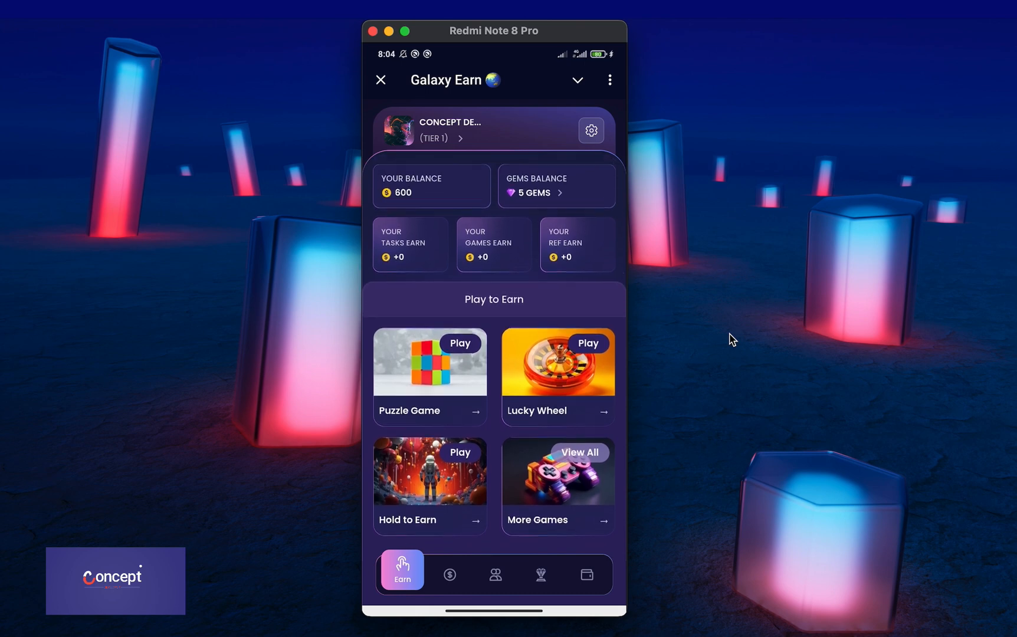
pyautogui.click(450, 575)
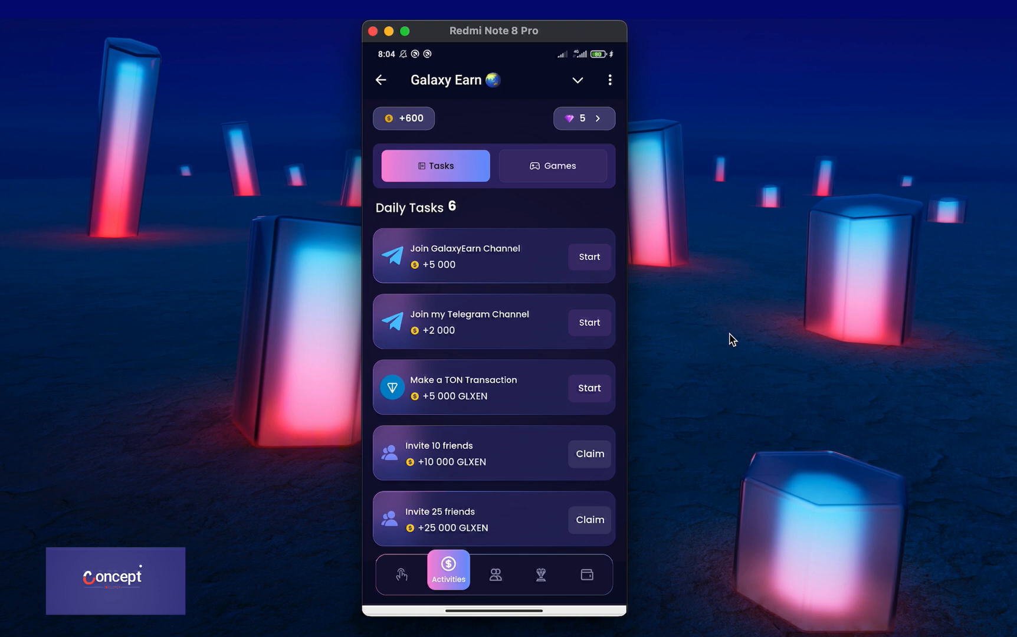
pyautogui.click(402, 573)
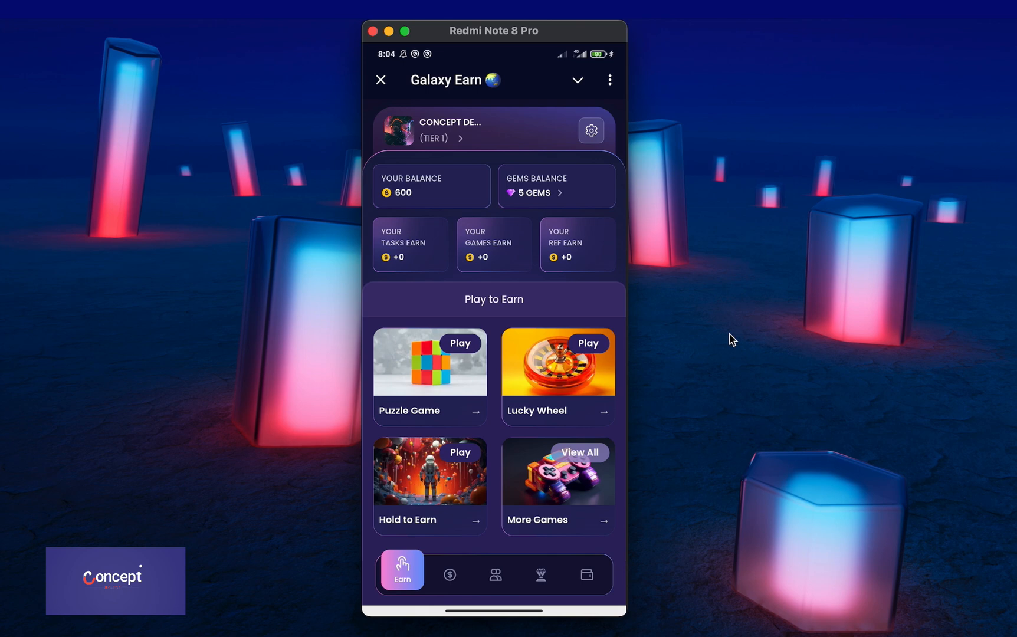
pyautogui.click(557, 186)
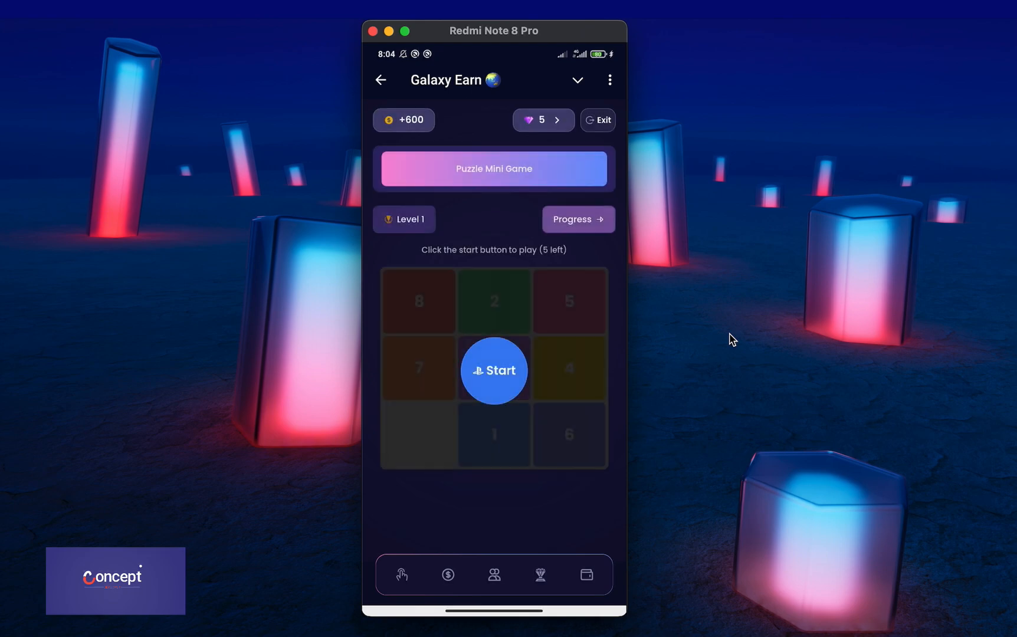
# - Browse the games list and Hold to Earn, then bring up the information about Gems
pyautogui.click(447, 575)
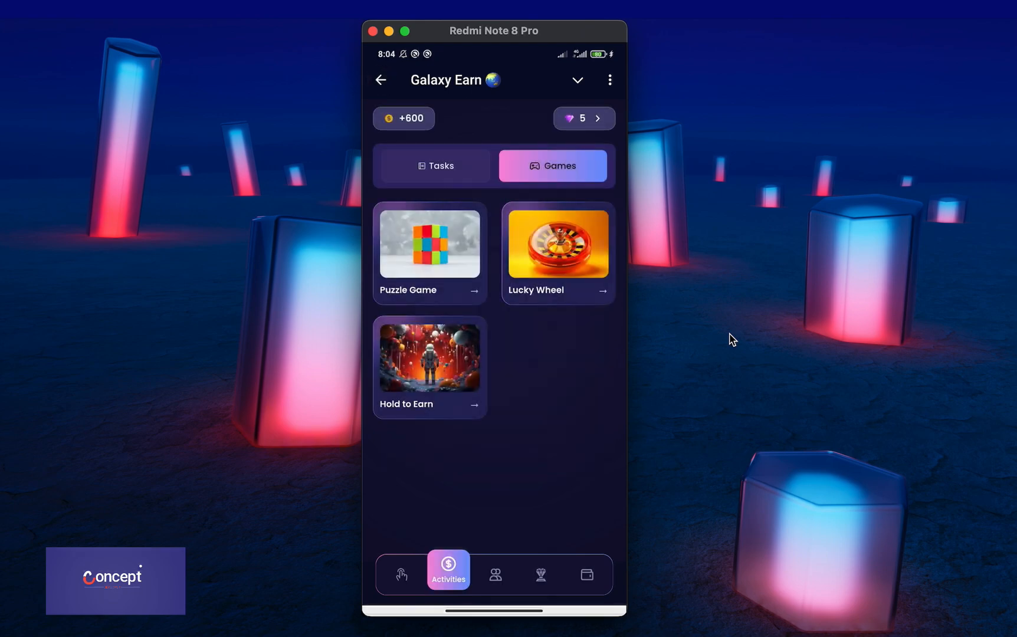
pyautogui.click(556, 244)
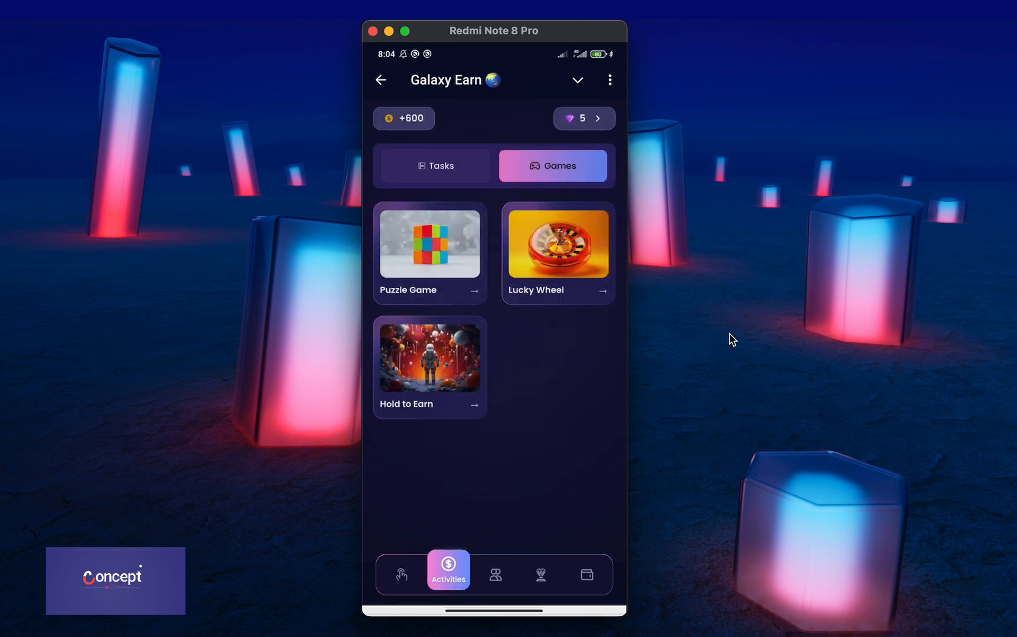
pyautogui.click(429, 358)
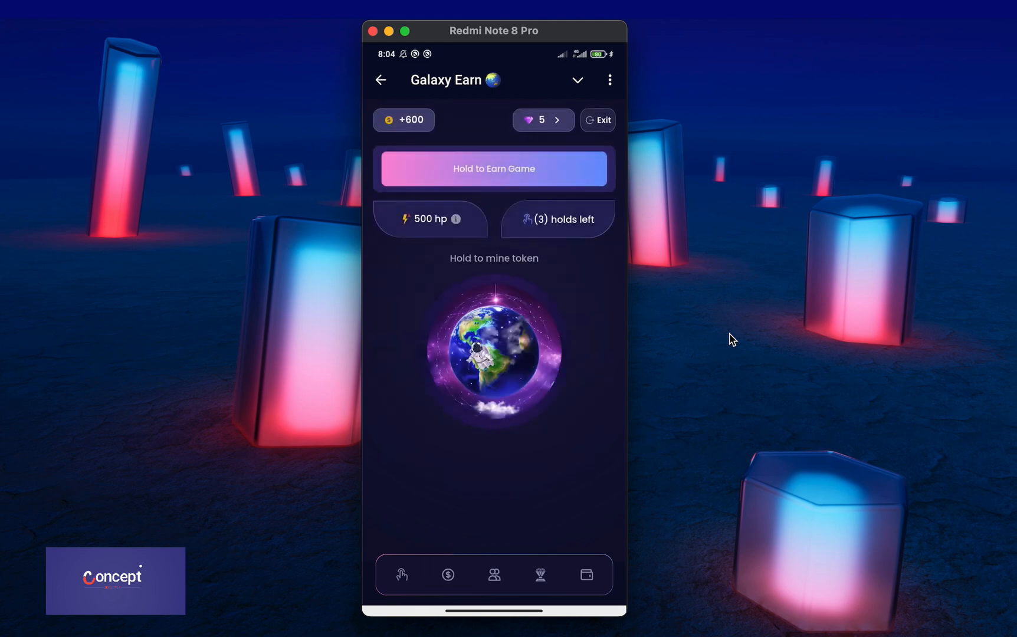
pyautogui.click(447, 575)
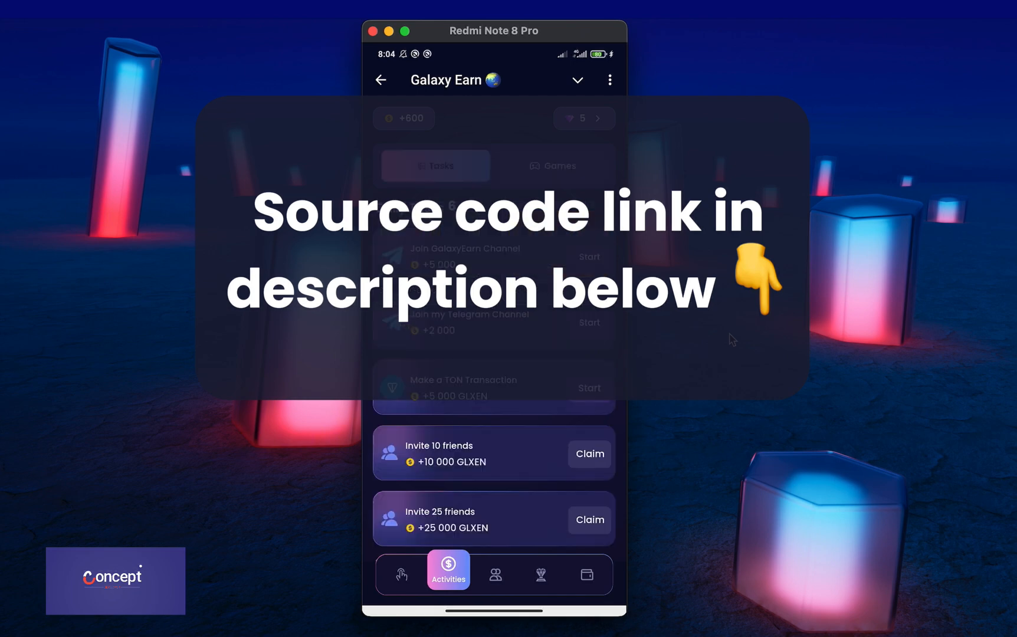
pyautogui.click(401, 574)
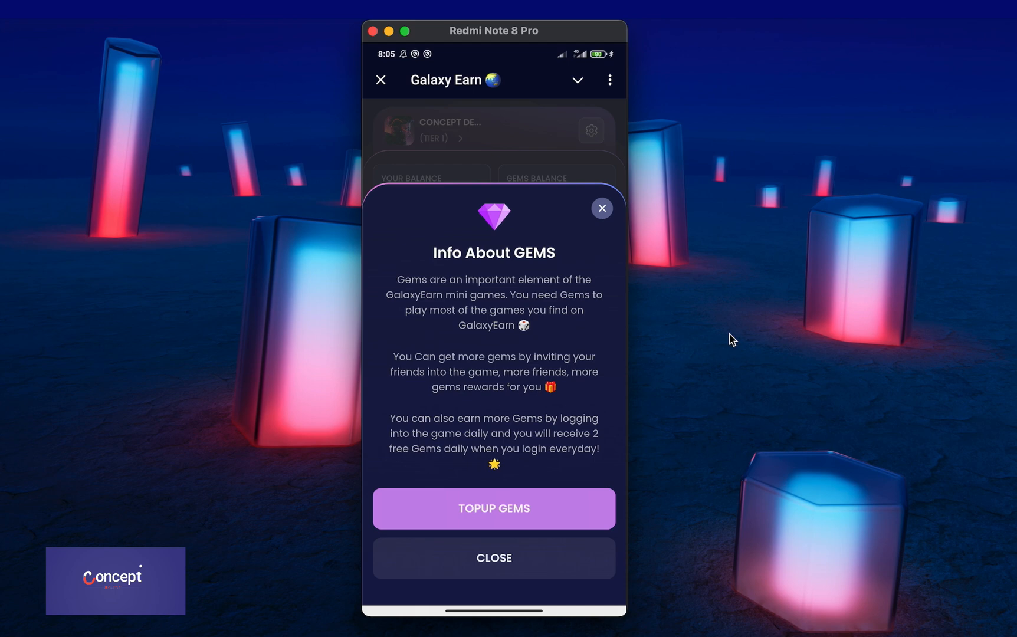
# - Solve level 1 of the number puzzle, earning 200 tokens, and continue
pyautogui.click(493, 558)
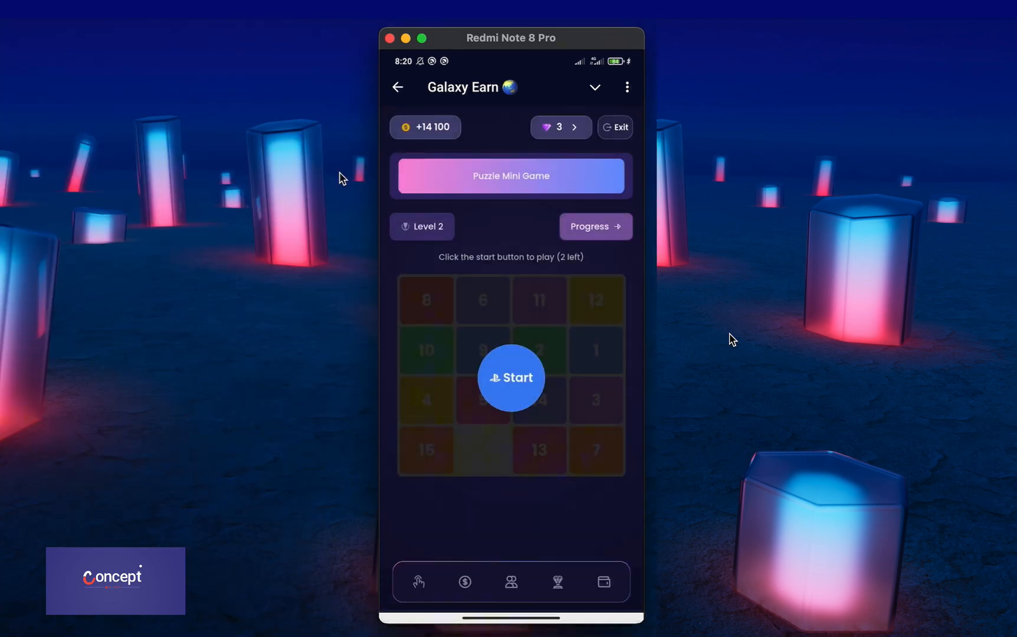
pyautogui.click(511, 378)
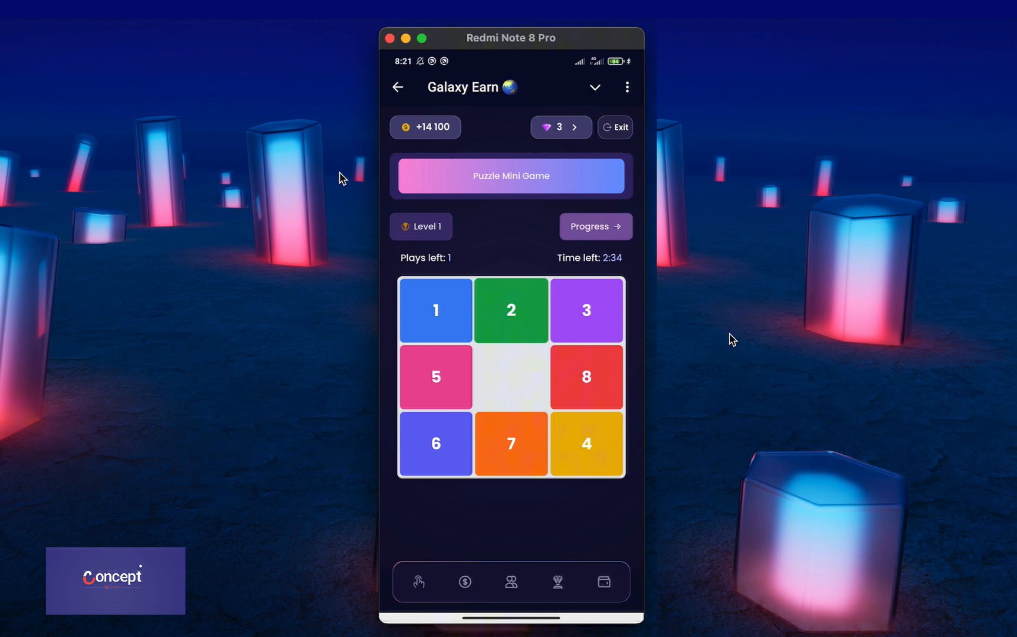
pyautogui.click(436, 377)
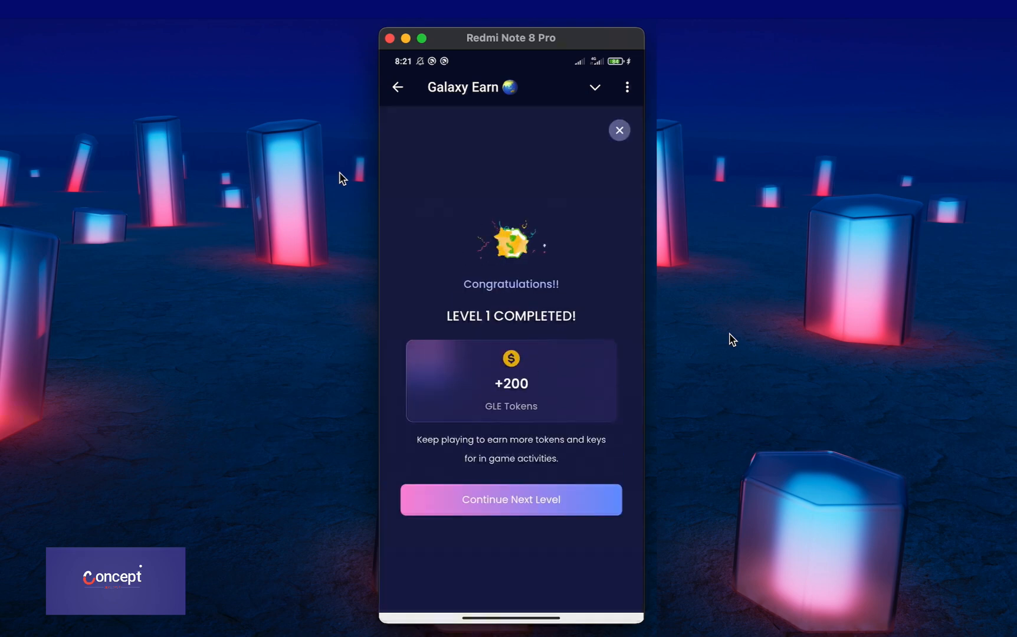
pyautogui.click(511, 500)
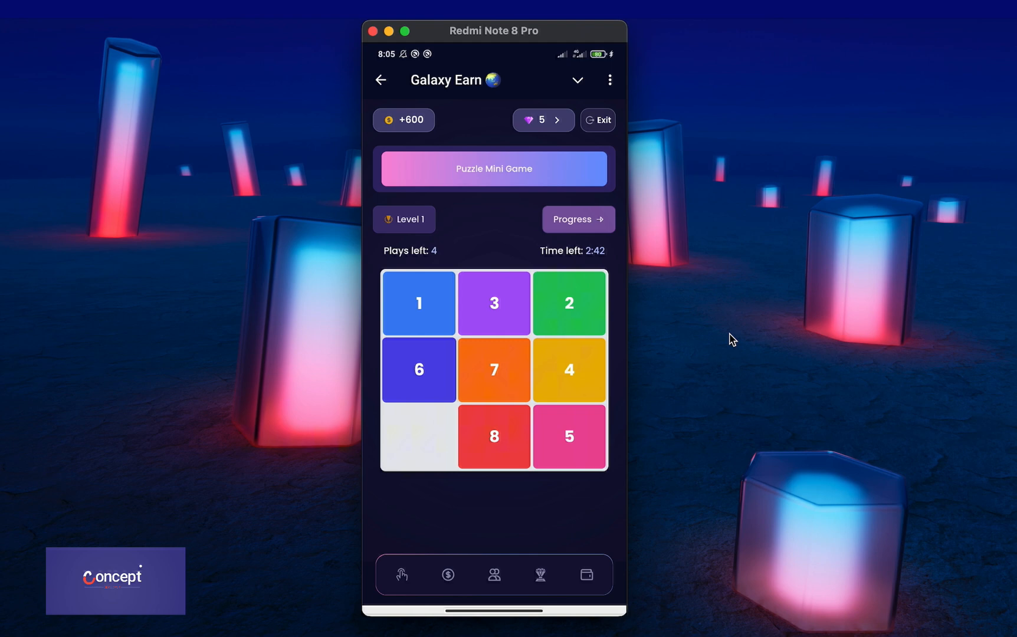
# - Check level progress, slide a tile on level 2, then exit back to home
pyautogui.click(578, 220)
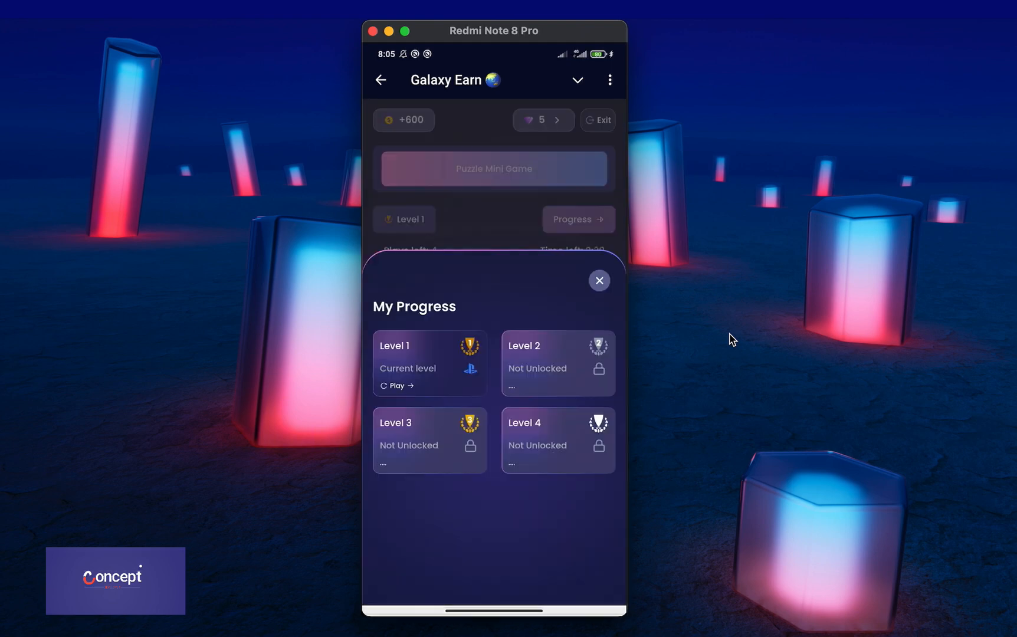
pyautogui.click(599, 281)
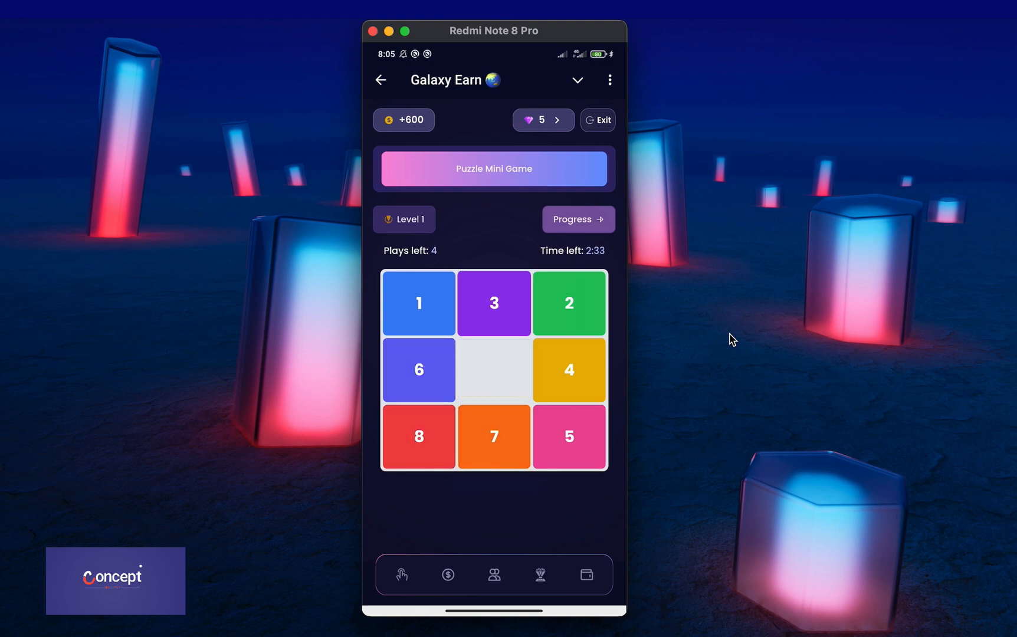
pyautogui.click(570, 369)
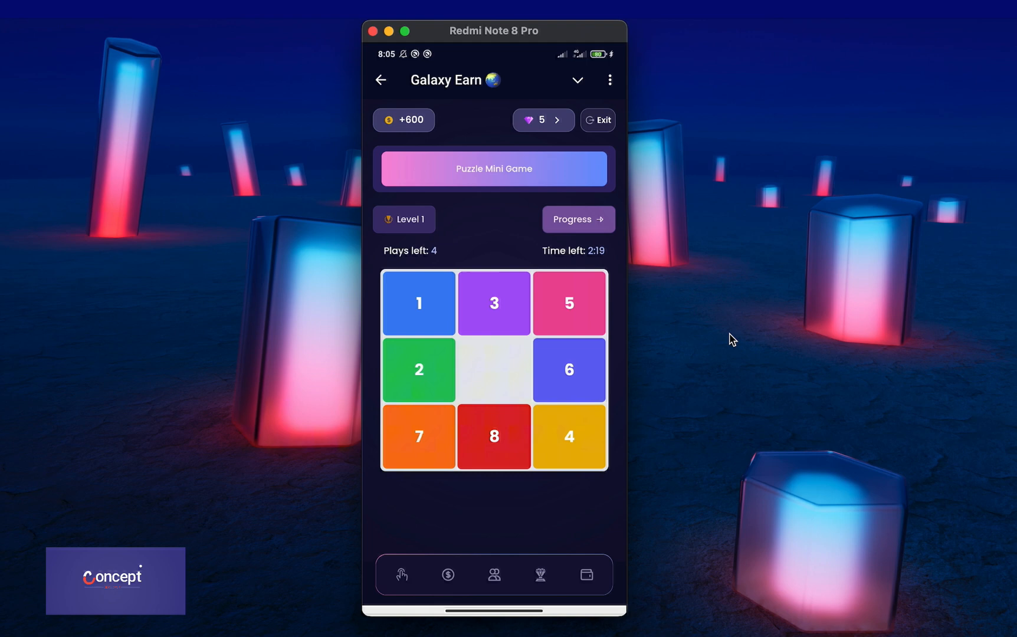
pyautogui.click(381, 80)
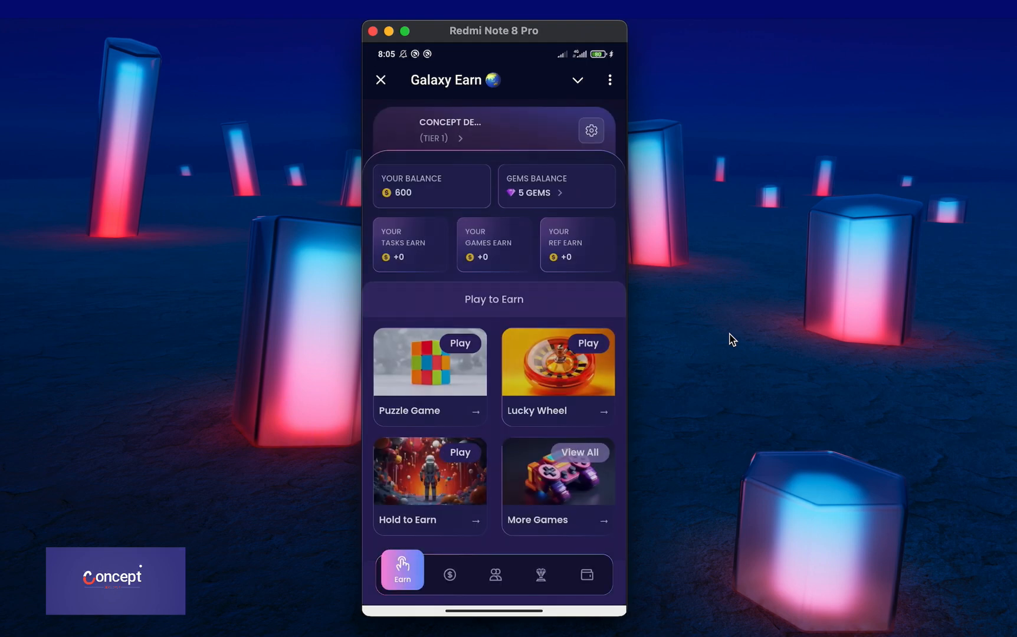
# - Spin the Lucky Wheel twice, collecting 2000 GLXEN each time
pyautogui.click(588, 343)
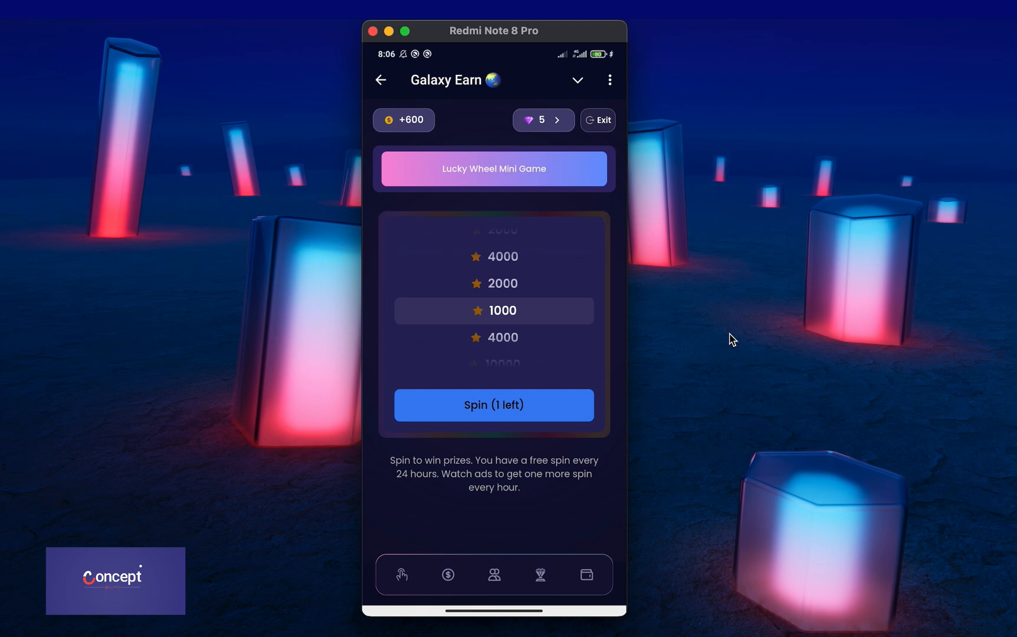
pyautogui.click(493, 405)
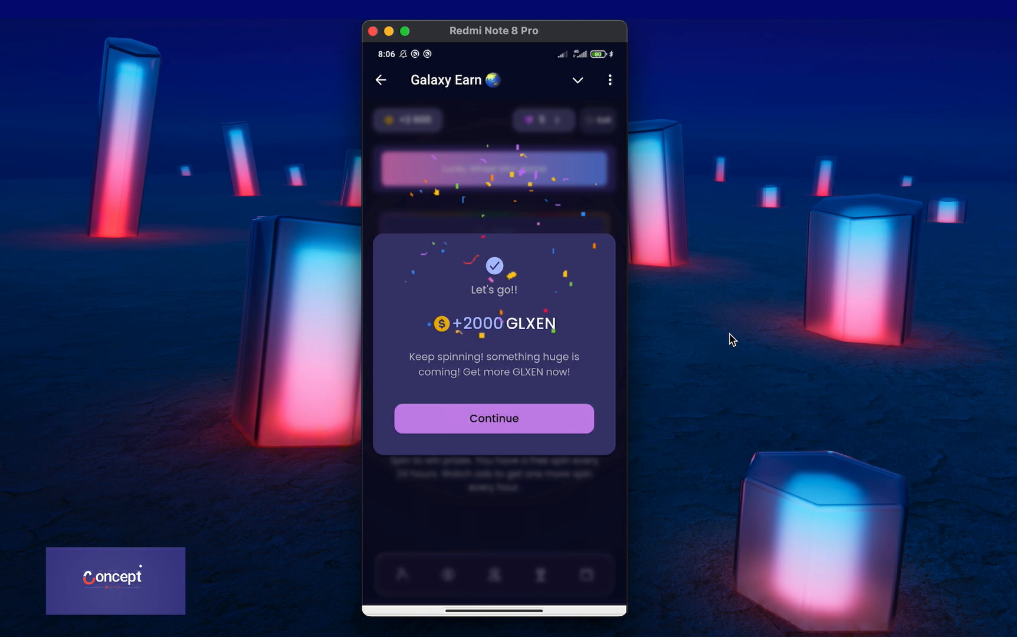
pyautogui.click(493, 419)
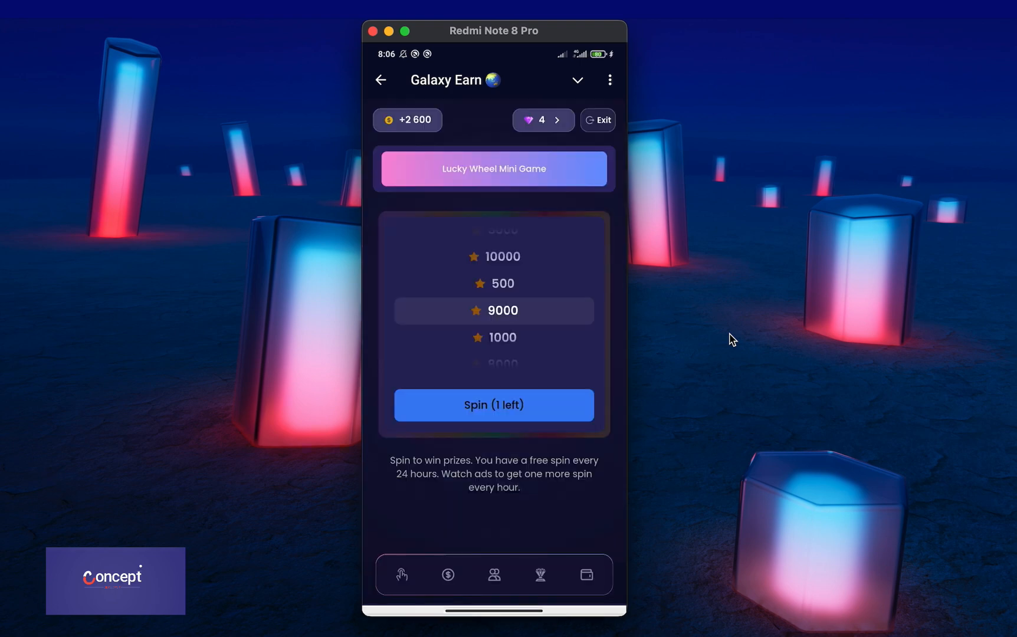
pyautogui.click(493, 405)
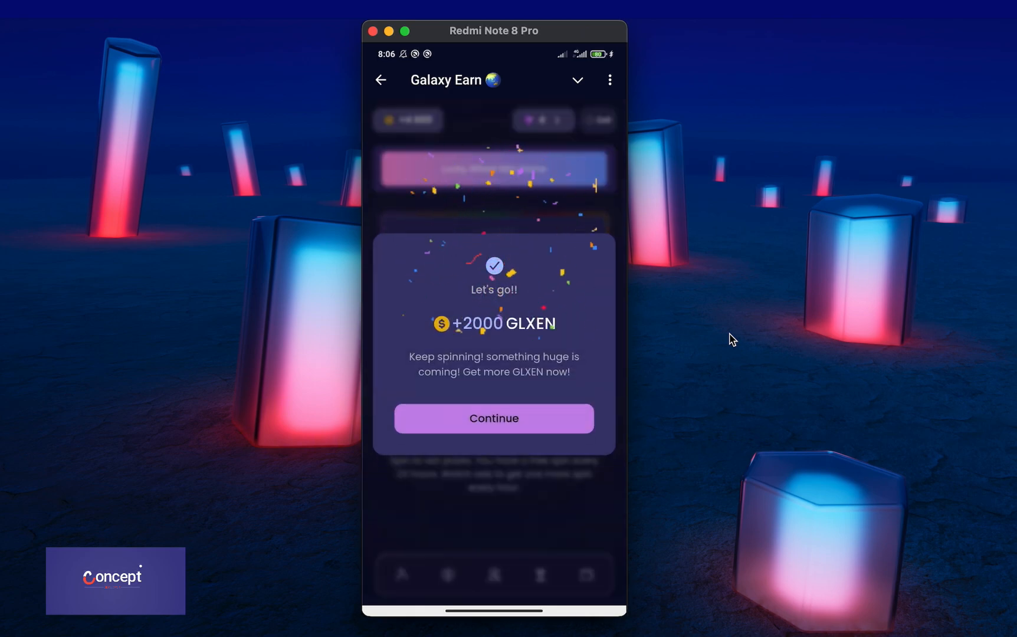
pyautogui.click(493, 419)
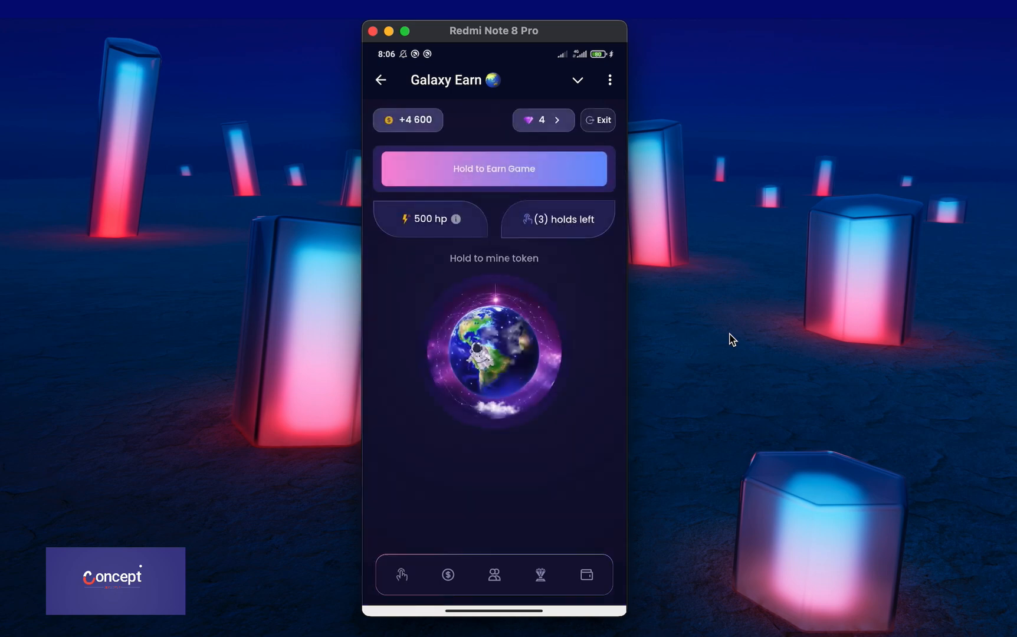
# - Hold the globe to mine and collect 500 GLXEN
pyautogui.click(493, 359)
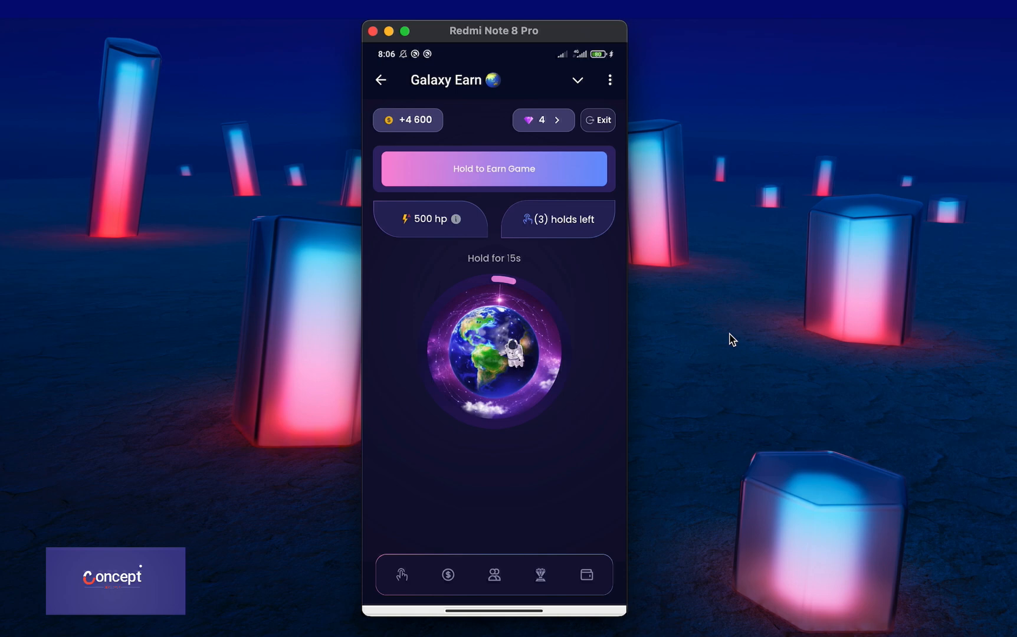
pyautogui.click(493, 168)
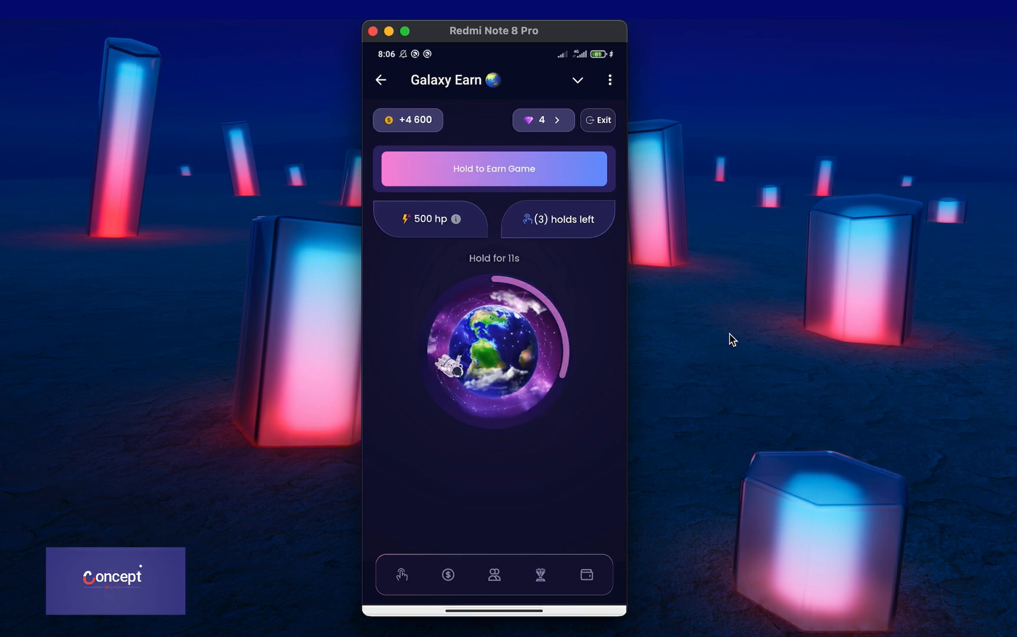
pyautogui.click(493, 169)
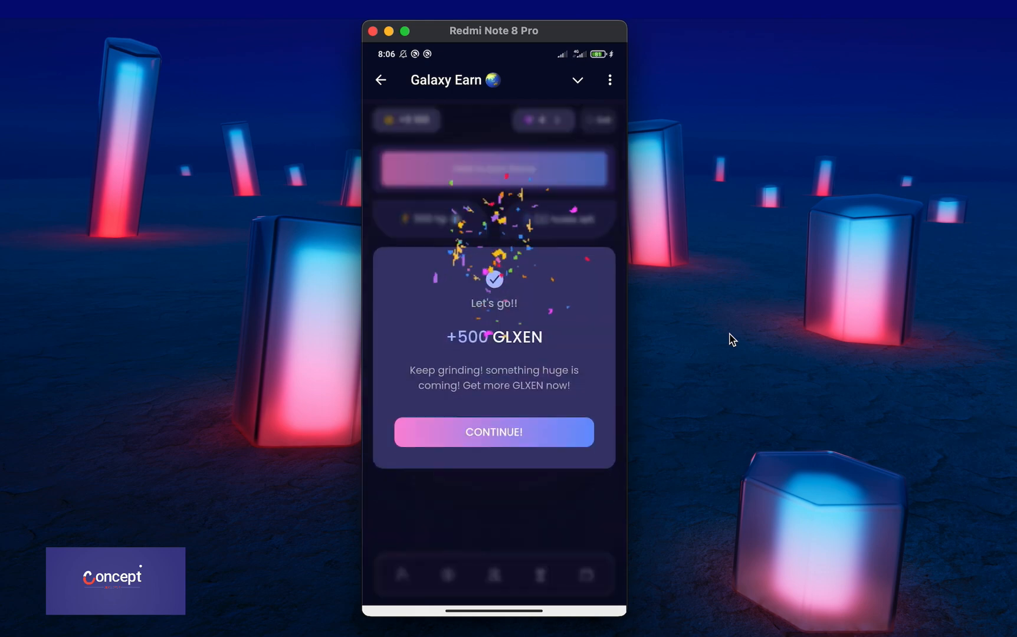
pyautogui.click(493, 432)
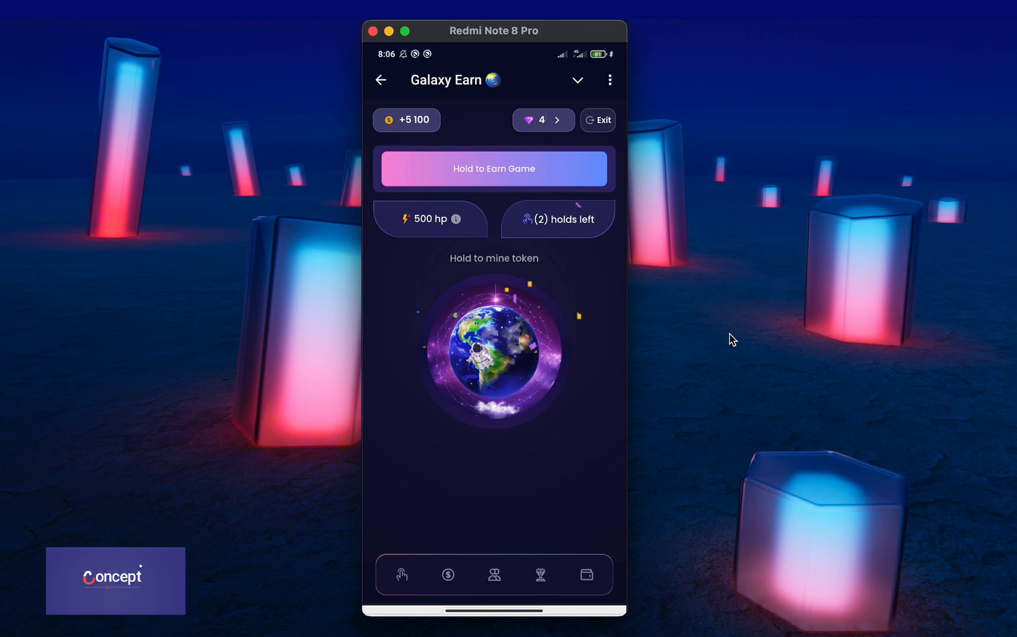
# - Review the 500 hp Hold Power Level upgrade details
pyautogui.click(430, 219)
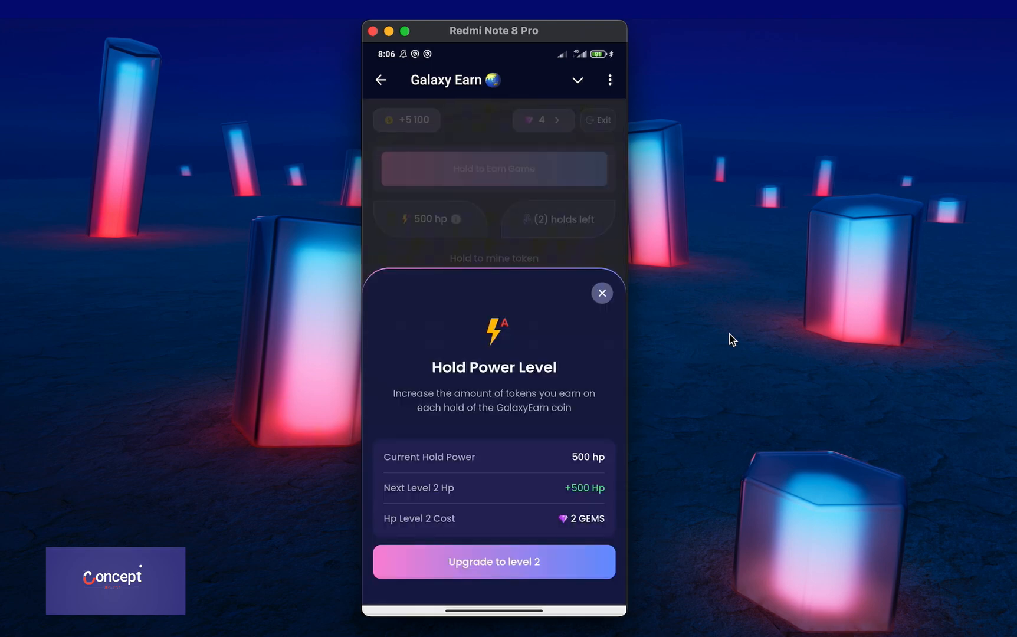
pyautogui.click(602, 293)
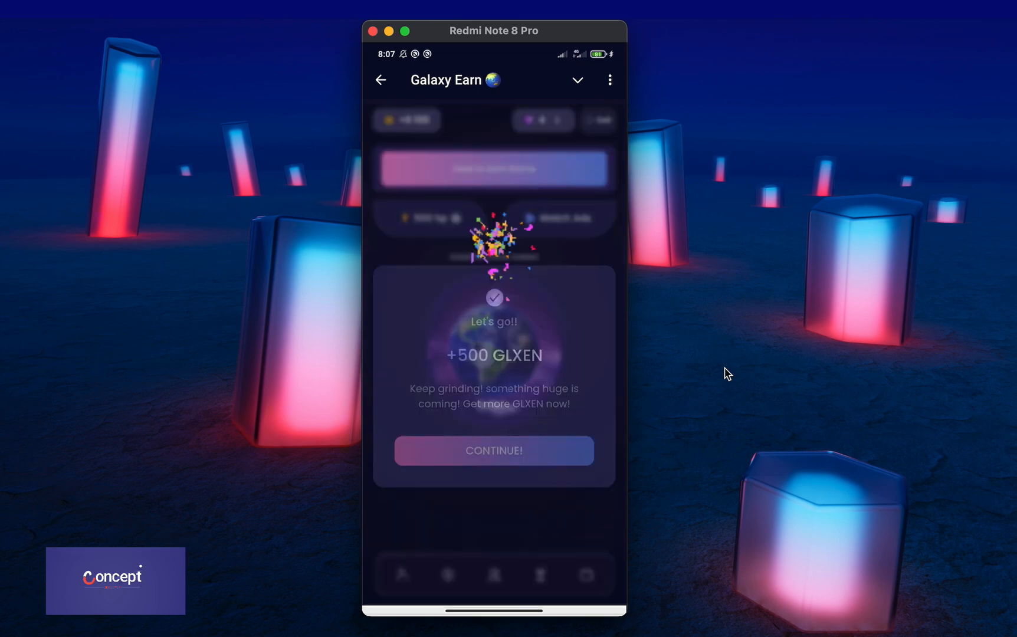
# - Watch the AliExpress ad to earn one free hold round, then head to the daily tasks
pyautogui.click(493, 450)
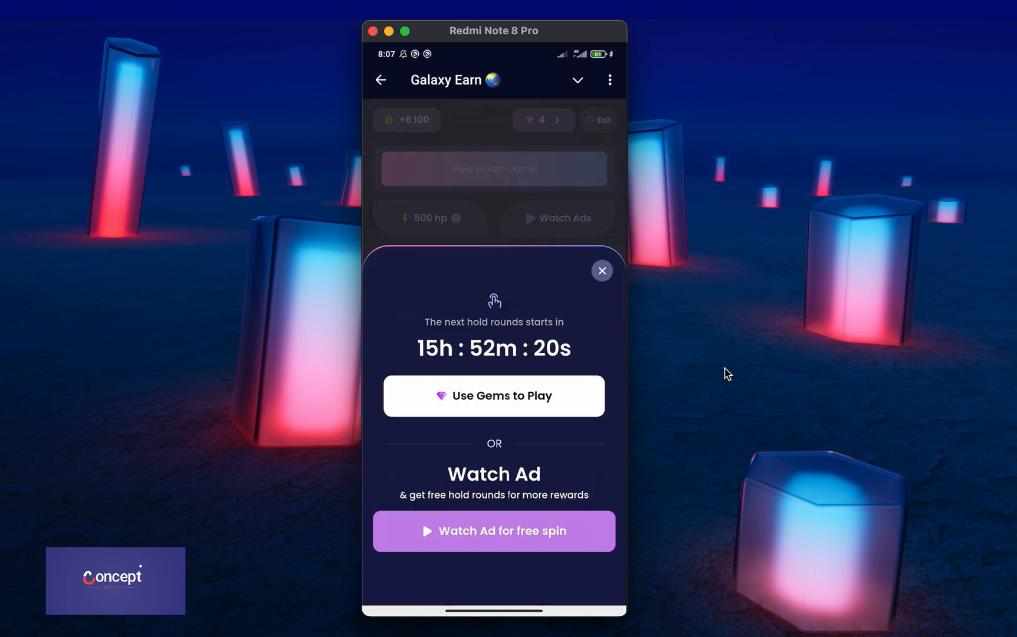
pyautogui.click(493, 531)
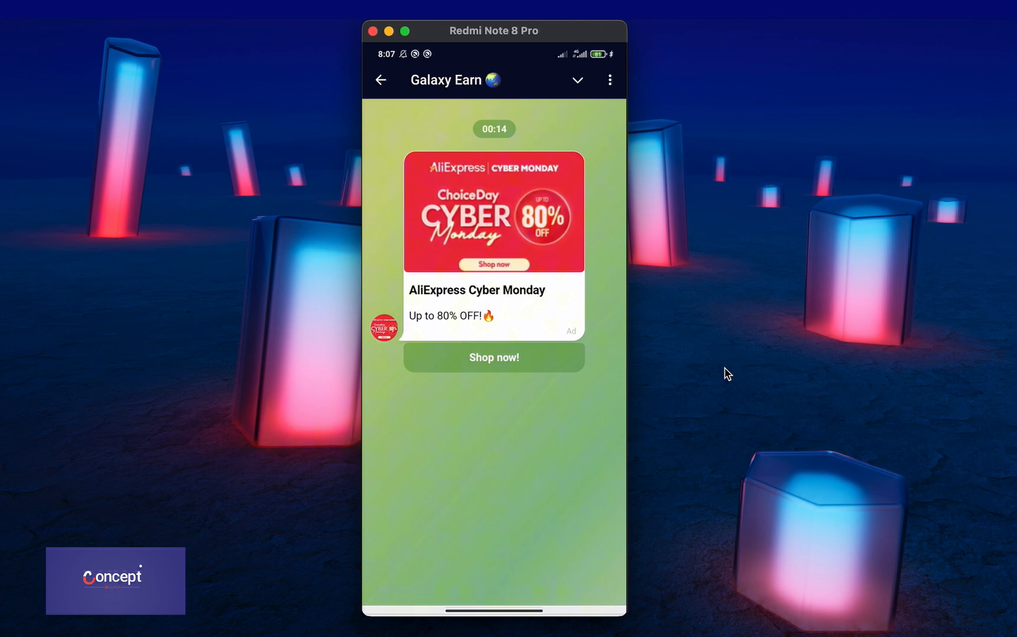
pyautogui.click(493, 212)
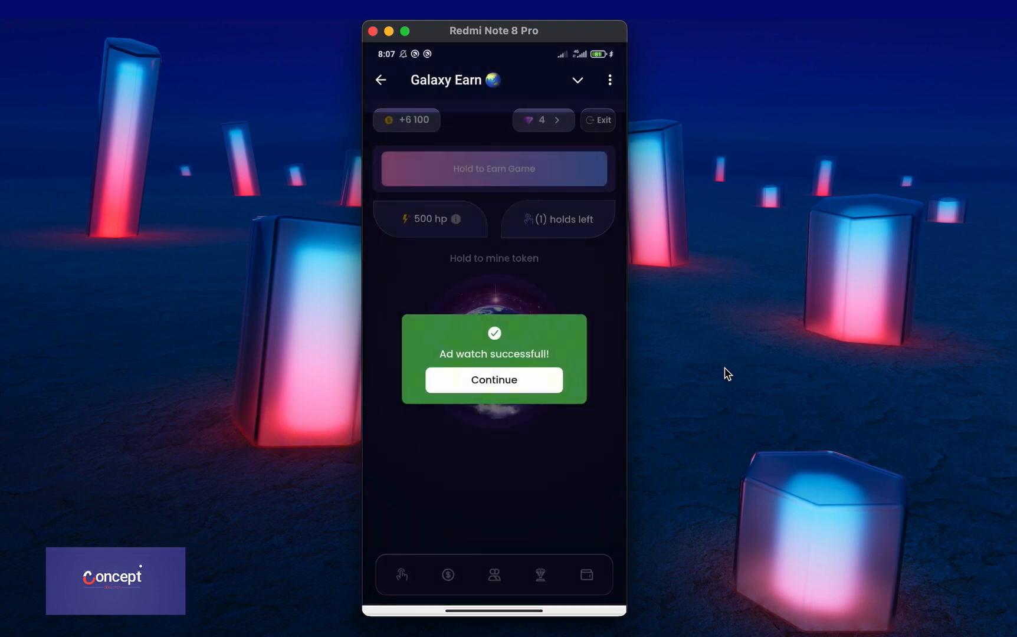
pyautogui.click(493, 380)
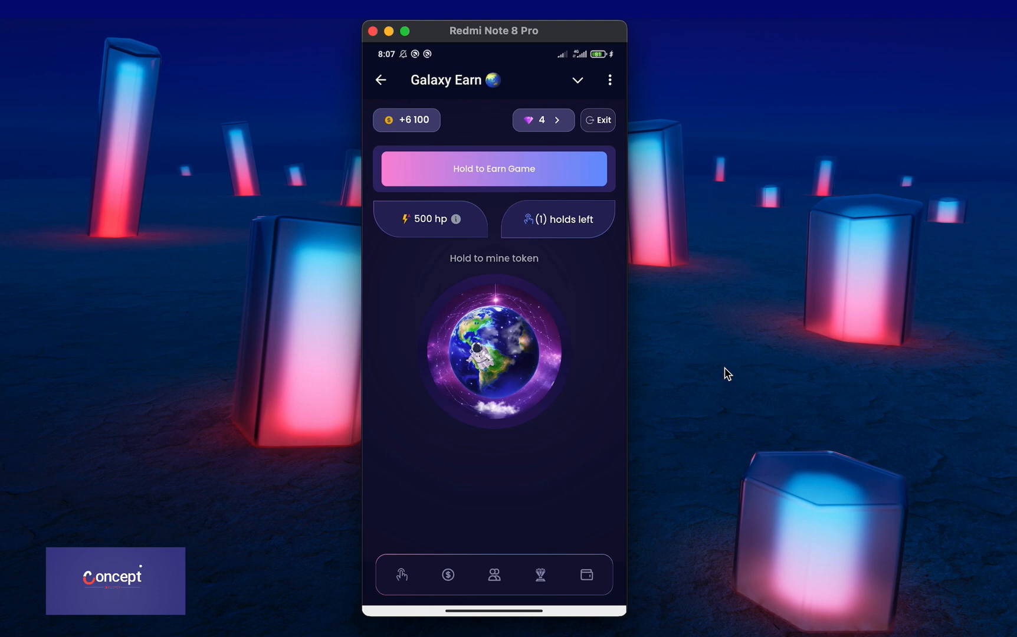
pyautogui.click(543, 120)
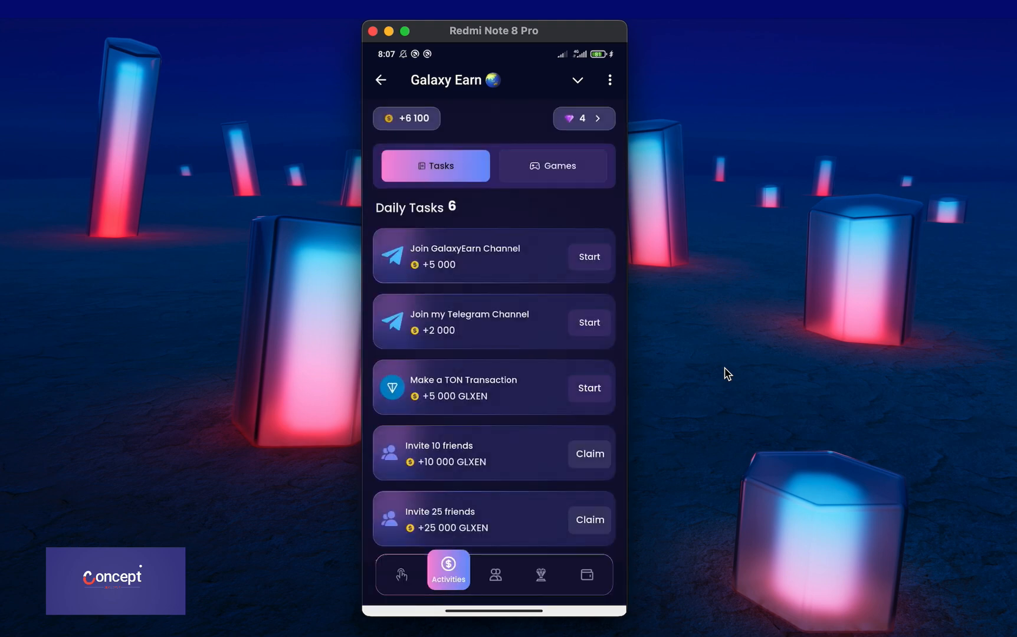
# - Scroll past the Adverts and Youtube Tasks lists, then switch to the Friends invite page
pyautogui.scroll(-3)
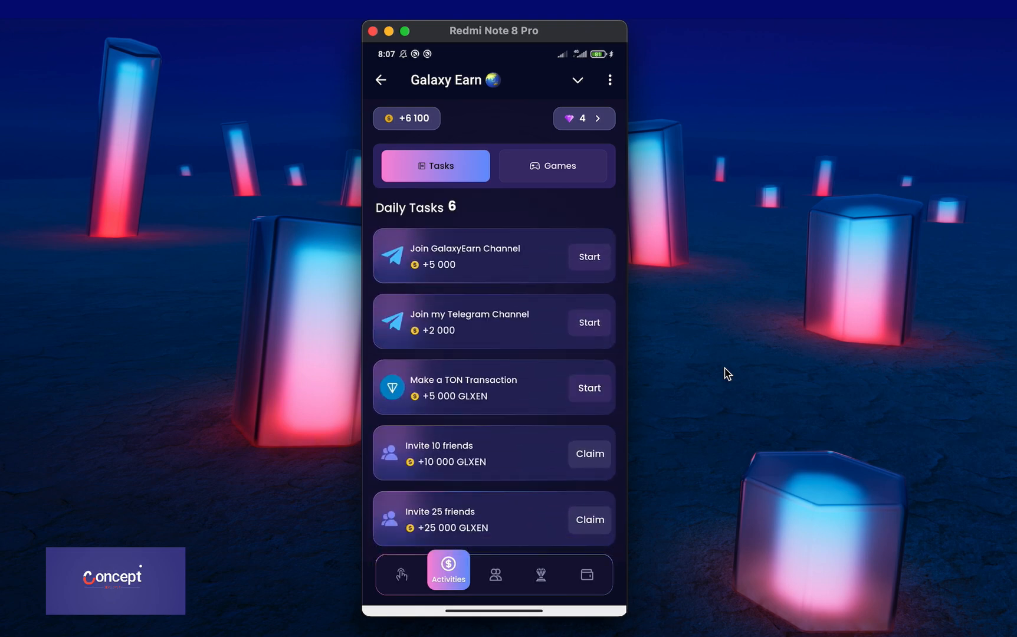
pyautogui.scroll(-3)
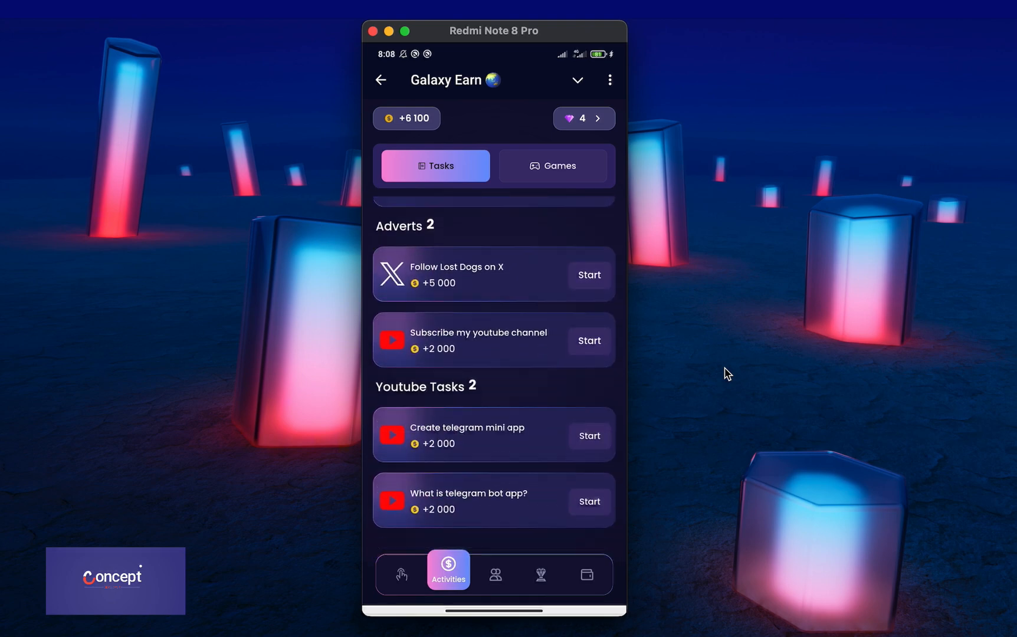
pyautogui.click(494, 575)
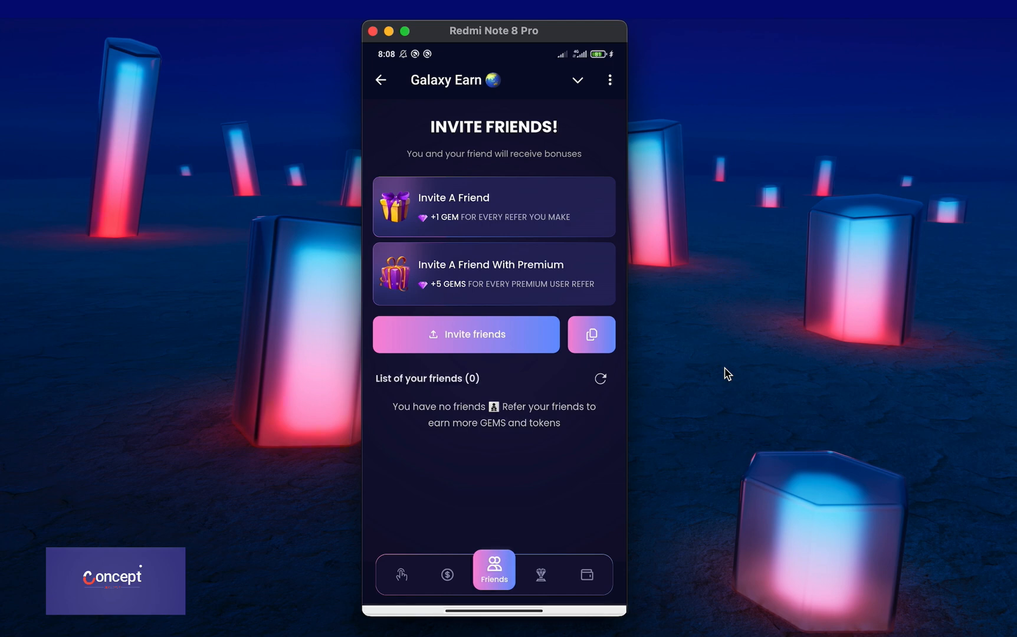
# - View the Leaders Top 100 list showing rank #21 with 6100, then the Rewards Pool prize distribution
pyautogui.click(539, 574)
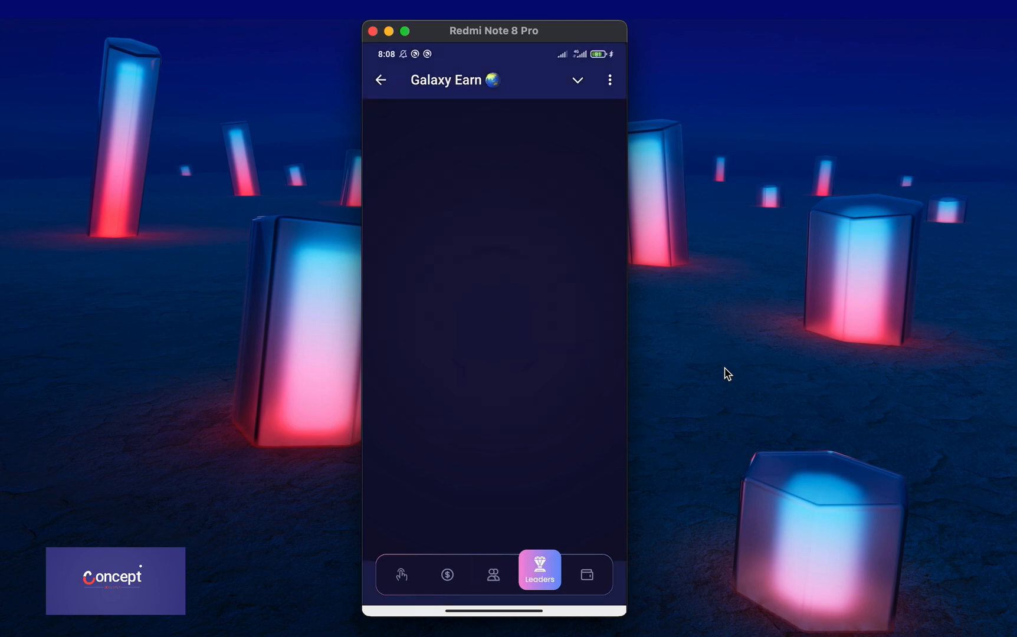
pyautogui.click(539, 572)
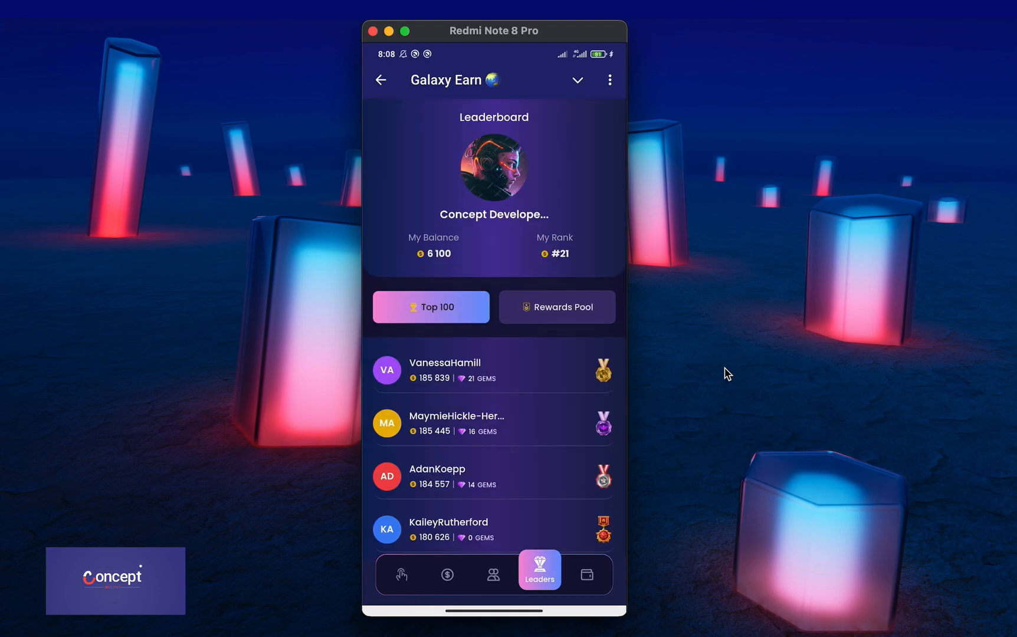
pyautogui.scroll(-3)
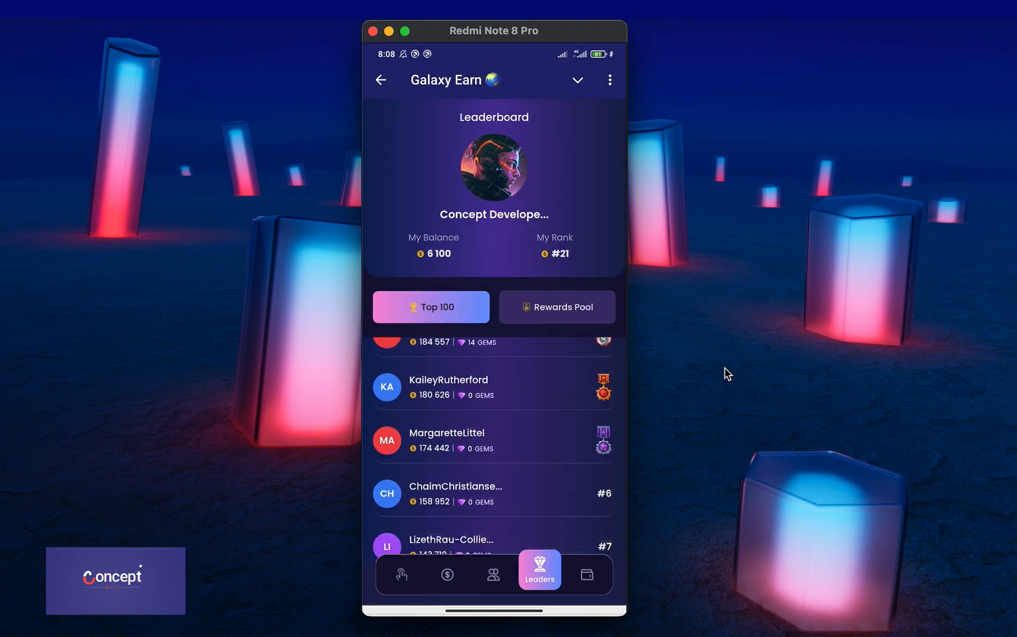
pyautogui.scroll(-3)
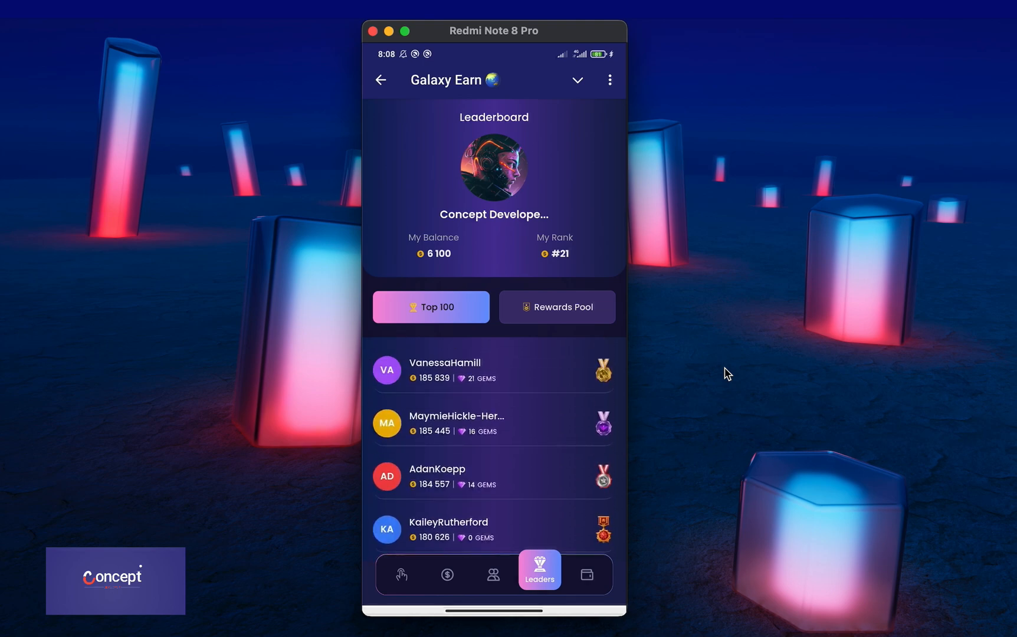
pyautogui.click(557, 307)
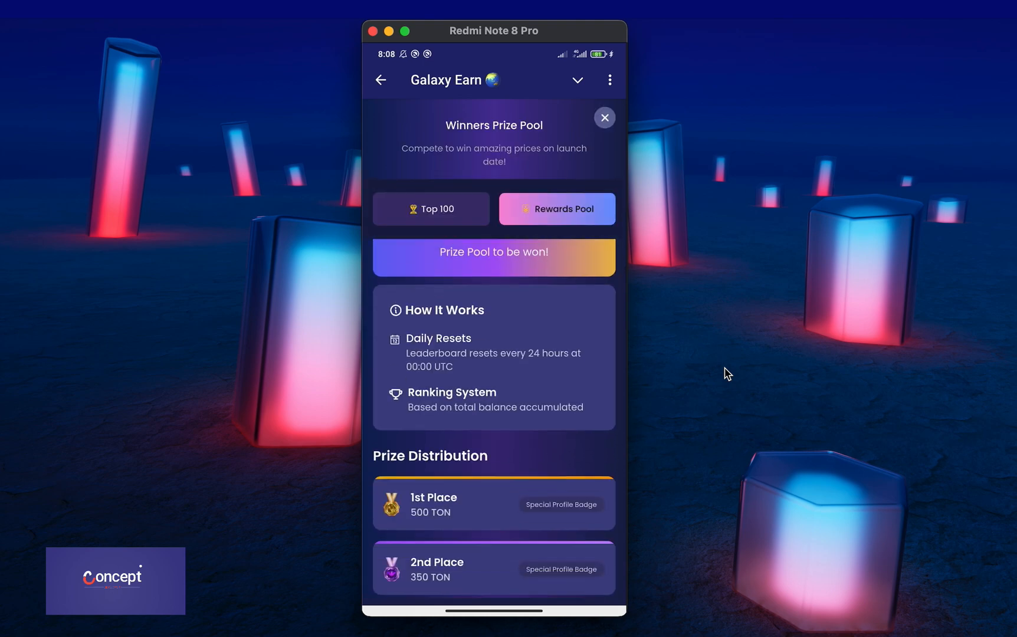
pyautogui.scroll(-3)
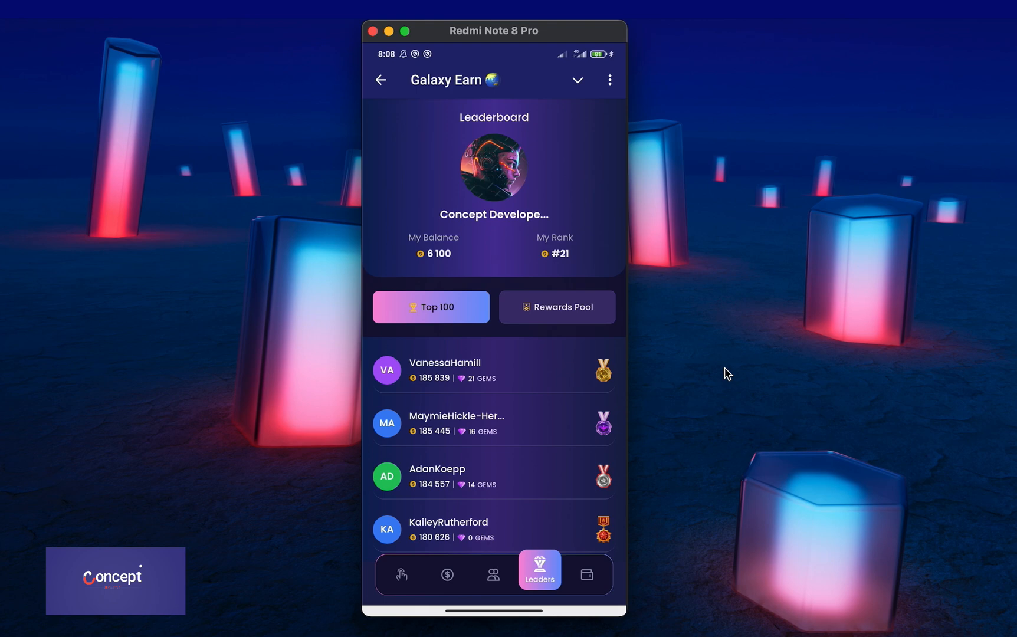
# - View the wallet's Assets with 6,100 GLXEN and start a GLXEN withdrawal
pyautogui.click(586, 574)
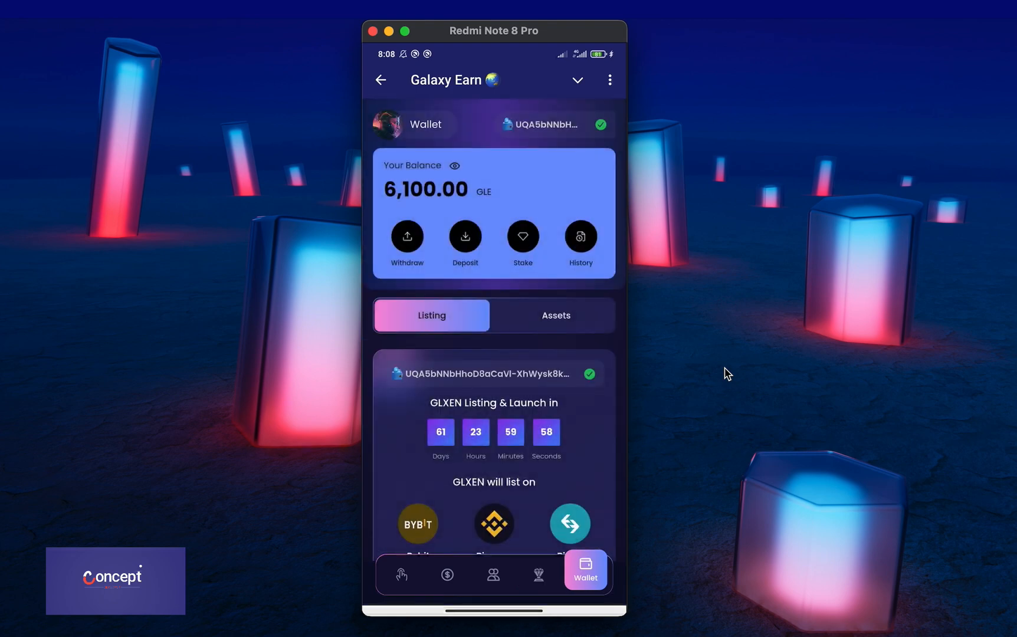
pyautogui.click(556, 315)
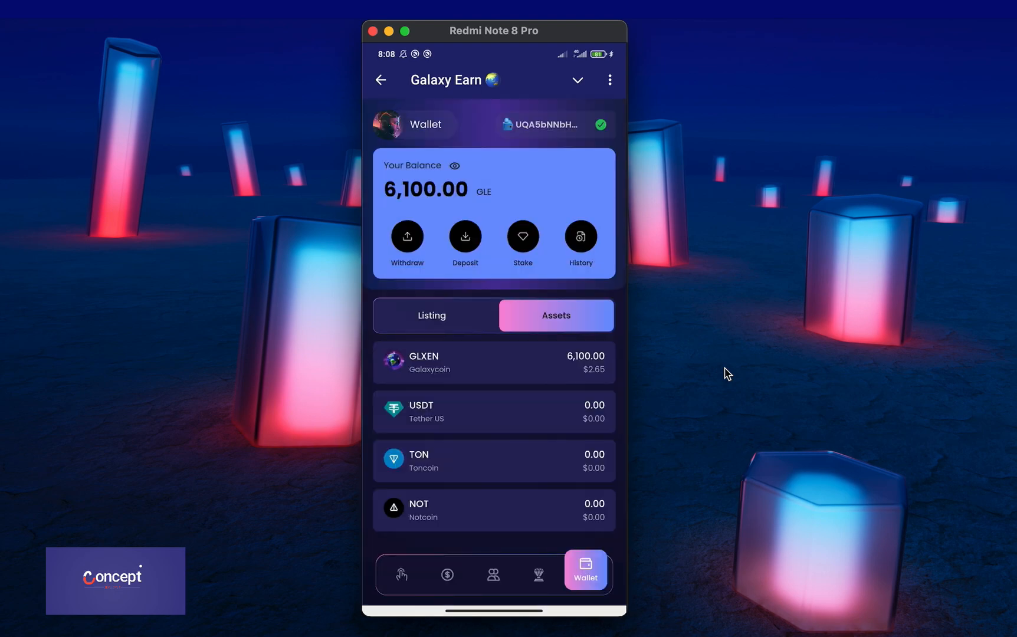
pyautogui.click(406, 237)
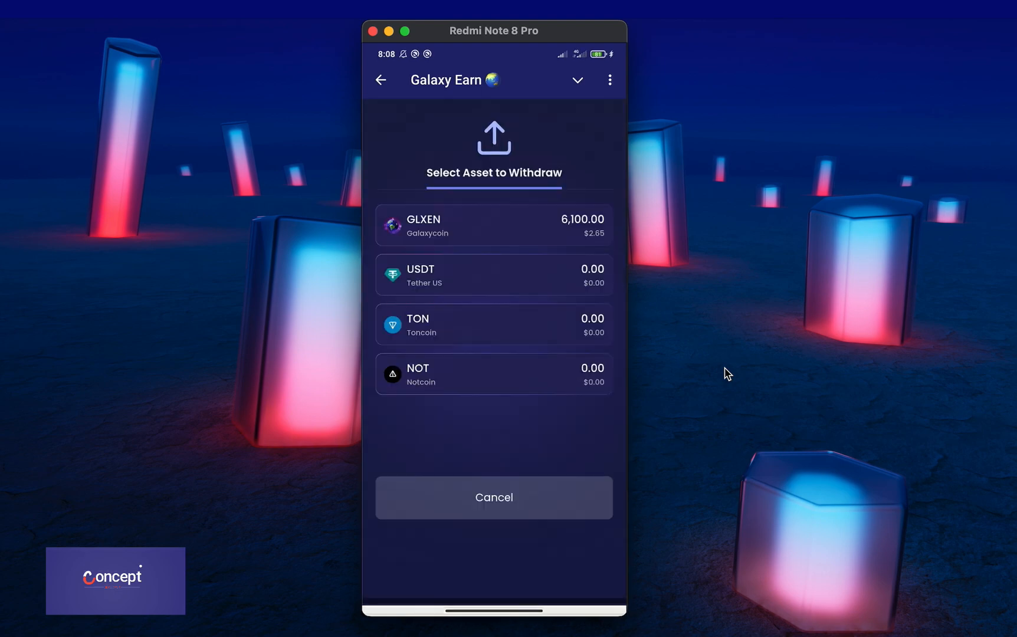
pyautogui.click(493, 225)
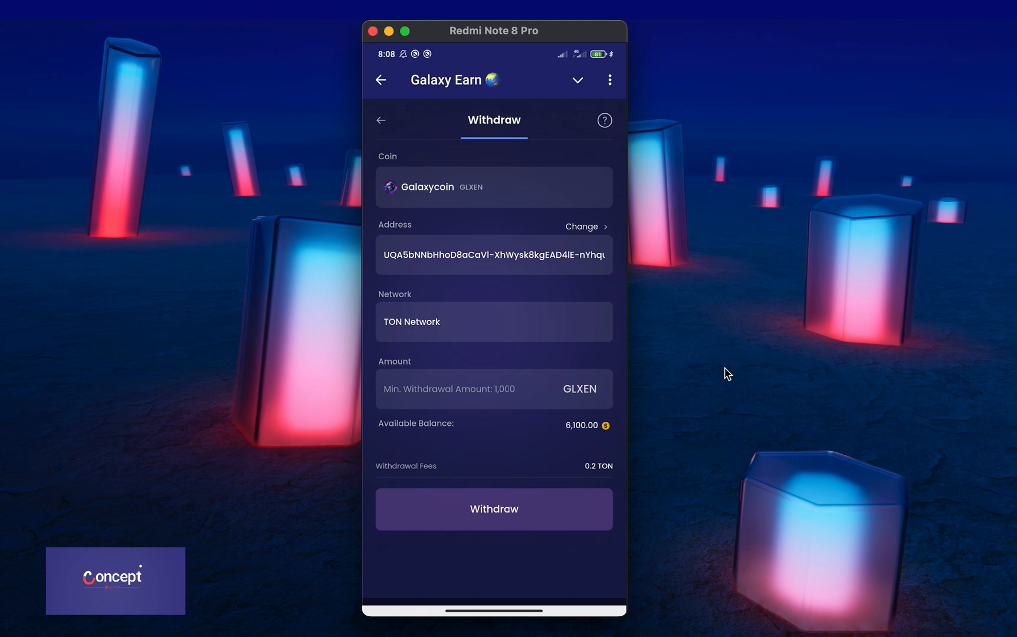
# - Check the asset History and its empty Deposits tab, then head back toward the wallet
pyautogui.click(493, 188)
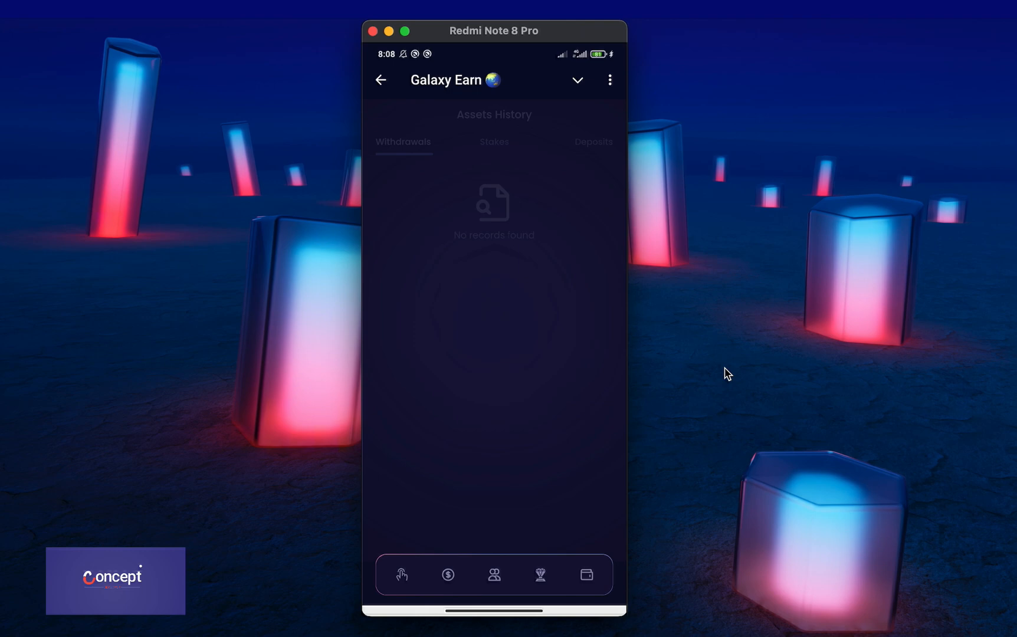
pyautogui.click(594, 142)
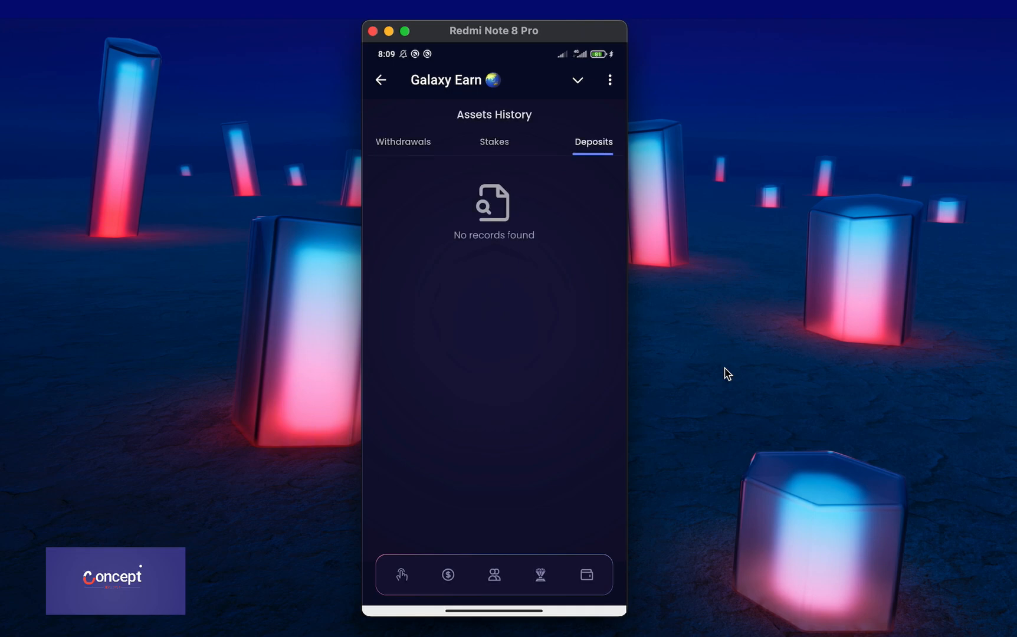
pyautogui.click(586, 576)
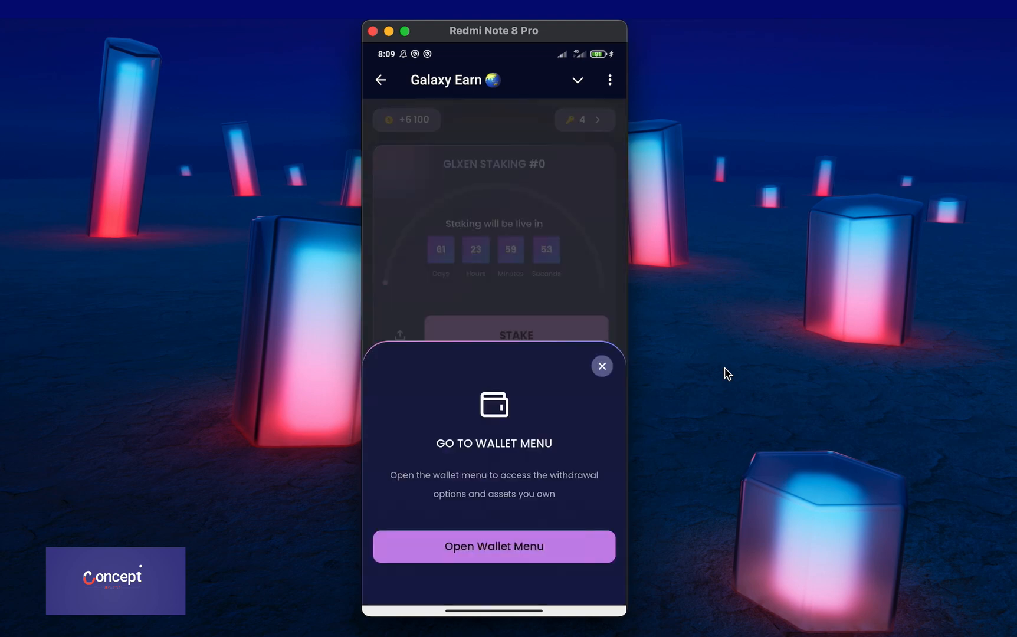
# - Dismiss the go-to-wallet prompt and restart a GLXEN withdrawal from the wallet
pyautogui.click(601, 366)
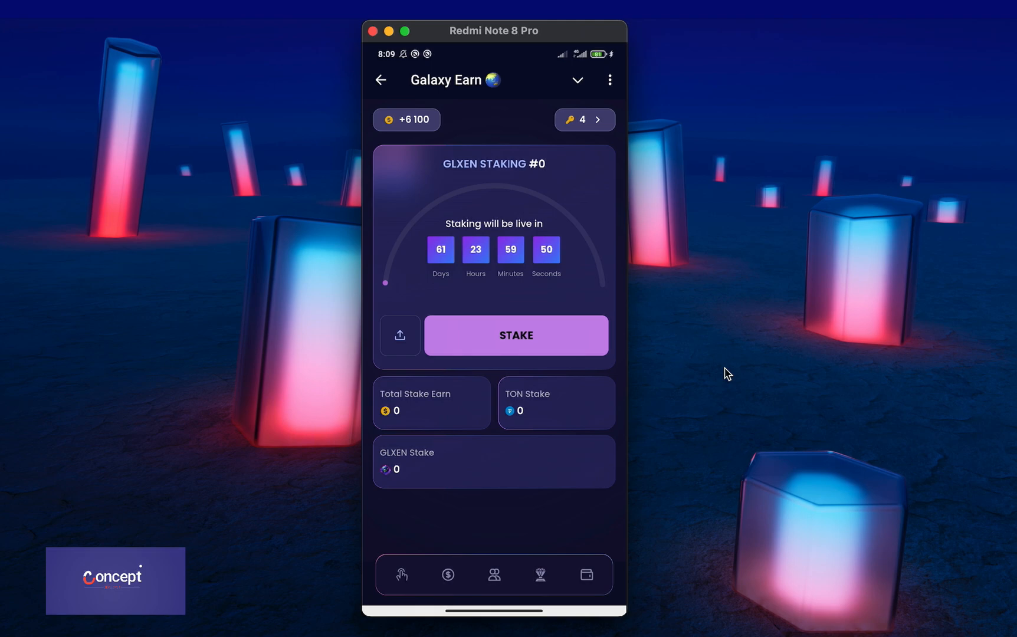
pyautogui.click(515, 335)
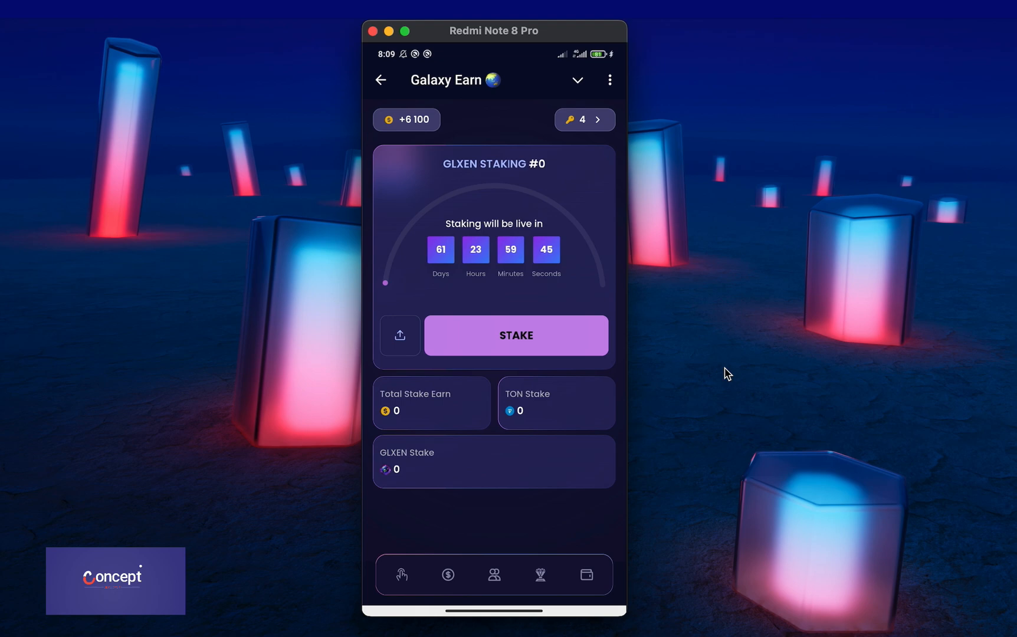
pyautogui.click(586, 574)
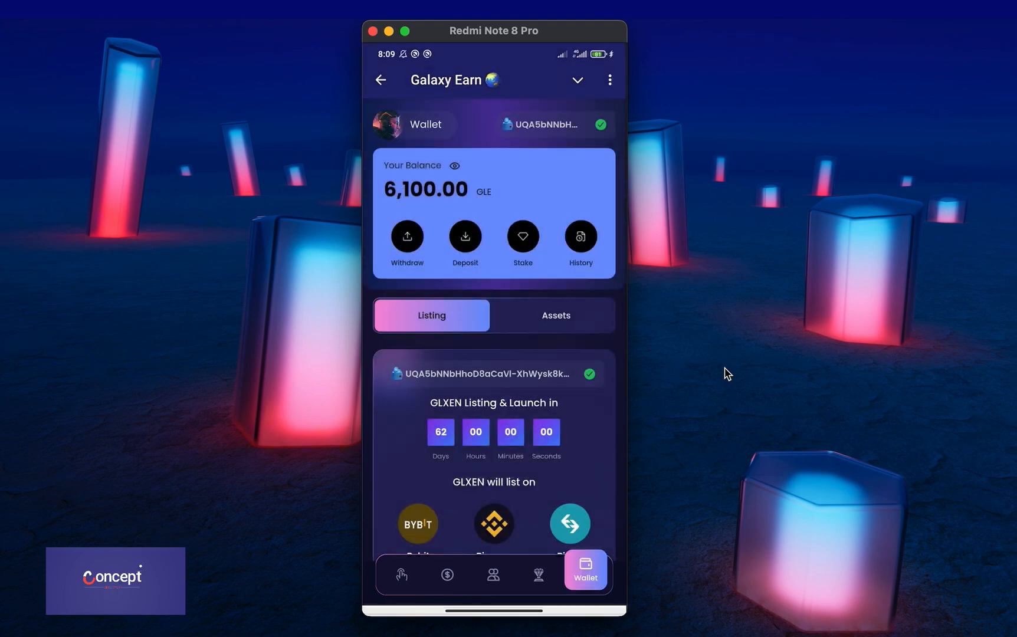
pyautogui.click(406, 237)
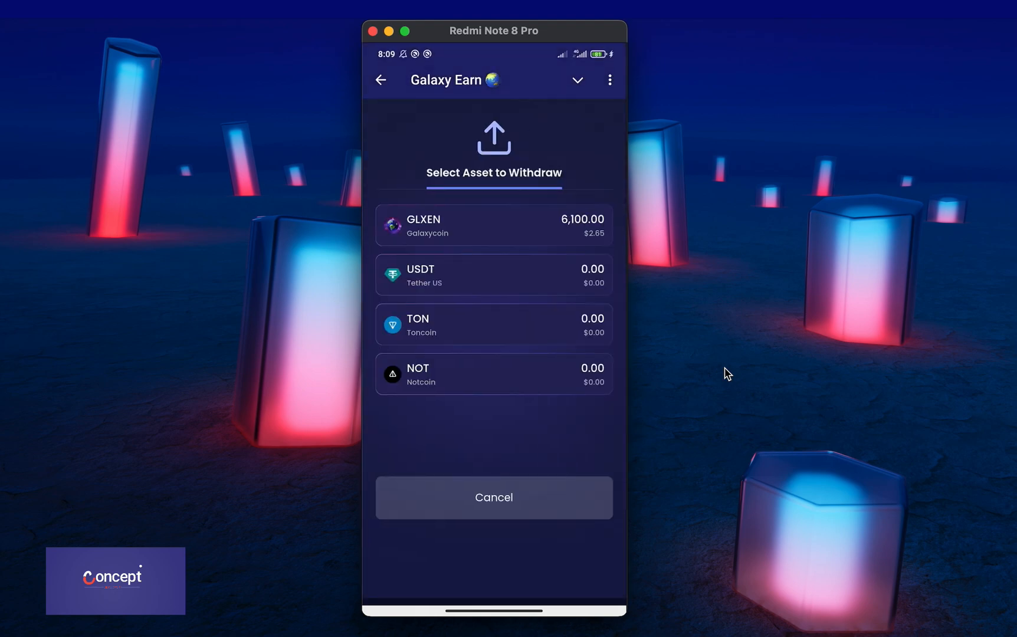
pyautogui.click(493, 225)
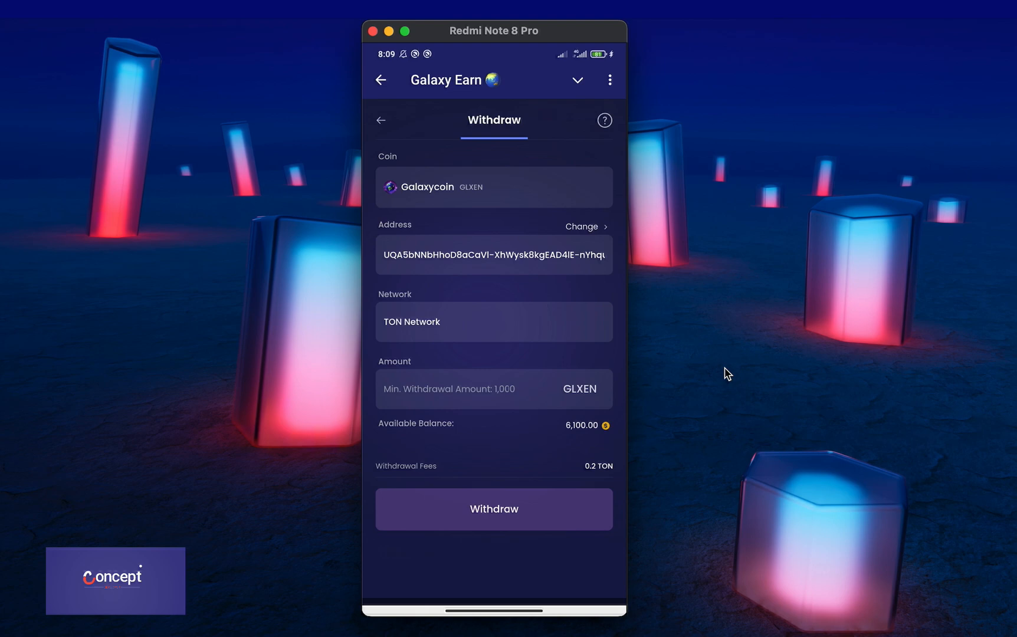
# - Attempt a 1000 GLXEN withdrawal, get refused for lacking 0.2 TON fees, and cancel the warning
pyautogui.click(476, 390)
pyautogui.write('1000')
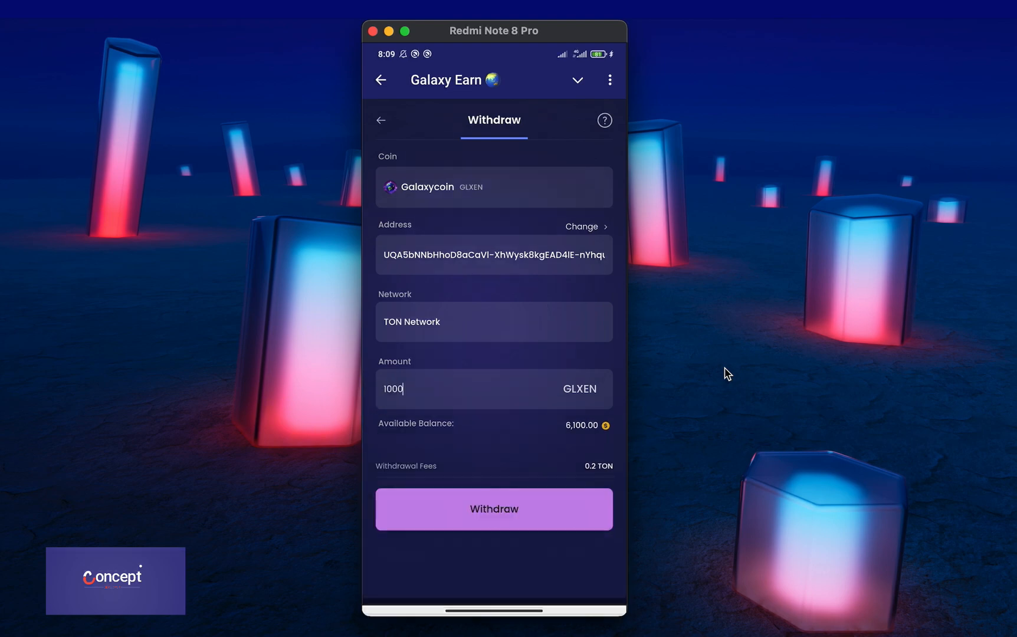
pyautogui.click(493, 510)
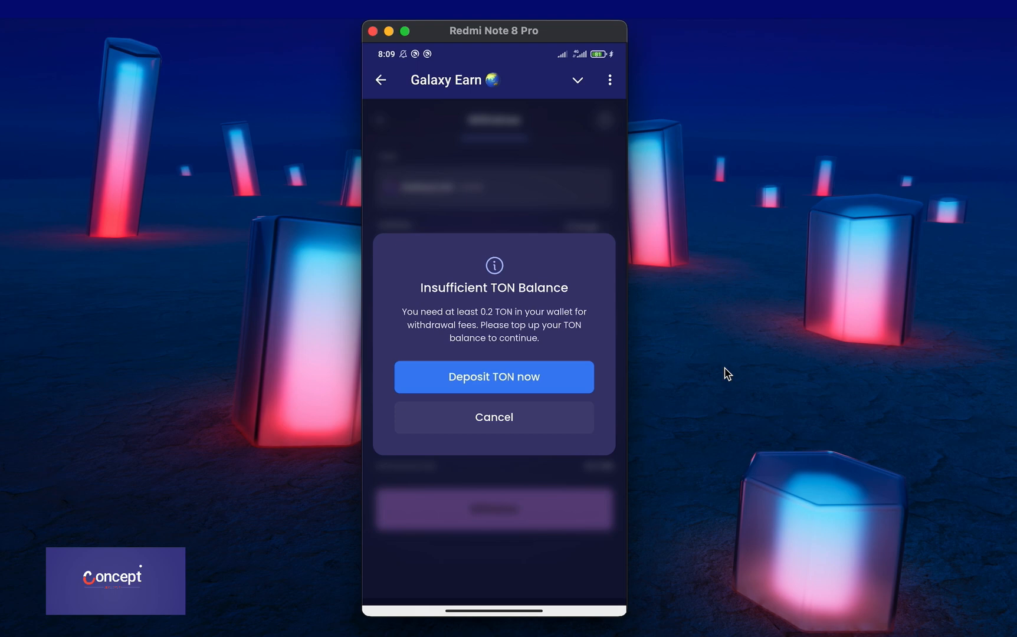
pyautogui.click(493, 418)
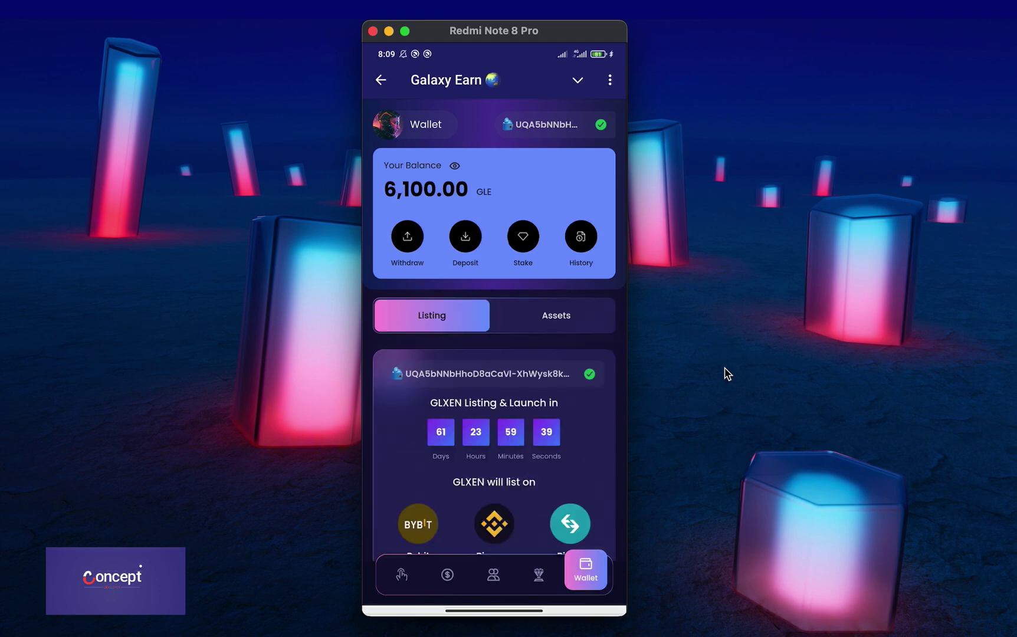
# - Change the app language to Spanish from the home-screen Settings
pyautogui.click(402, 574)
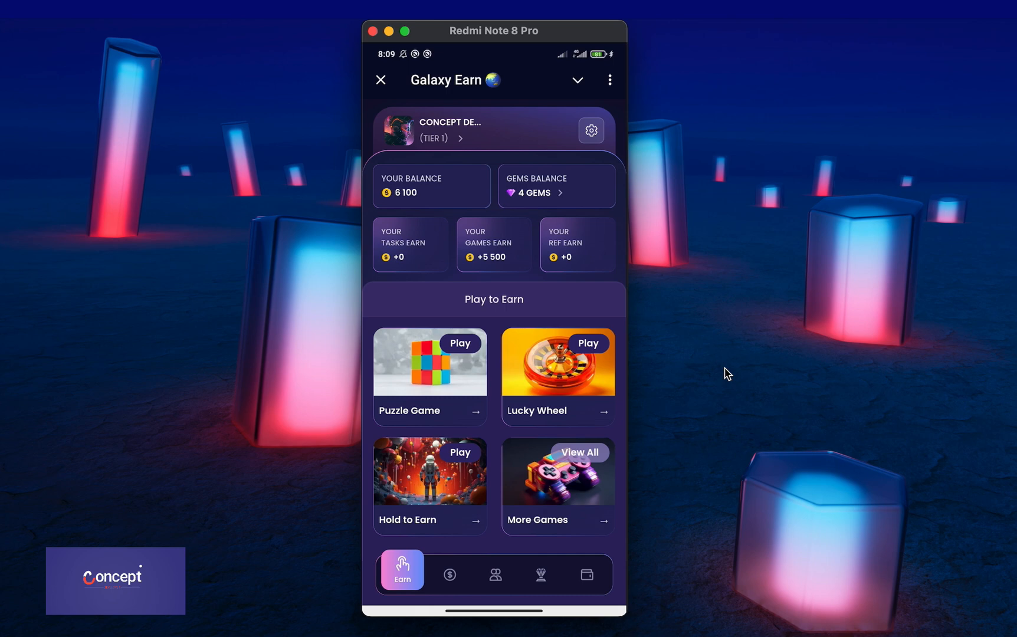
pyautogui.click(589, 131)
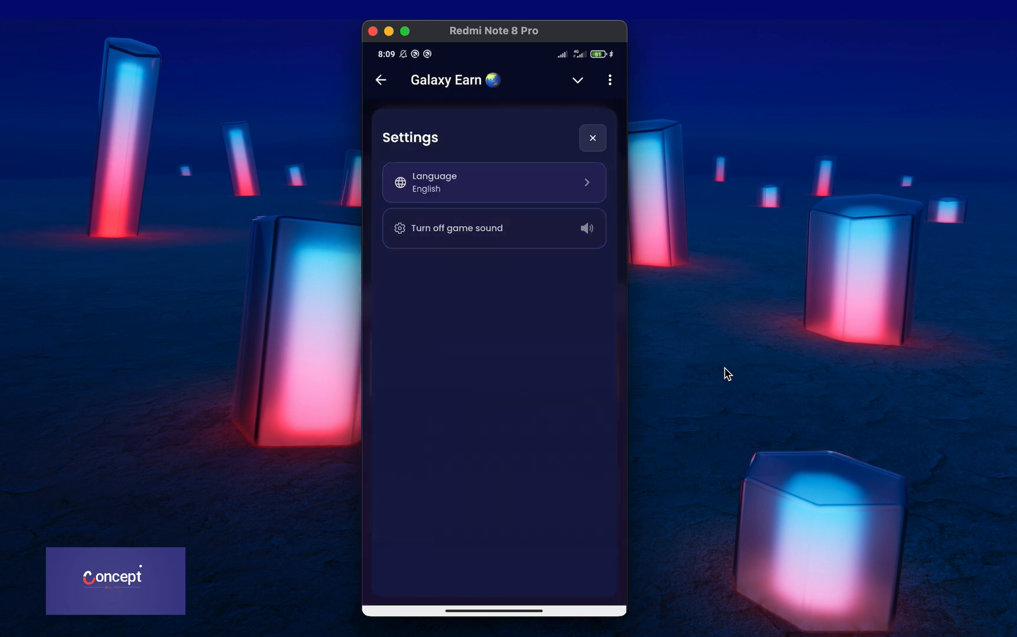
pyautogui.click(493, 182)
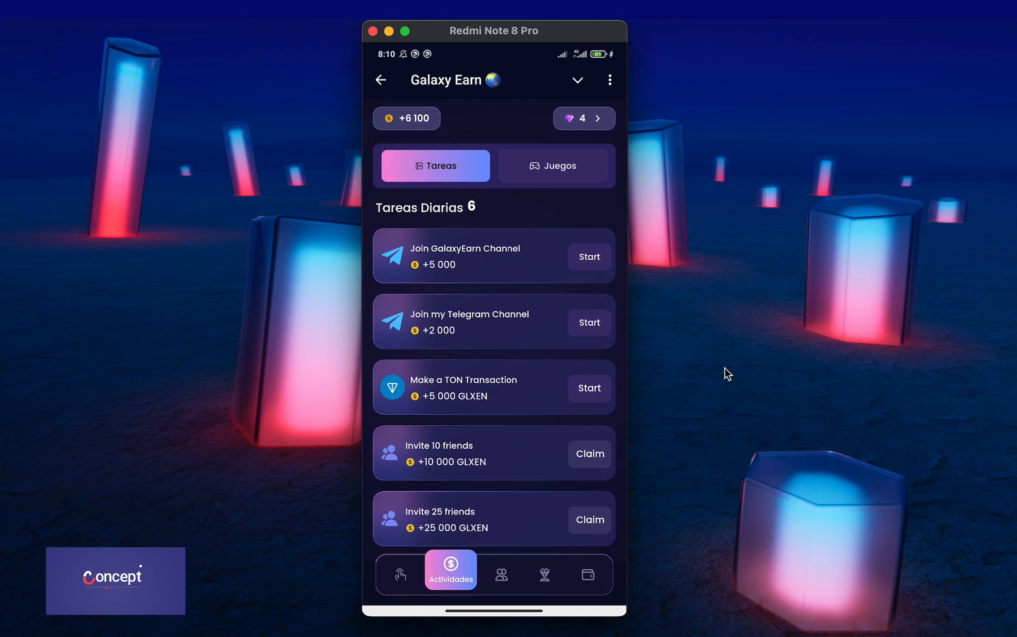
# - Visit the Amigos page and the user profile with empty achievements in Spanish
pyautogui.click(500, 575)
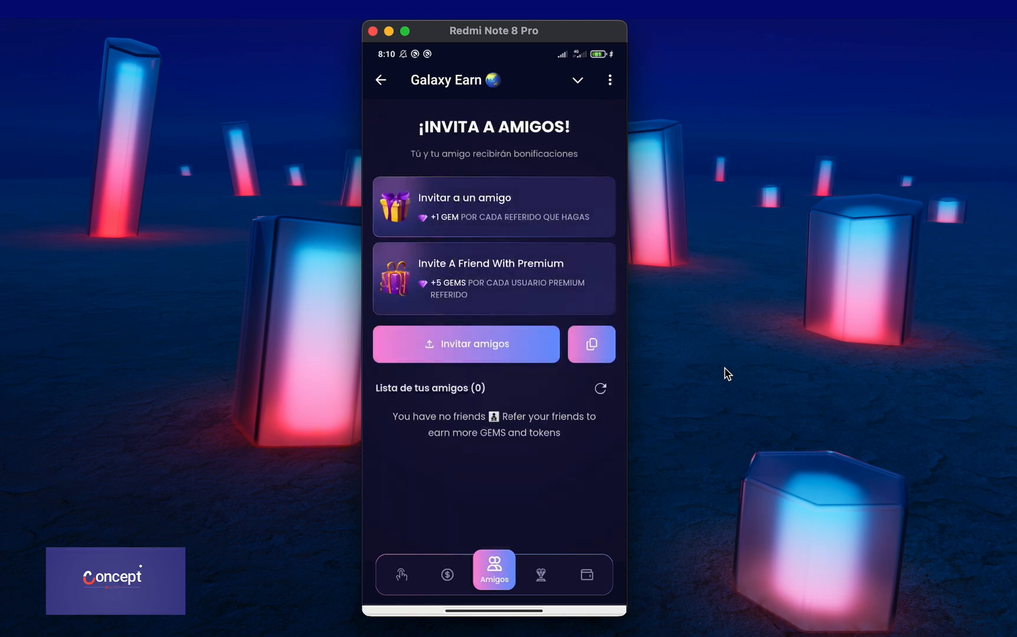
pyautogui.click(401, 573)
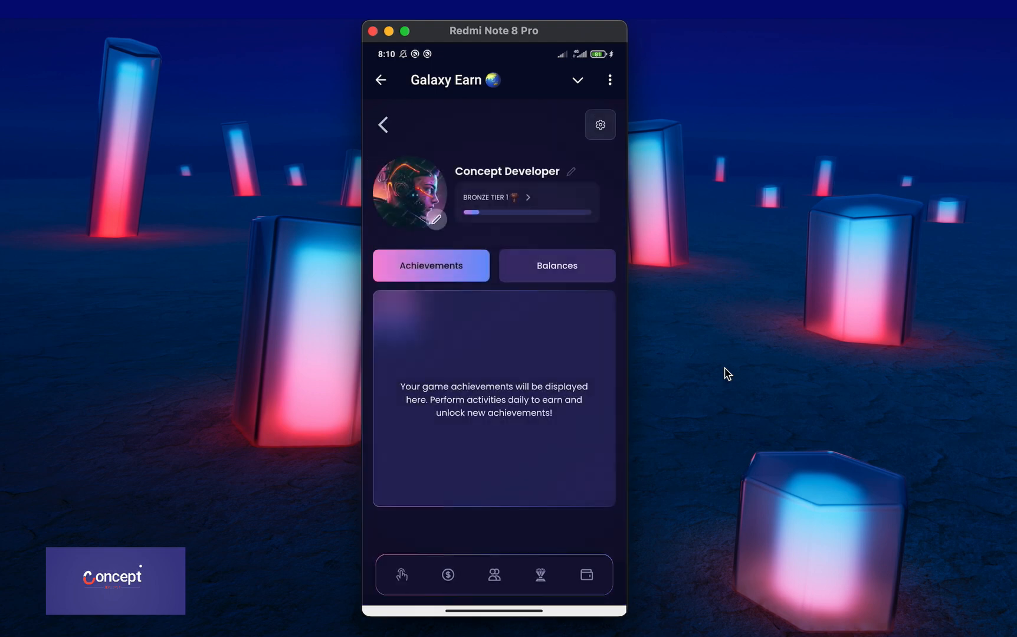
# - Look over the avatar choices and the tier requirements carousel on the profile
pyautogui.click(556, 265)
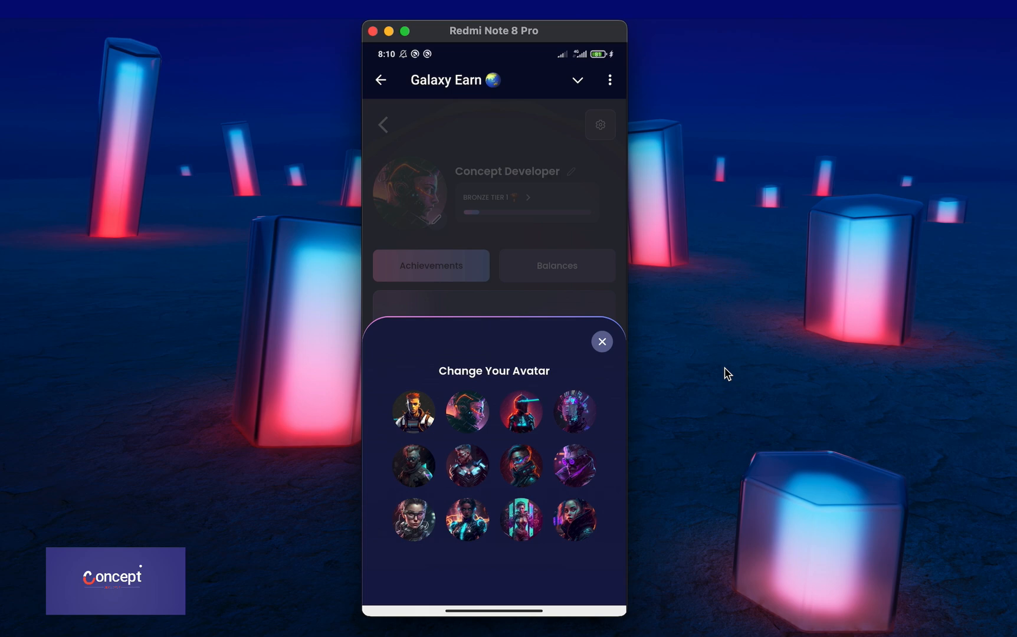
pyautogui.click(601, 342)
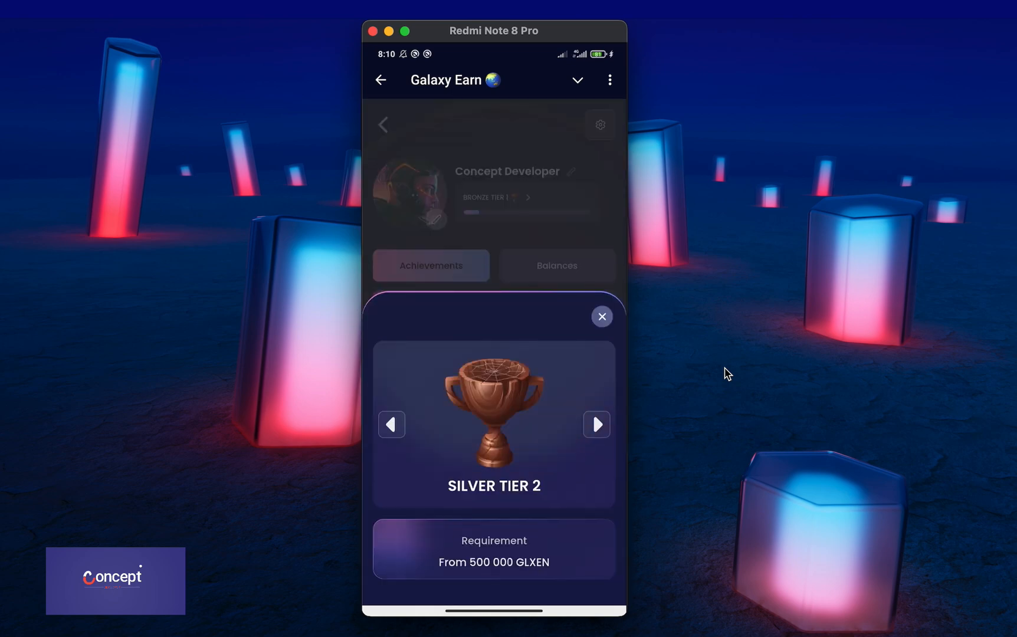
pyautogui.click(602, 316)
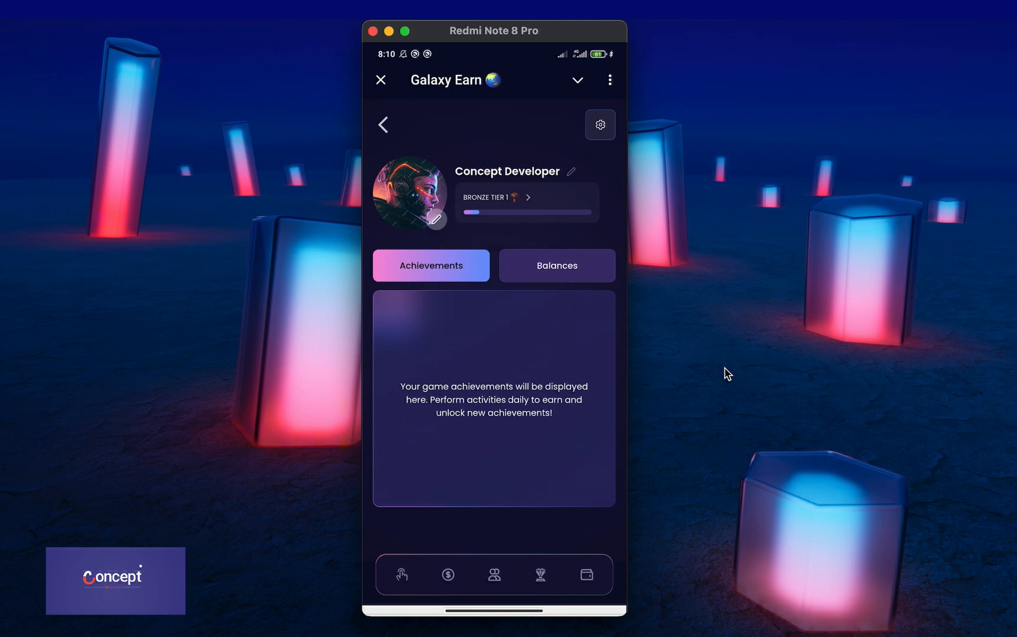
# - Revisit Settings with the app back in English, then the Activities and Leaders tabs
pyautogui.click(599, 124)
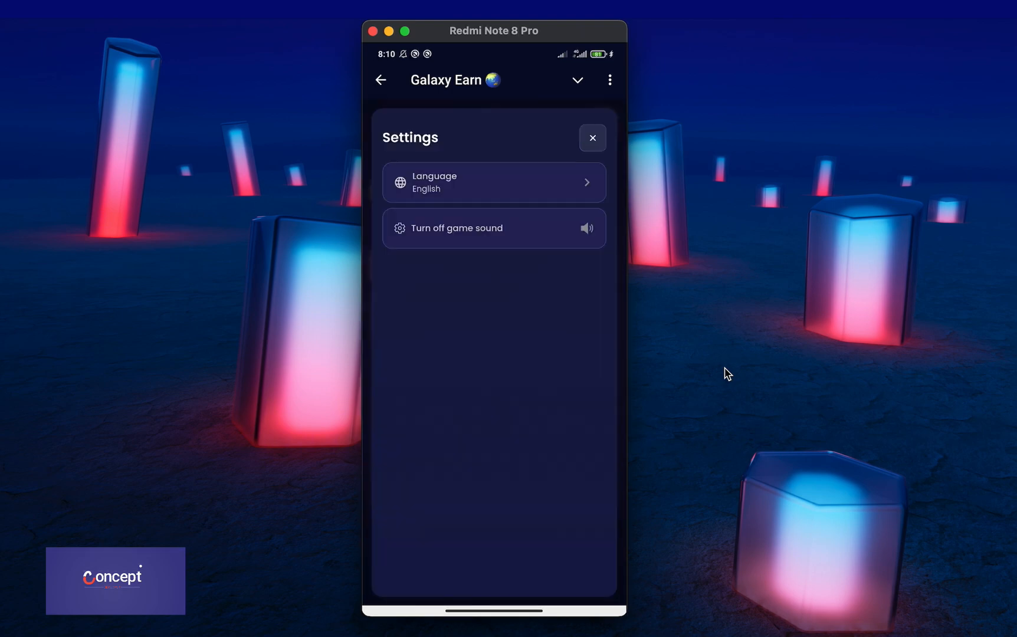
pyautogui.click(592, 138)
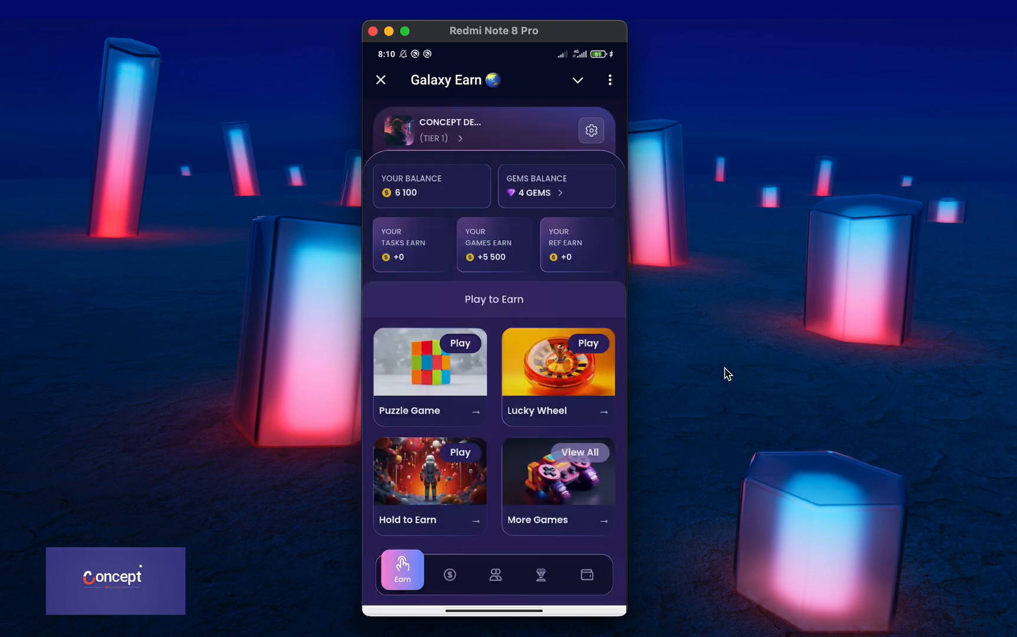
pyautogui.click(448, 575)
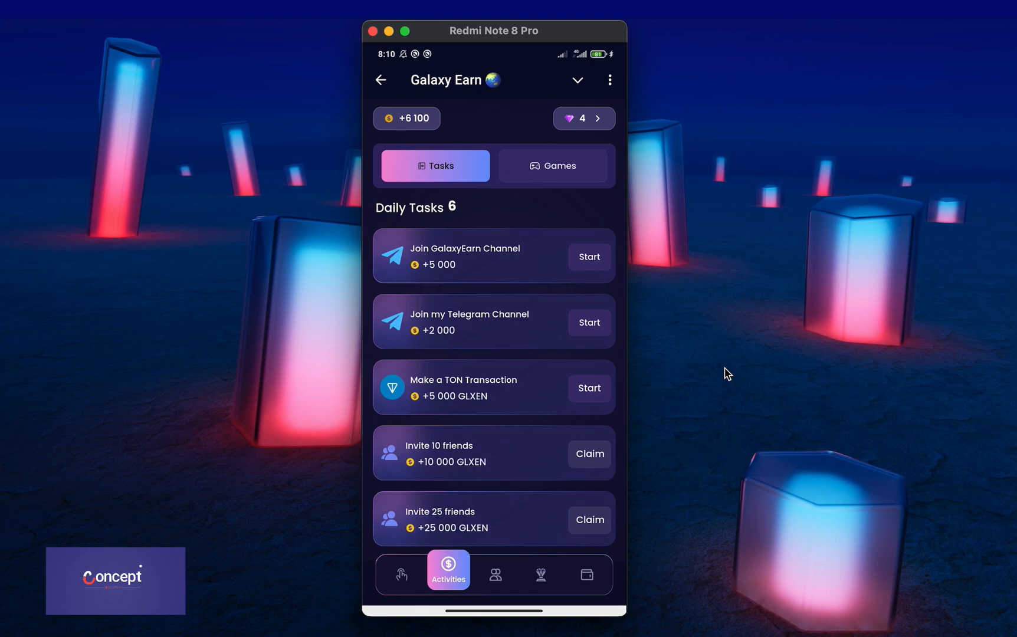
pyautogui.click(539, 575)
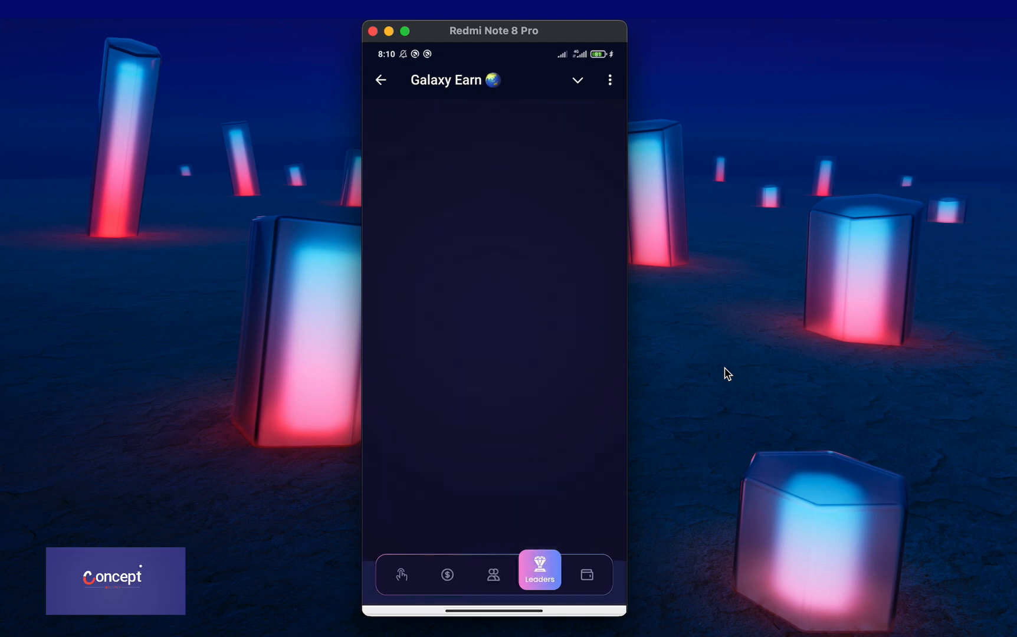
pyautogui.click(539, 572)
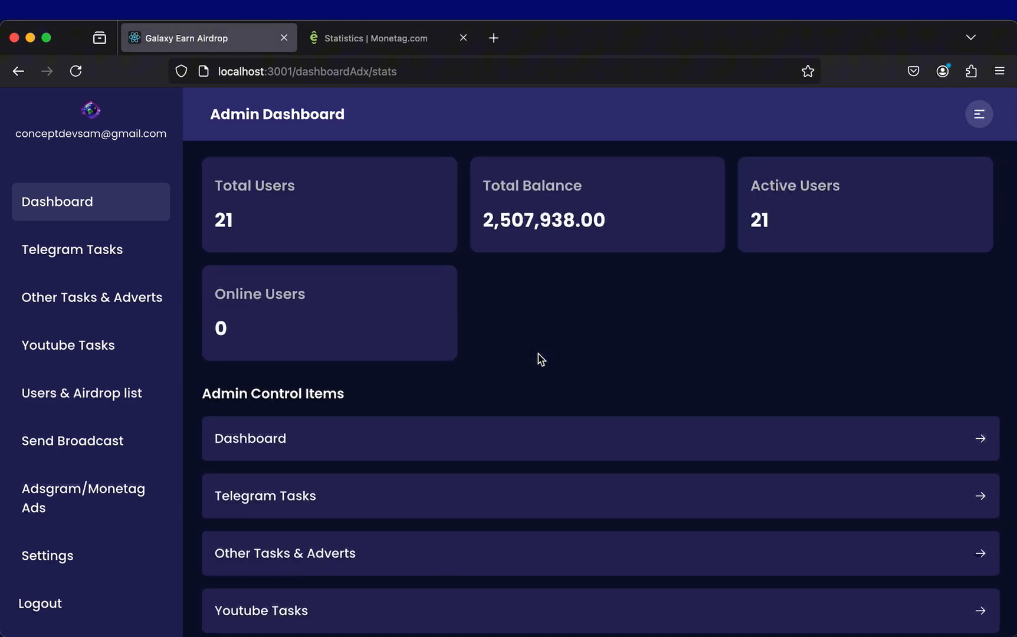
pyautogui.moveTo(297, 288)
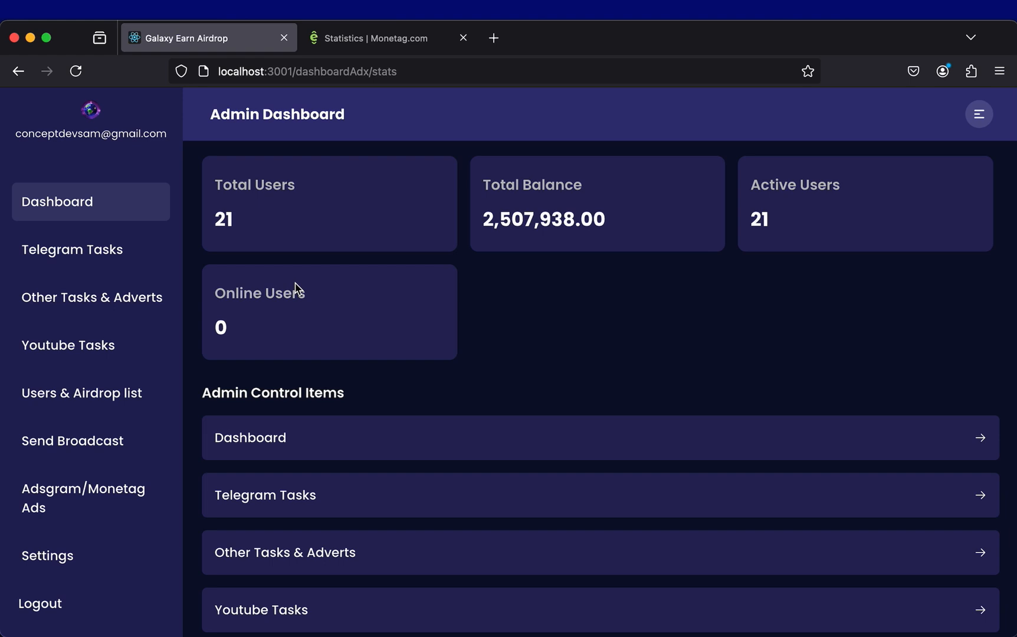
# - Show the Telegram Tasks page with its two channel-join tasks and the cancelled Add New Task form
pyautogui.click(71, 250)
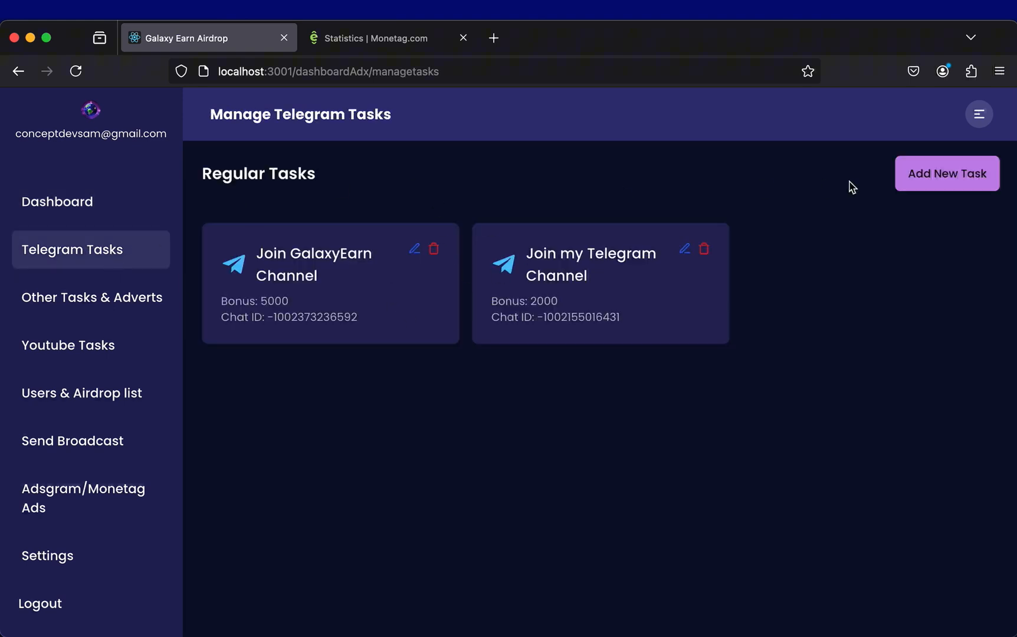
pyautogui.click(948, 174)
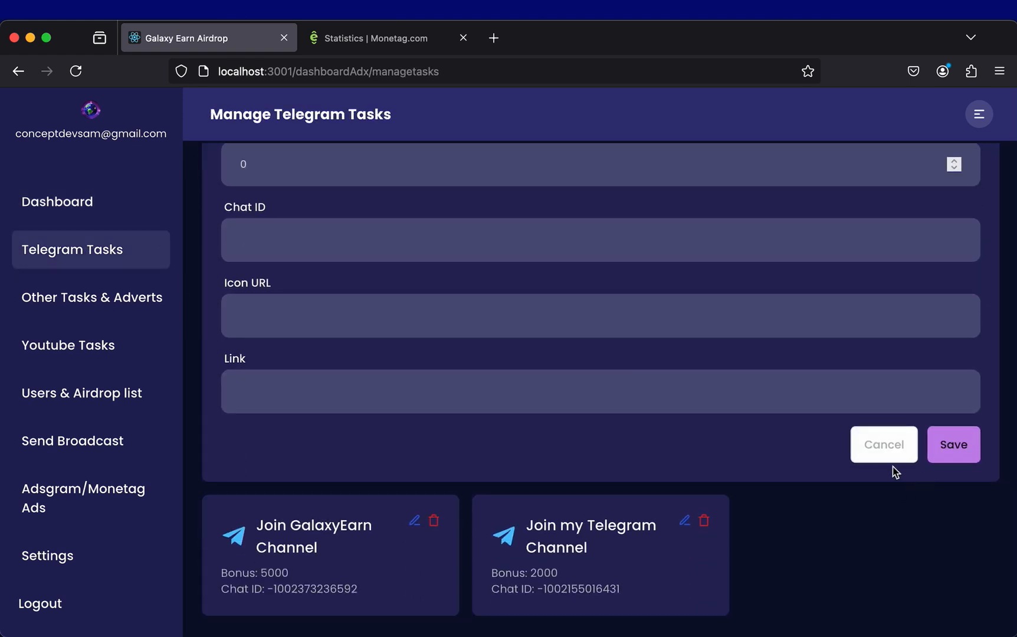
pyautogui.click(884, 444)
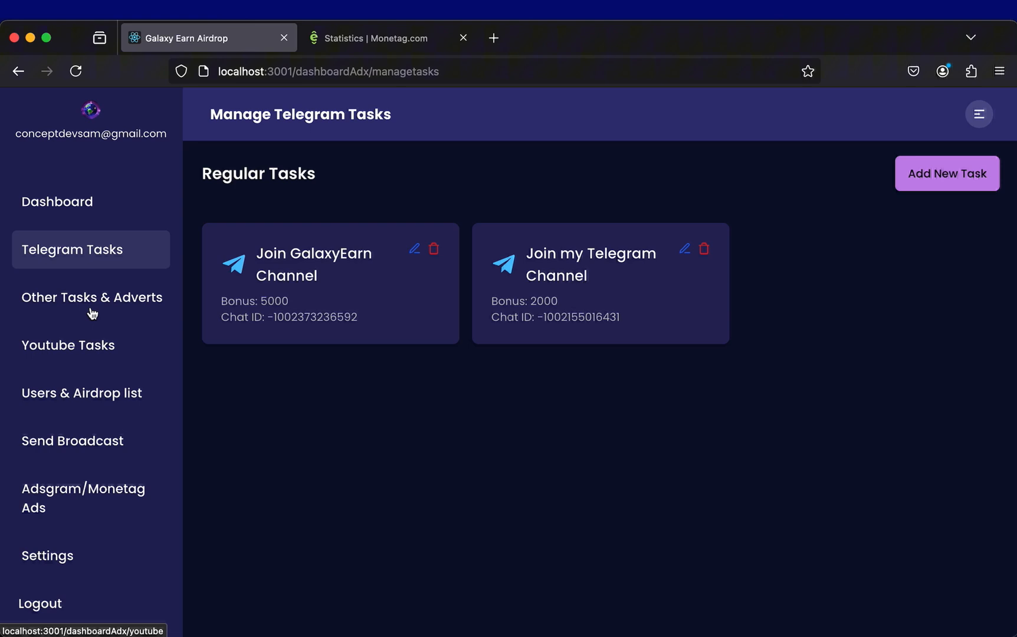
# - Tour the Other Tasks, Users & Airdrop and Send Broadcast pages, toggling the broadcast buttons option
pyautogui.click(92, 297)
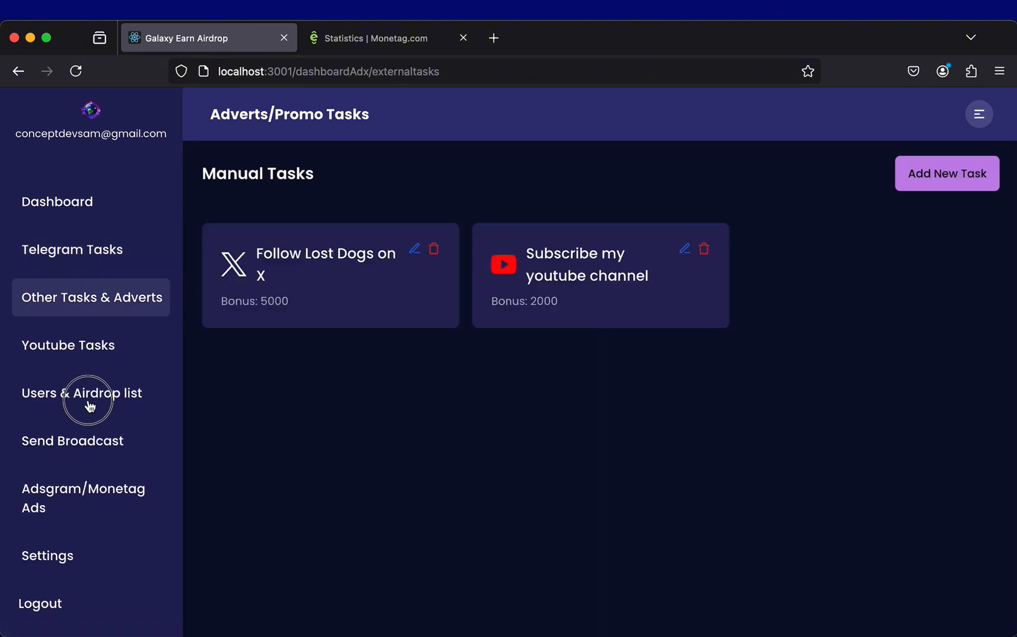
pyautogui.click(81, 393)
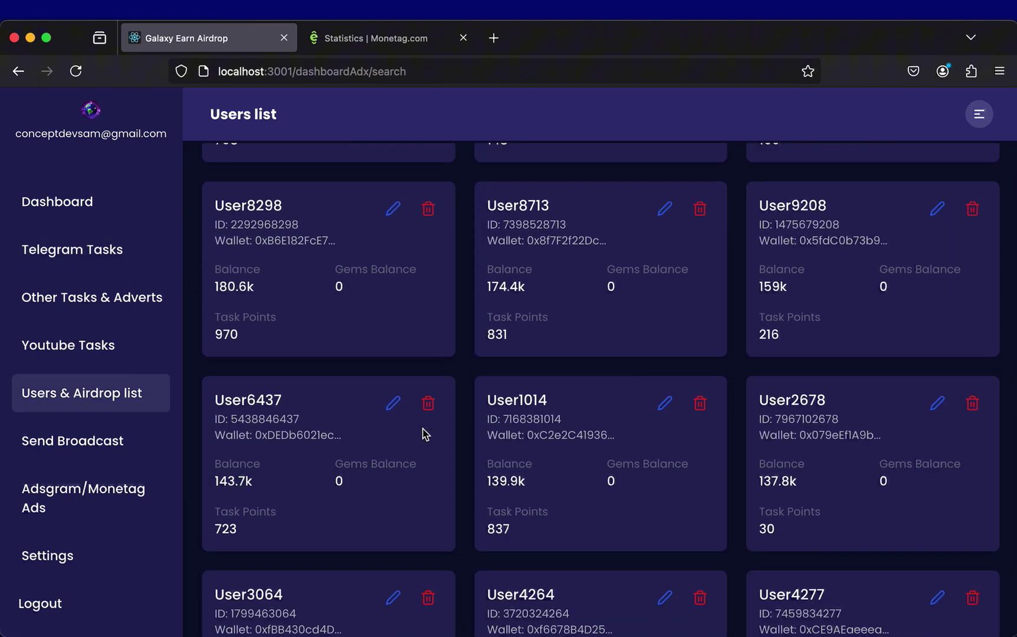
pyautogui.click(72, 441)
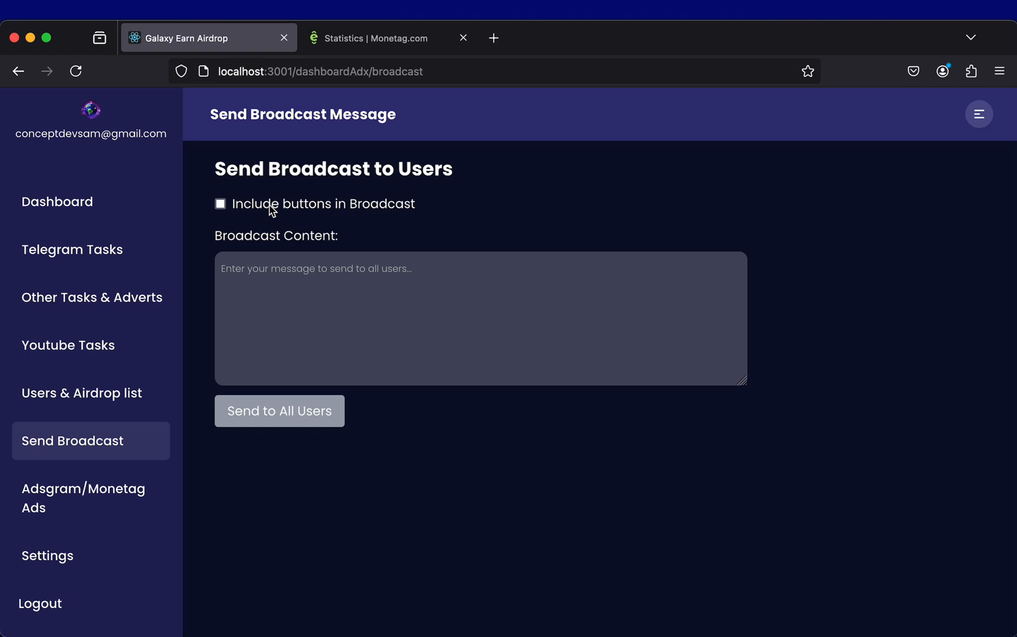
pyautogui.click(219, 204)
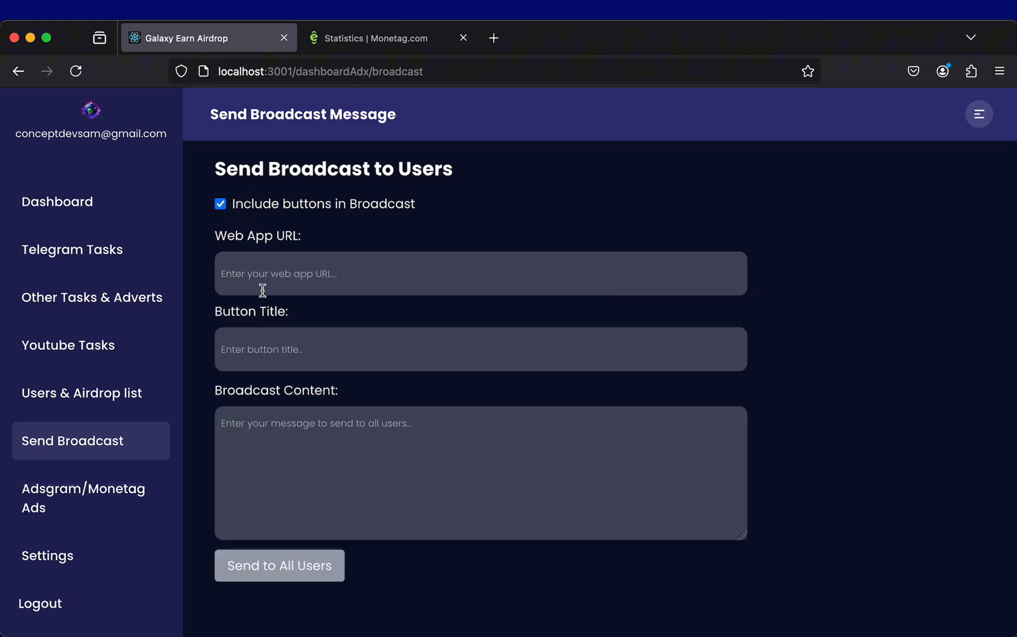
pyautogui.click(219, 204)
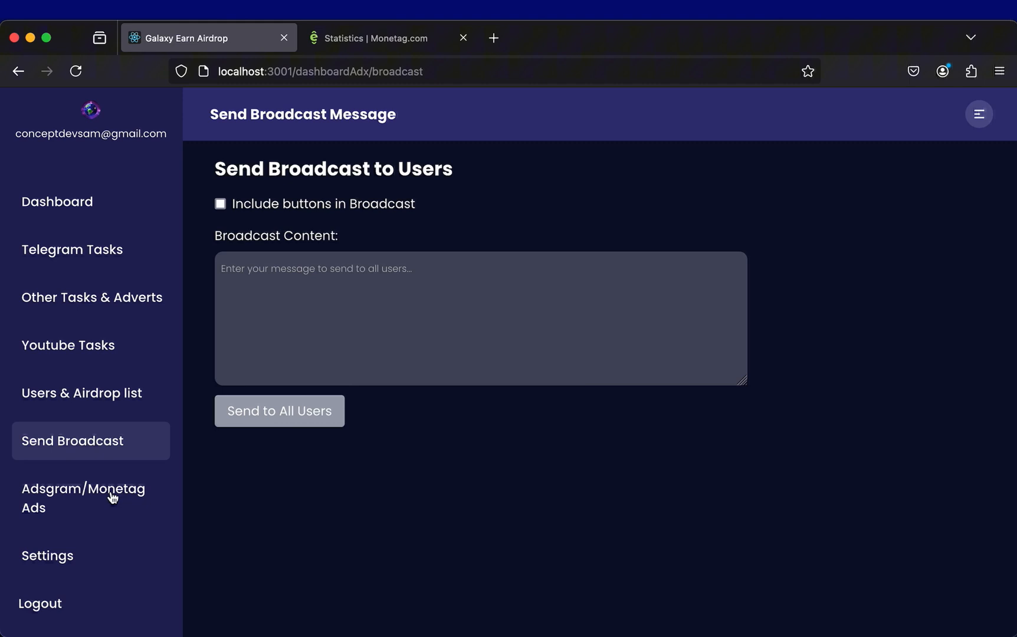
# - Check the Adsgram/Monetag ID and Settings pages, return to the users list, and switch to the Monetag tab
pyautogui.click(82, 498)
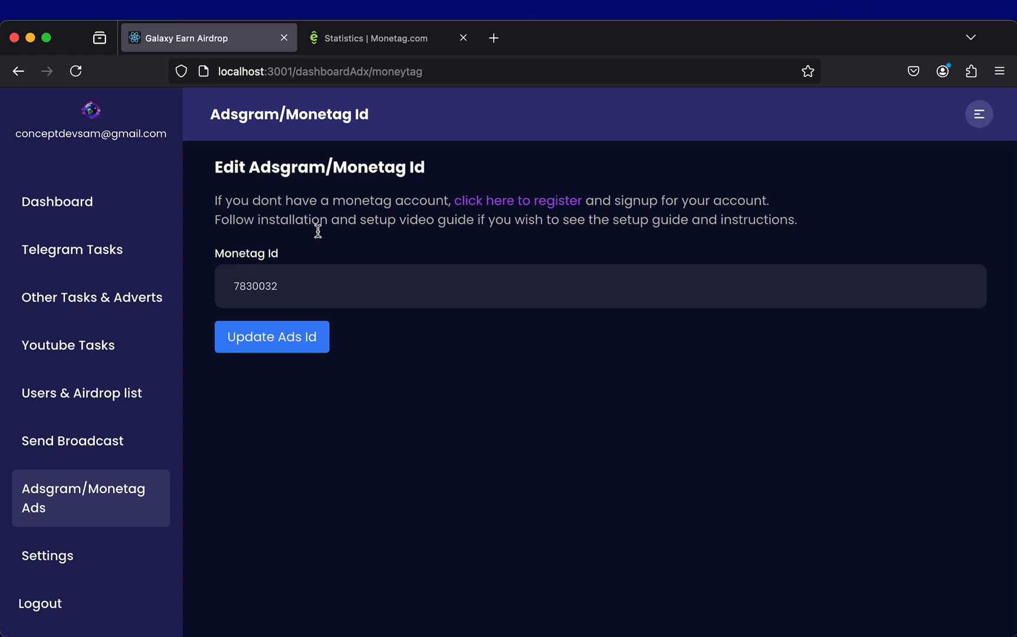
pyautogui.moveTo(409, 287)
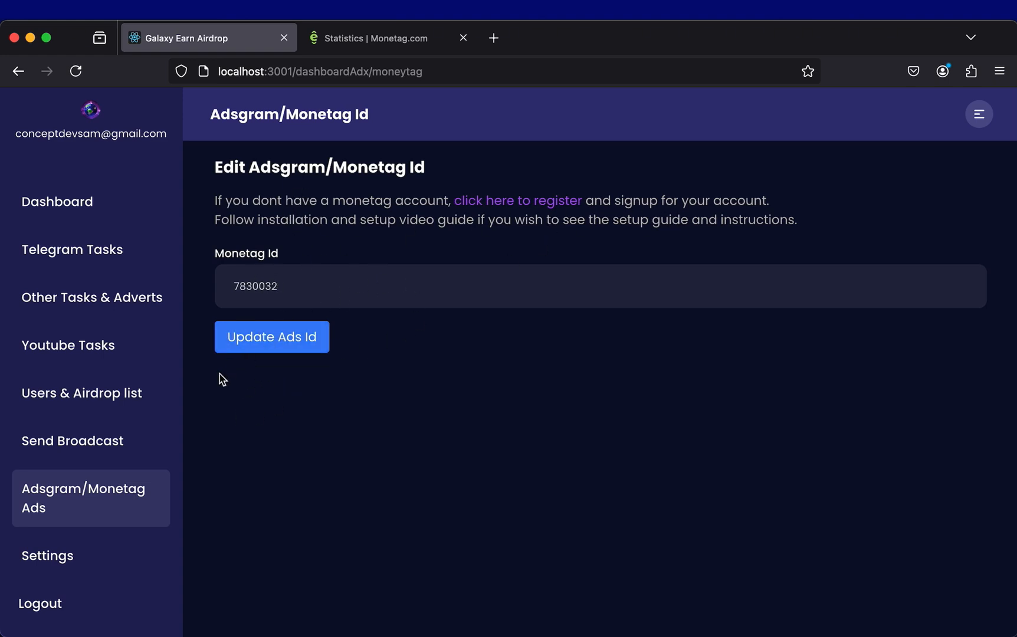
pyautogui.click(47, 556)
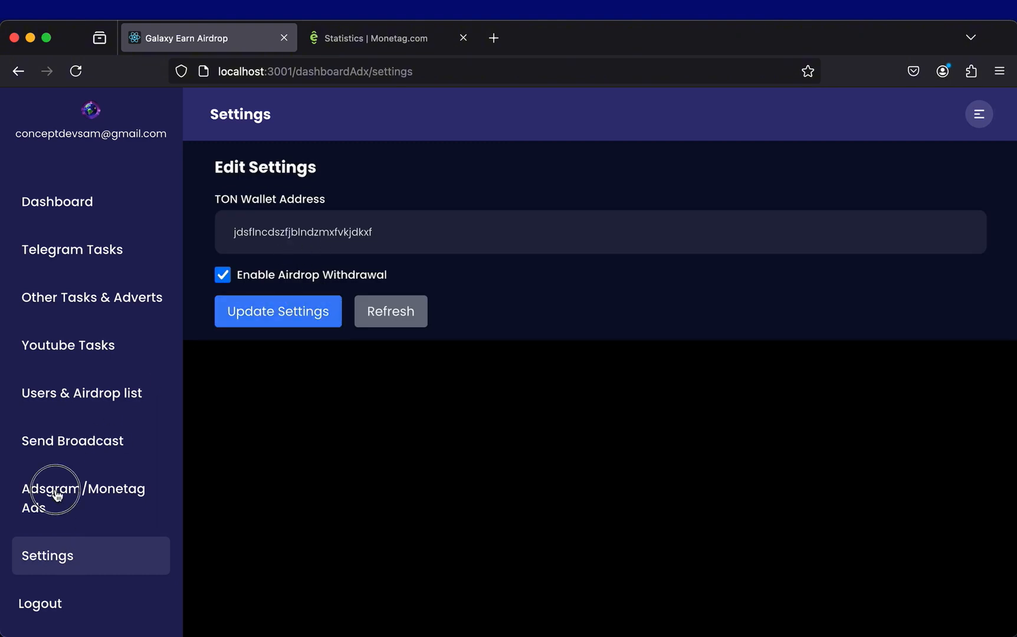
pyautogui.click(72, 441)
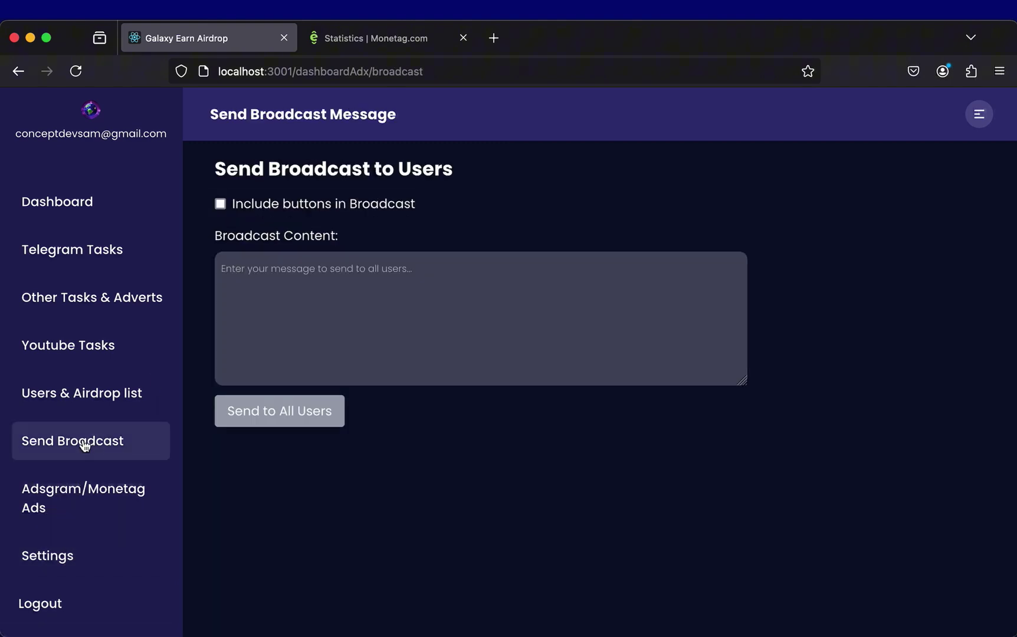
pyautogui.click(82, 392)
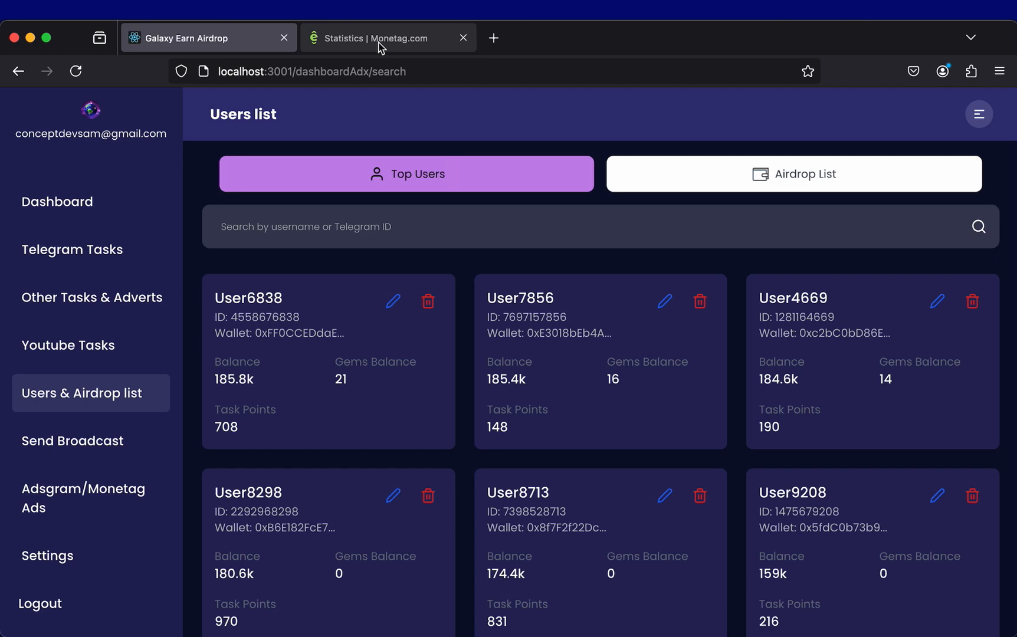
pyautogui.click(379, 38)
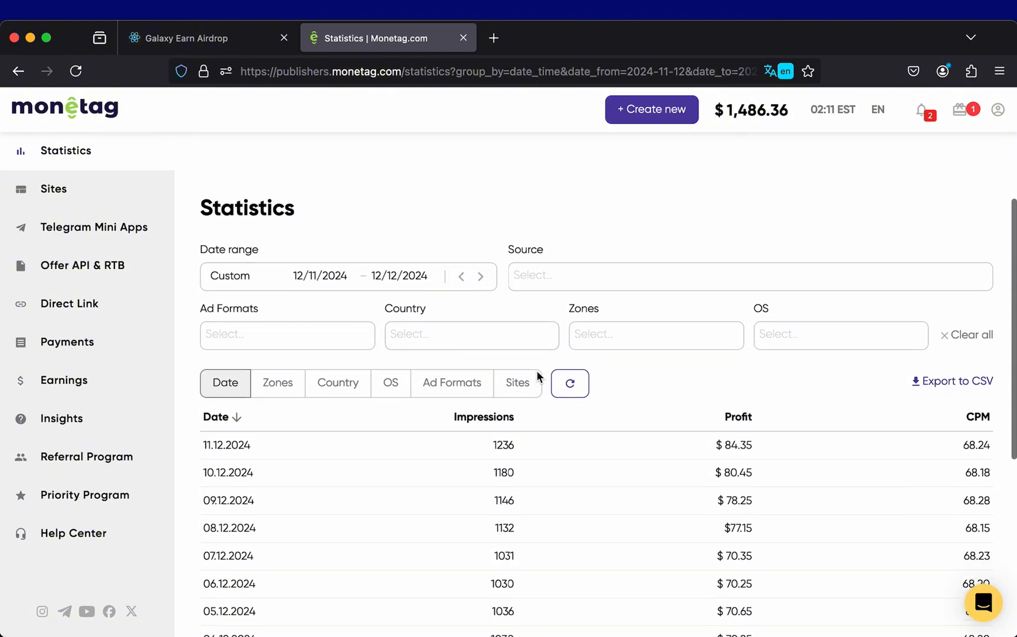
# - Scroll through Monetag's daily statistics table of impressions, profit and CPM
pyautogui.scroll(3)
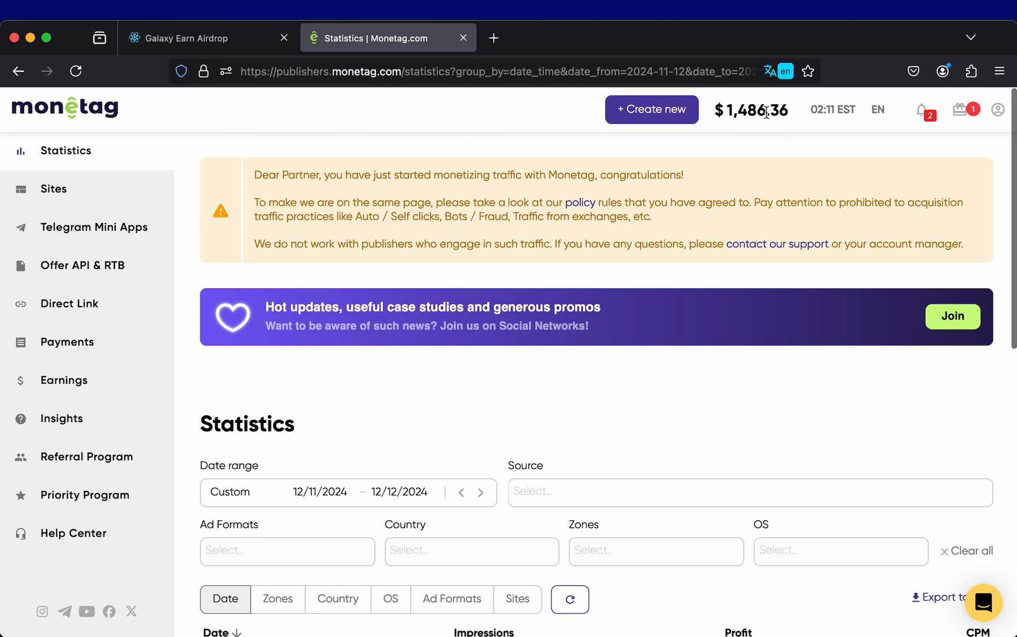
pyautogui.scroll(-3)
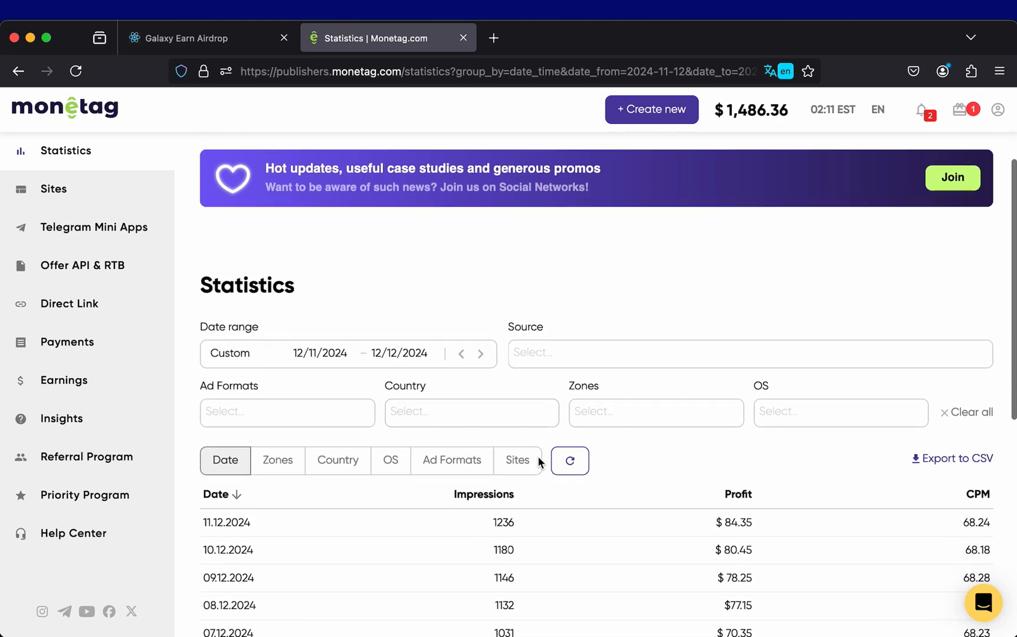
pyautogui.scroll(-3)
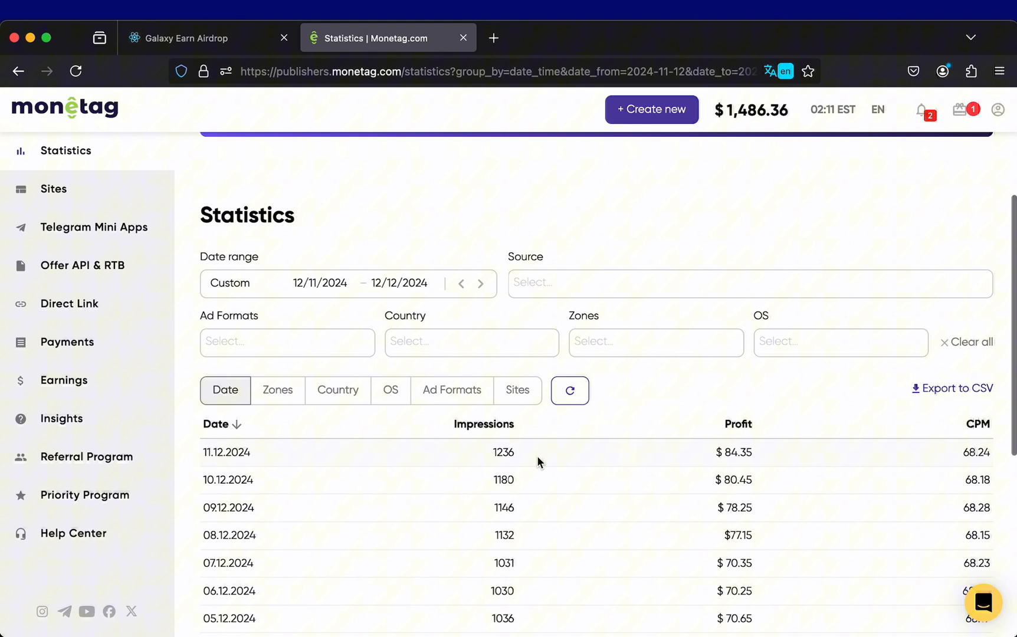
pyautogui.scroll(3)
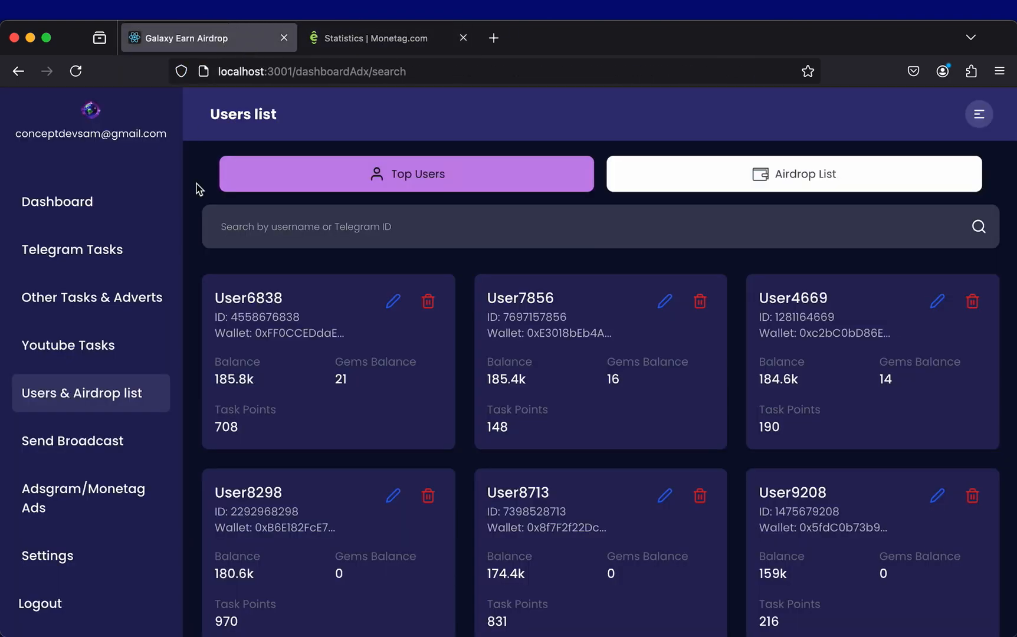
# - Pass through the Monetag ID settings, users list and YouTube Tasks pages
pyautogui.scroll(-3)
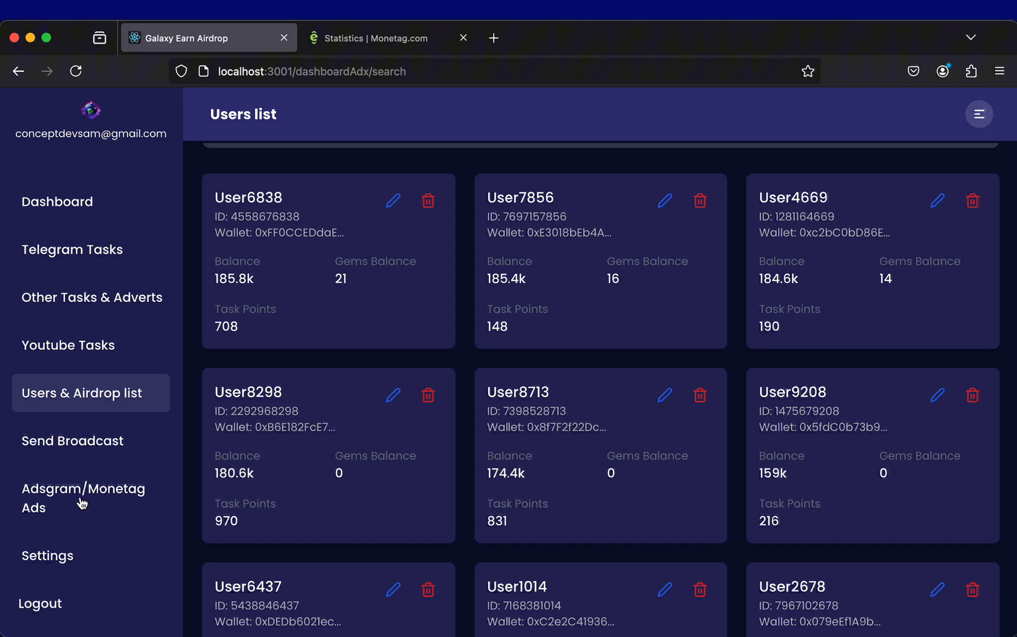
pyautogui.click(83, 499)
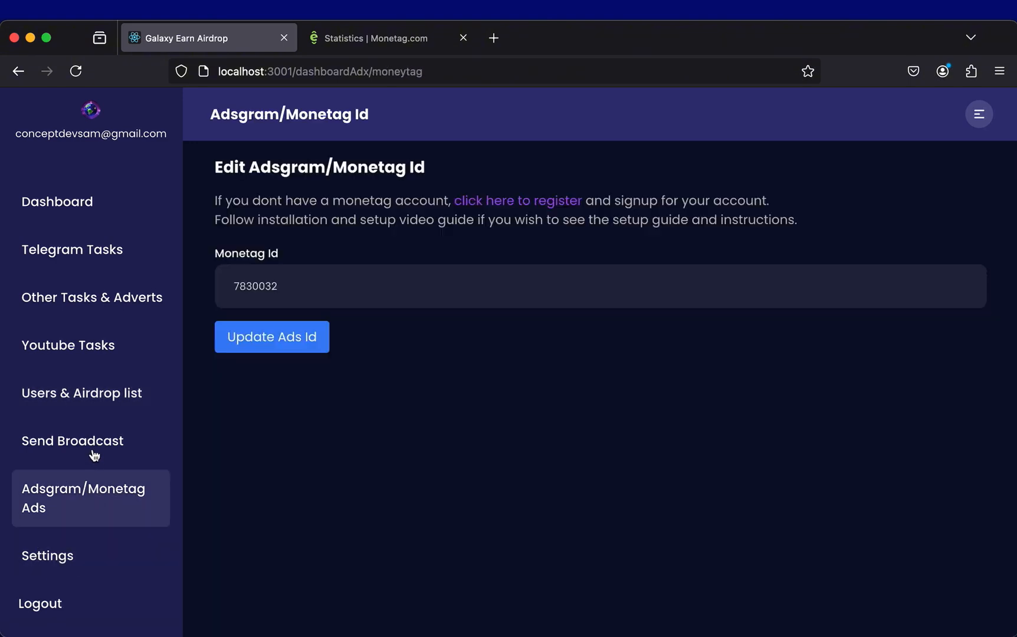
pyautogui.click(82, 393)
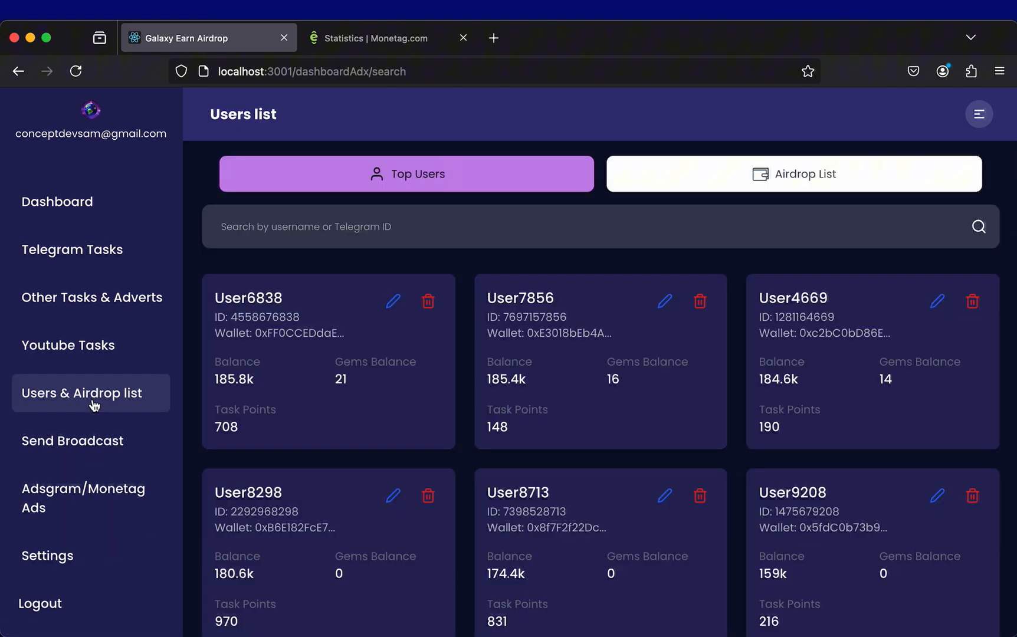
pyautogui.click(68, 344)
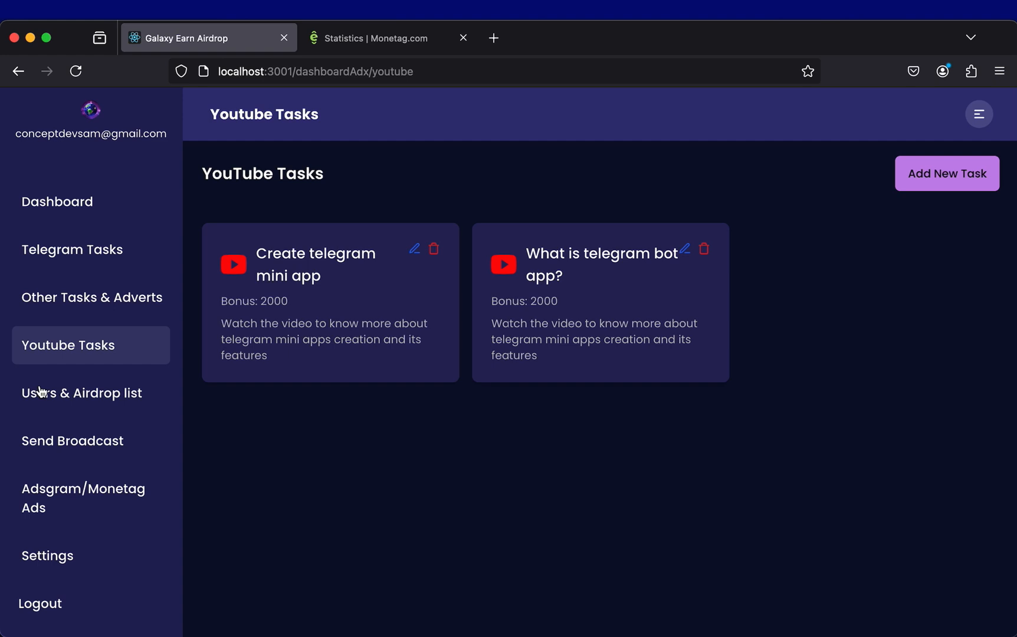
# - Check the Other Tasks & Adverts and regular Telegram Tasks pages, ending on the dashboard overview
pyautogui.click(92, 297)
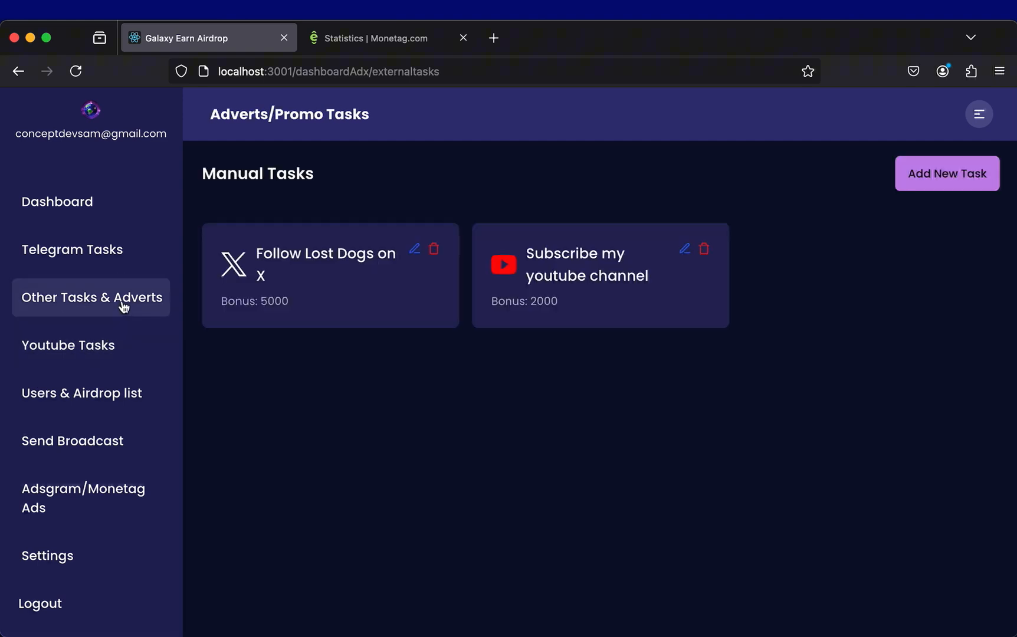
pyautogui.click(72, 250)
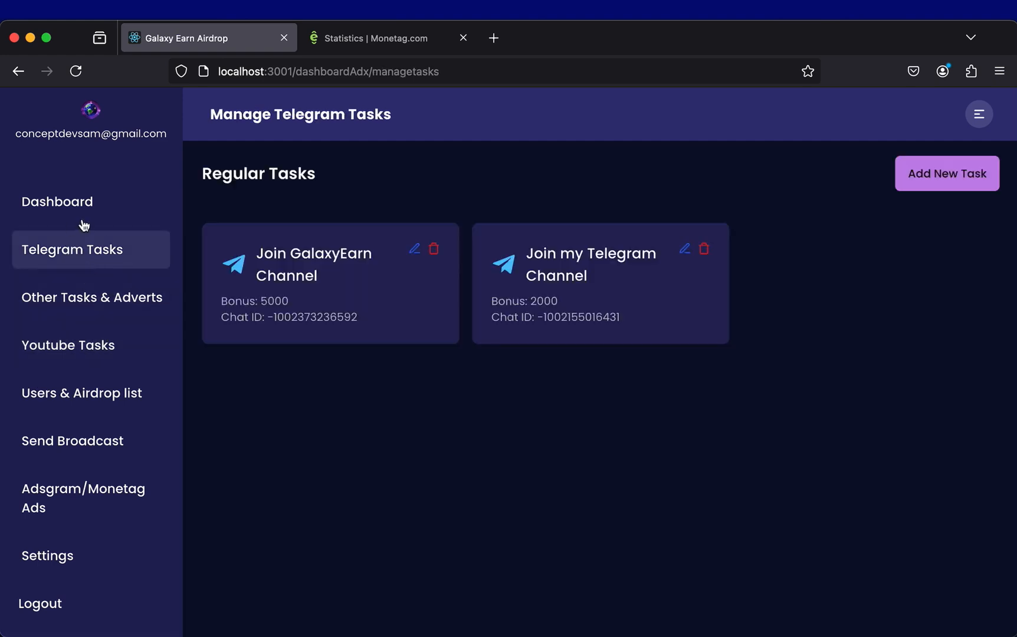
pyautogui.click(57, 202)
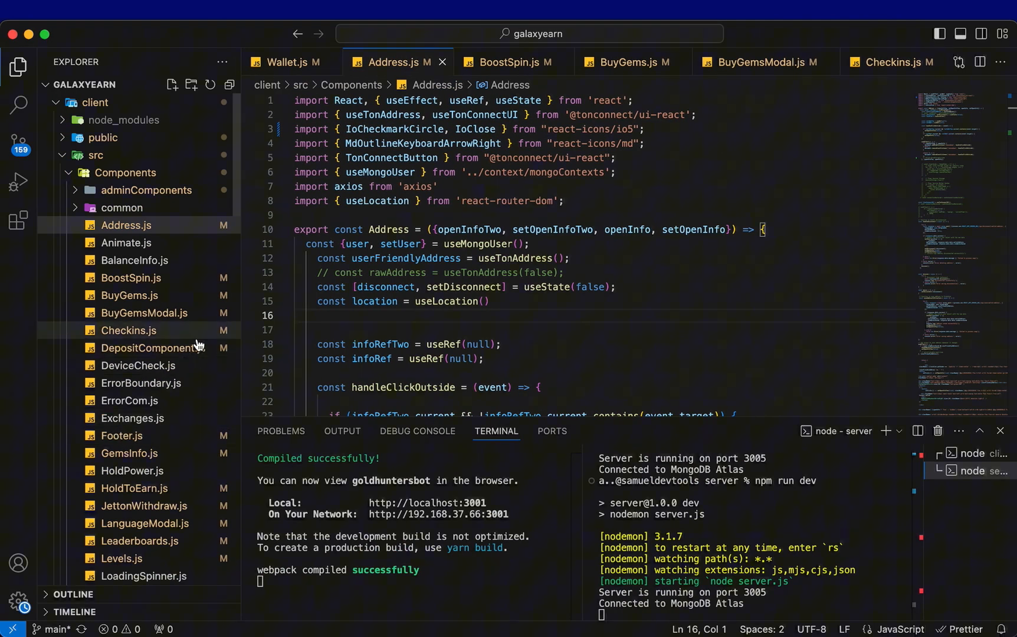
# - Scroll down the Explorer's Components folder to reveal more of the galaxyearn source files
pyautogui.scroll(-3)
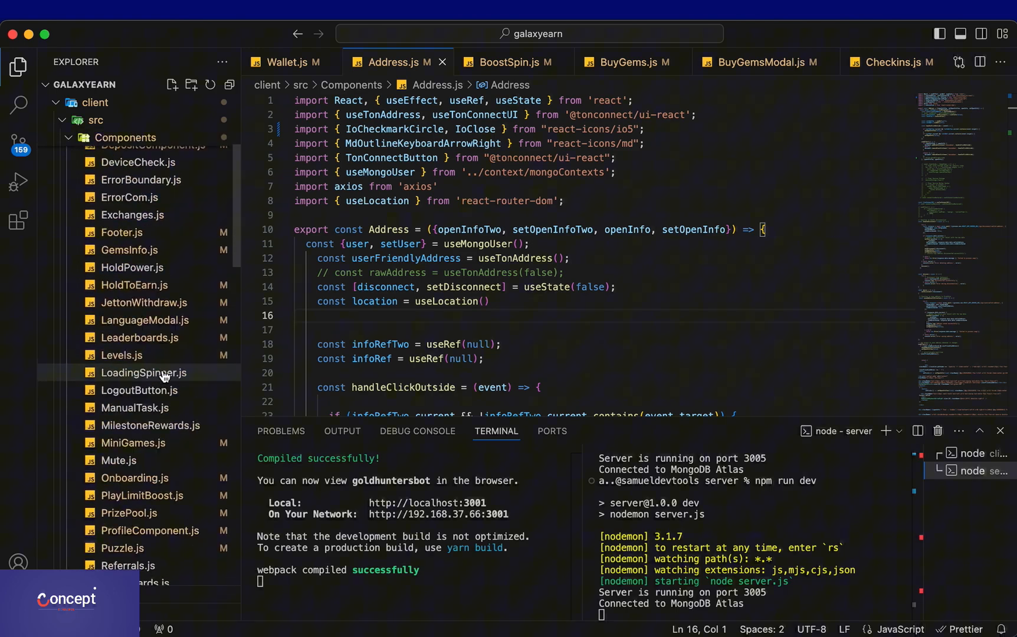
pyautogui.scroll(-3)
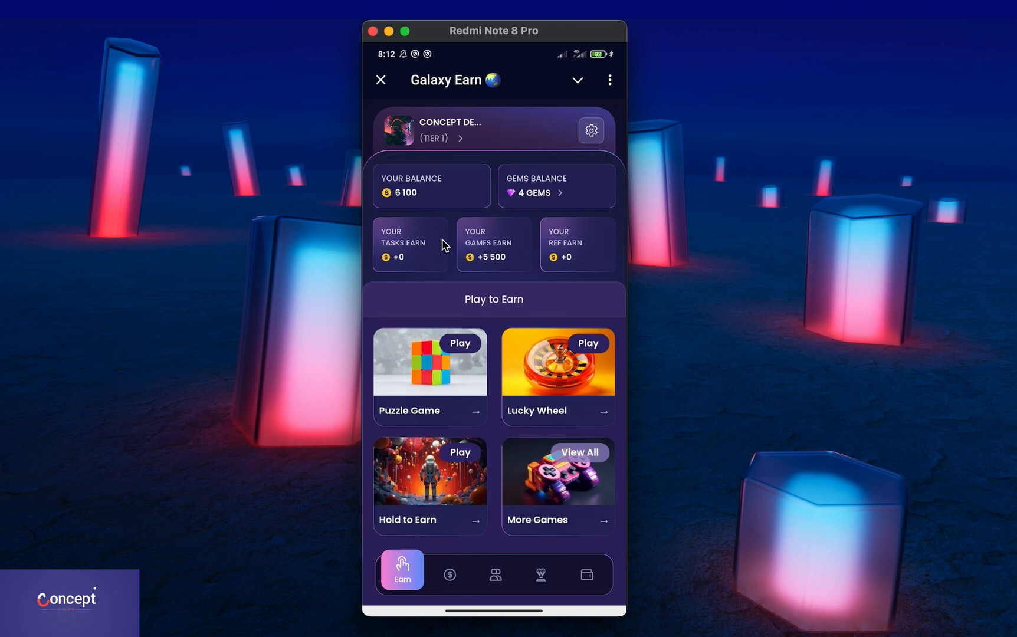
# - Start a Puzzle Game round, leaving three plays, and return to the home screen
pyautogui.click(459, 343)
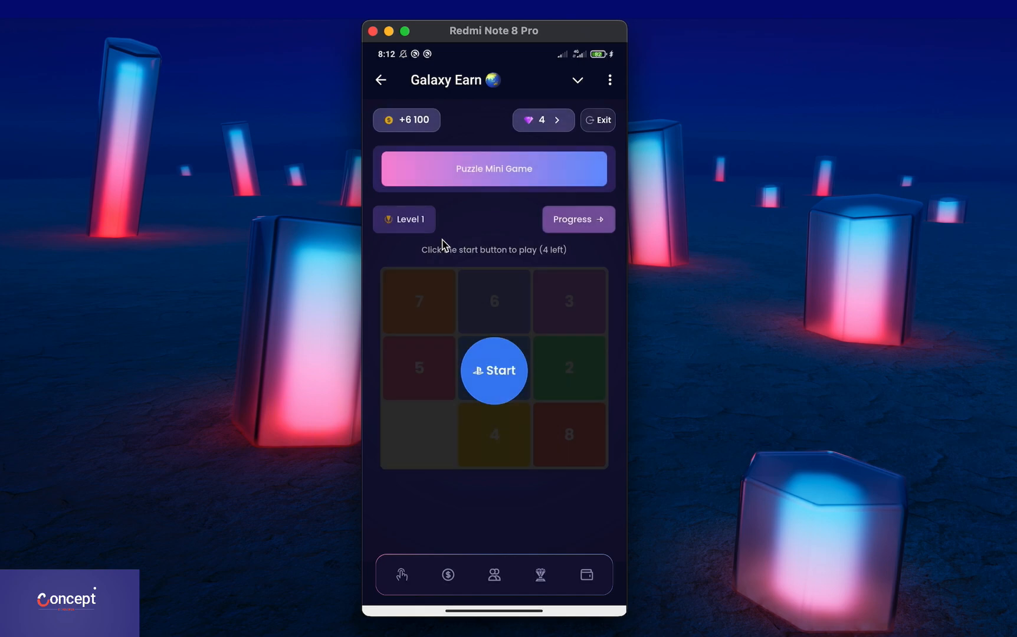
pyautogui.click(493, 370)
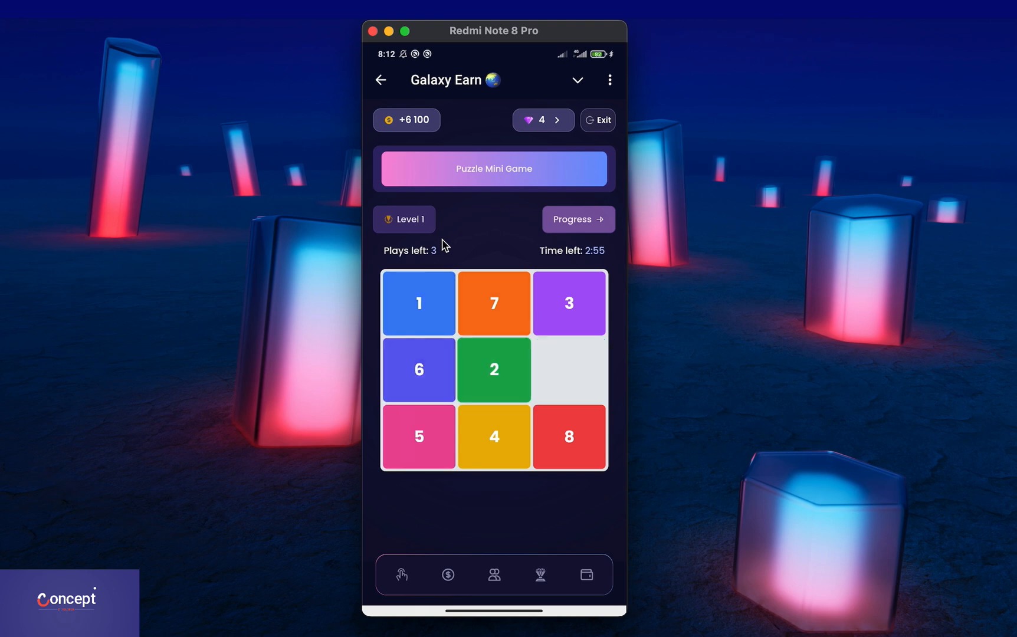
pyautogui.click(494, 303)
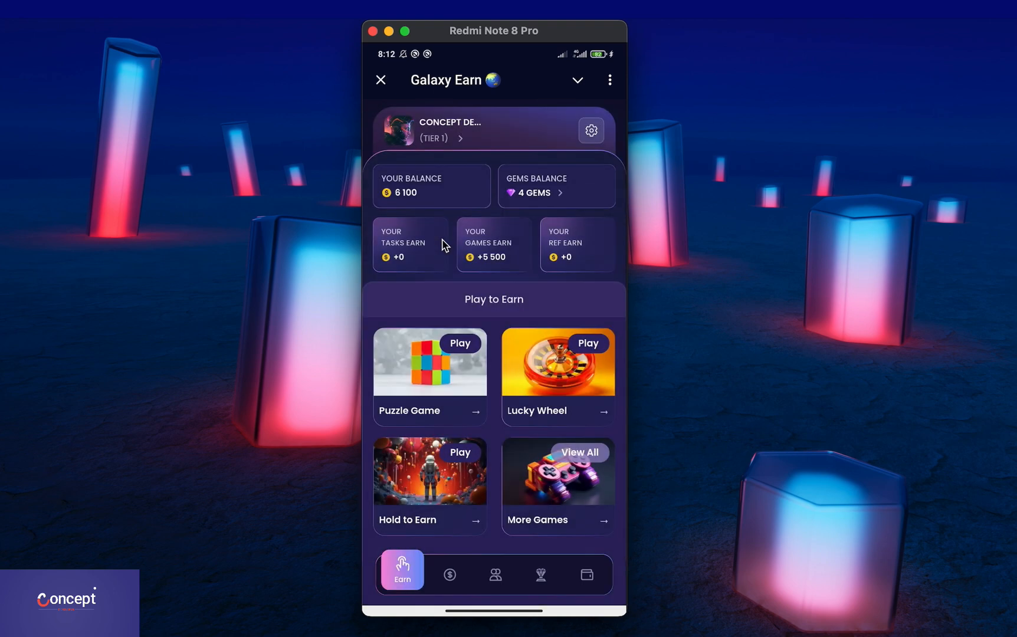
# - Earn a Lucky Wheel spin by watching an ad, win 8000 to reach 13,100, then hit the ad cooldown
pyautogui.click(588, 343)
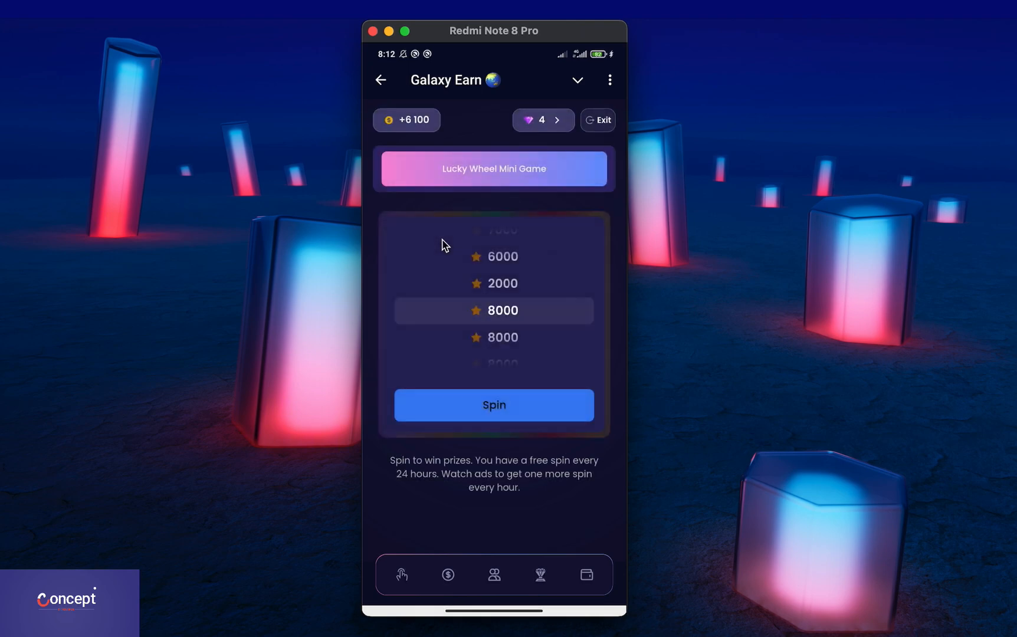
pyautogui.click(493, 404)
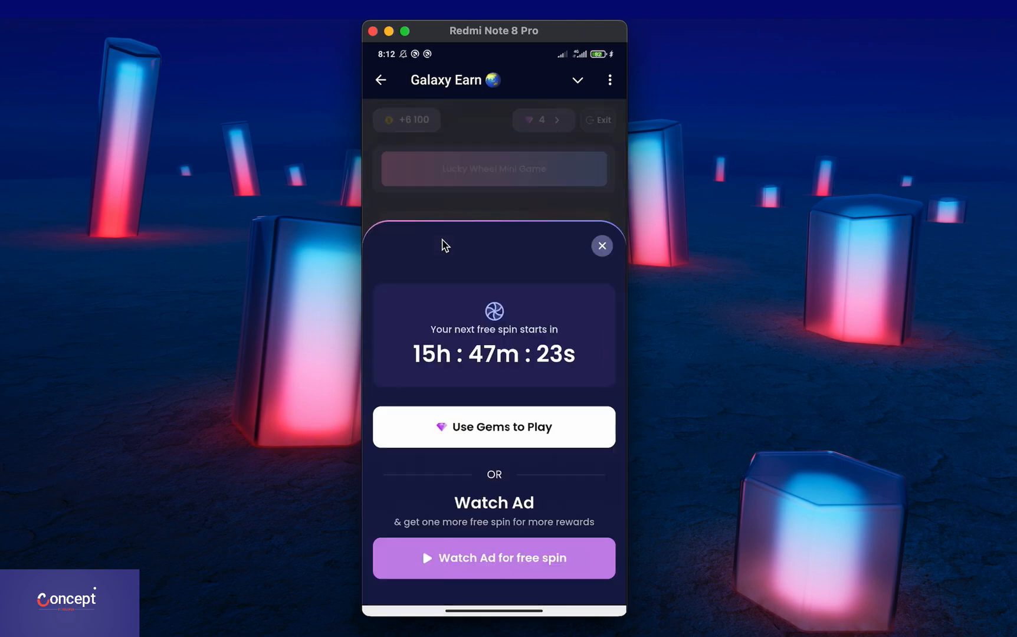
pyautogui.click(493, 558)
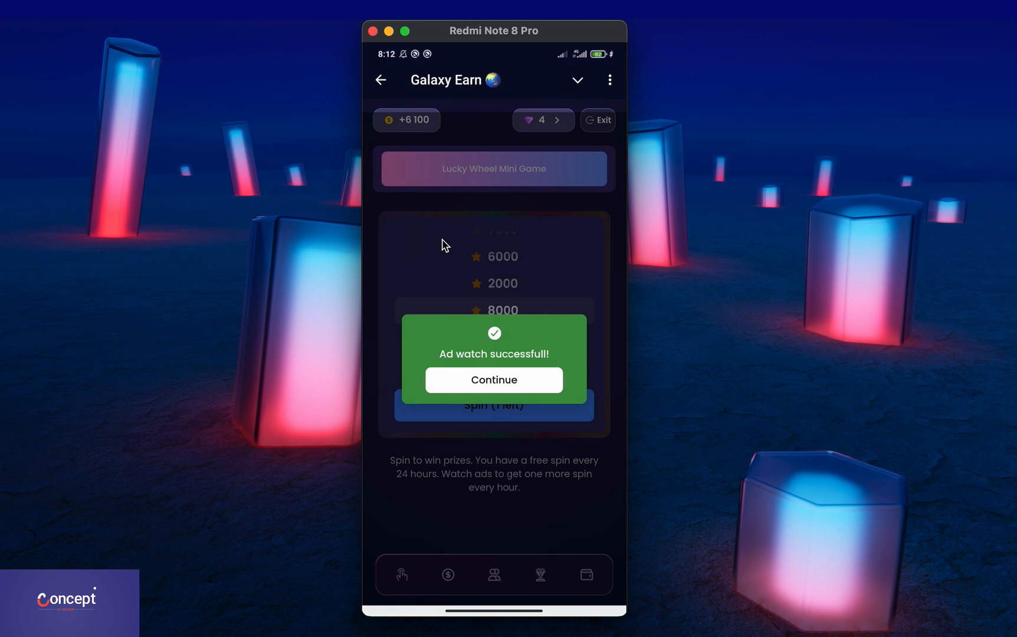
pyautogui.click(493, 380)
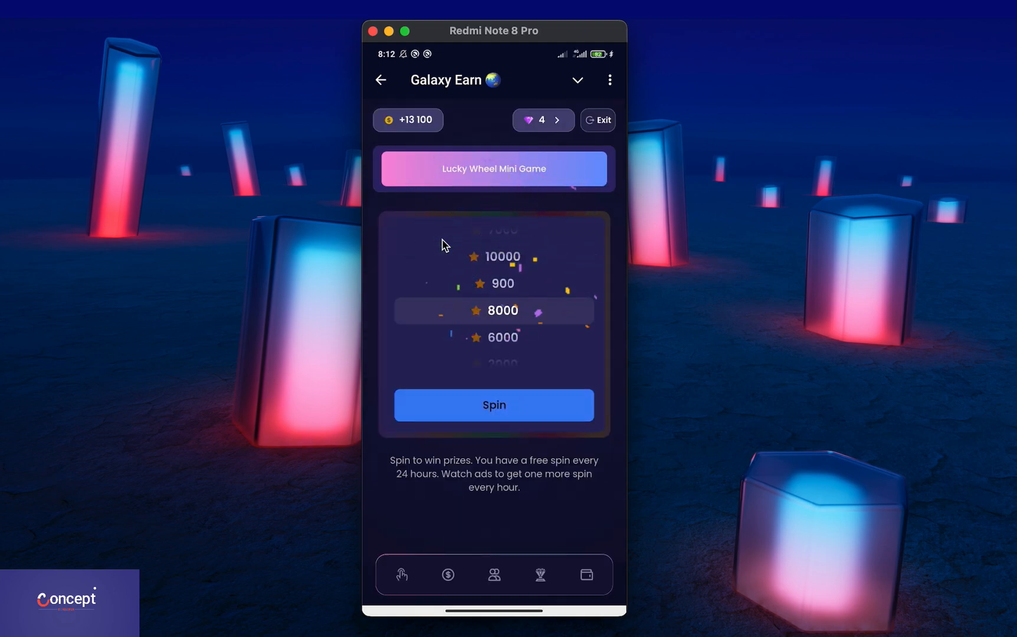
pyautogui.click(493, 406)
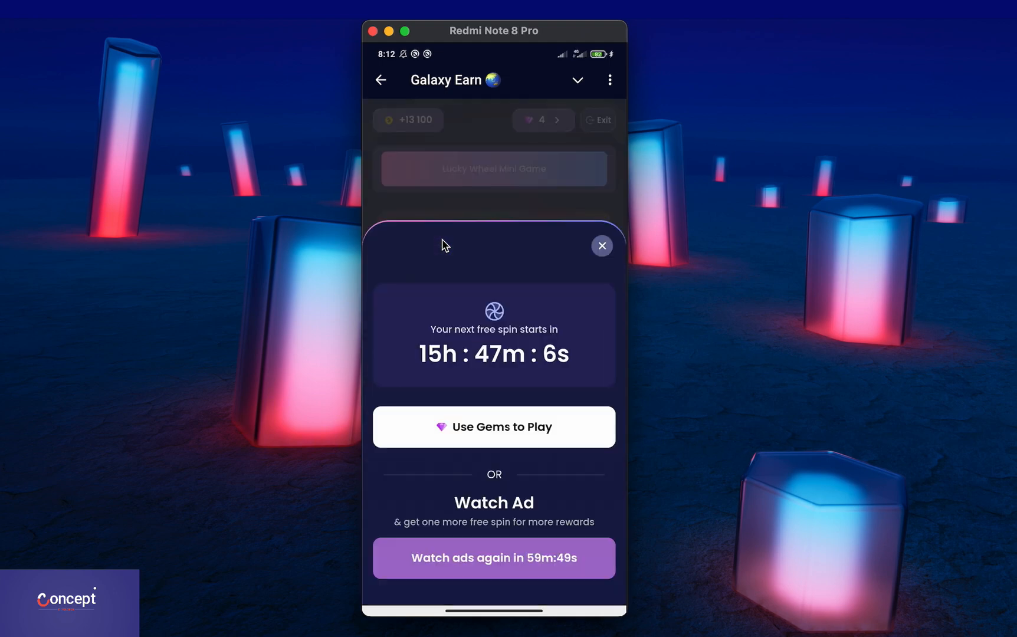